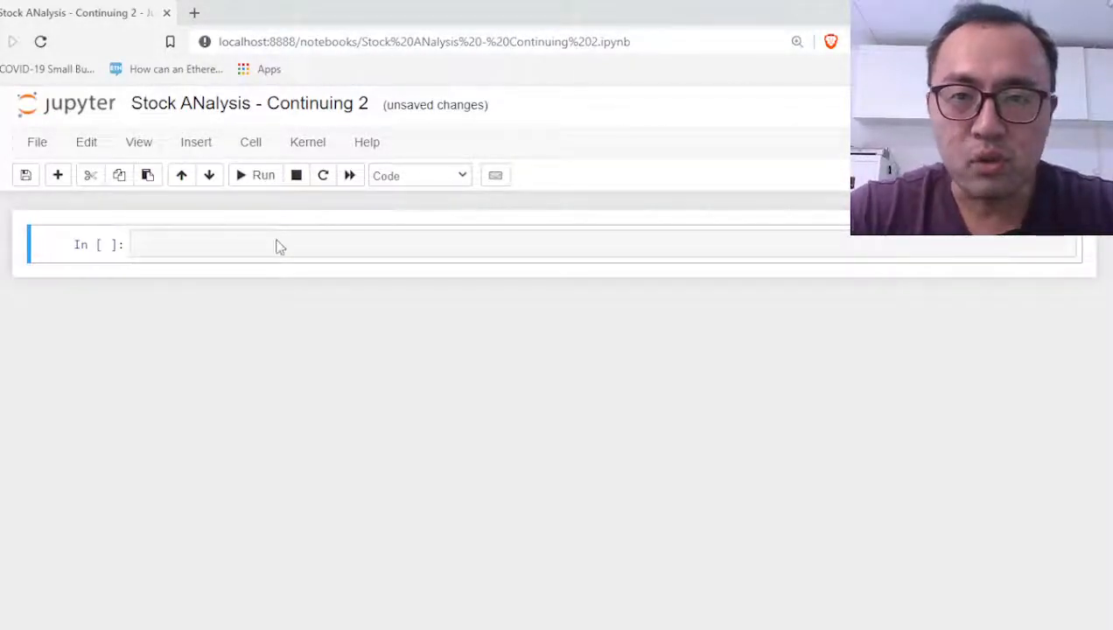
- Run !pip install plotly in the empty code cell
{"action": "left_click", "coordinate": [270, 244]}
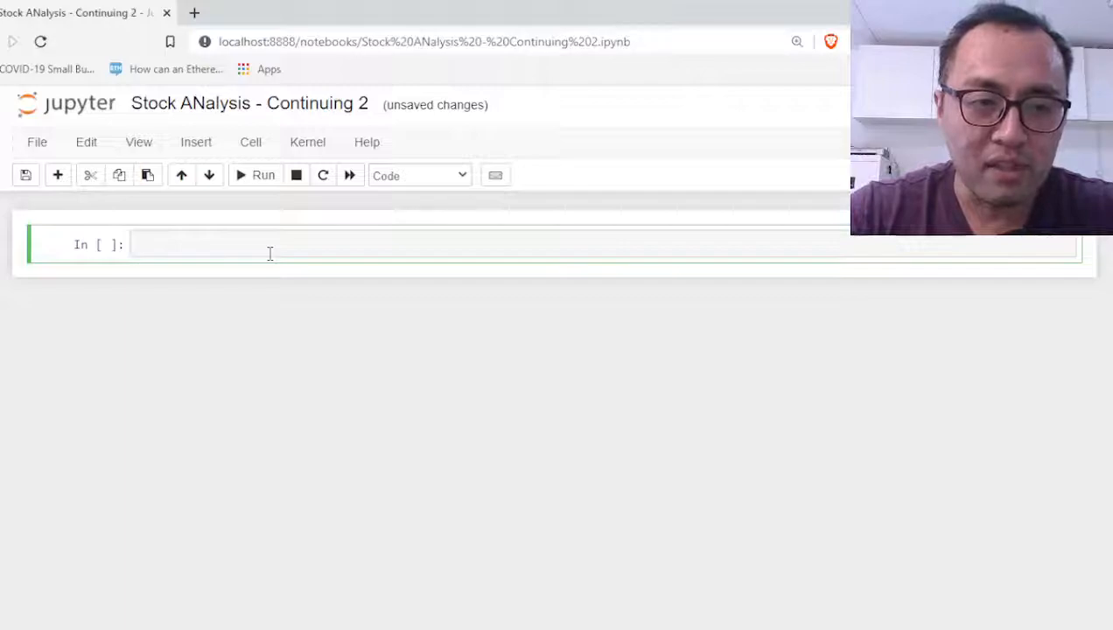
{"action": "type", "text": "!pip"}
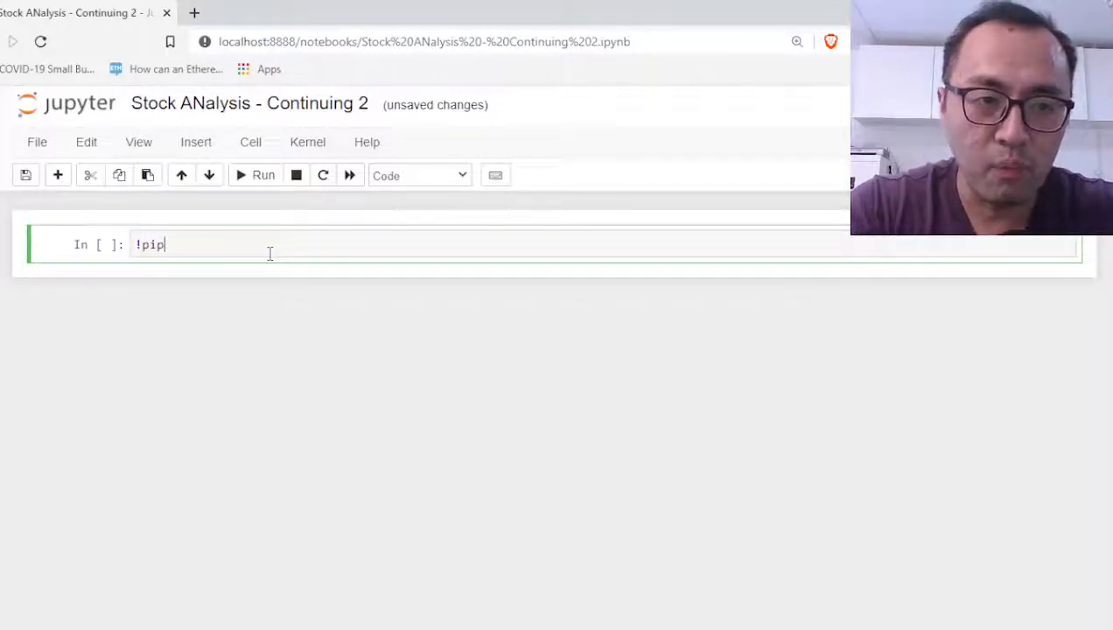
{"action": "type", "text": "install plotl"}
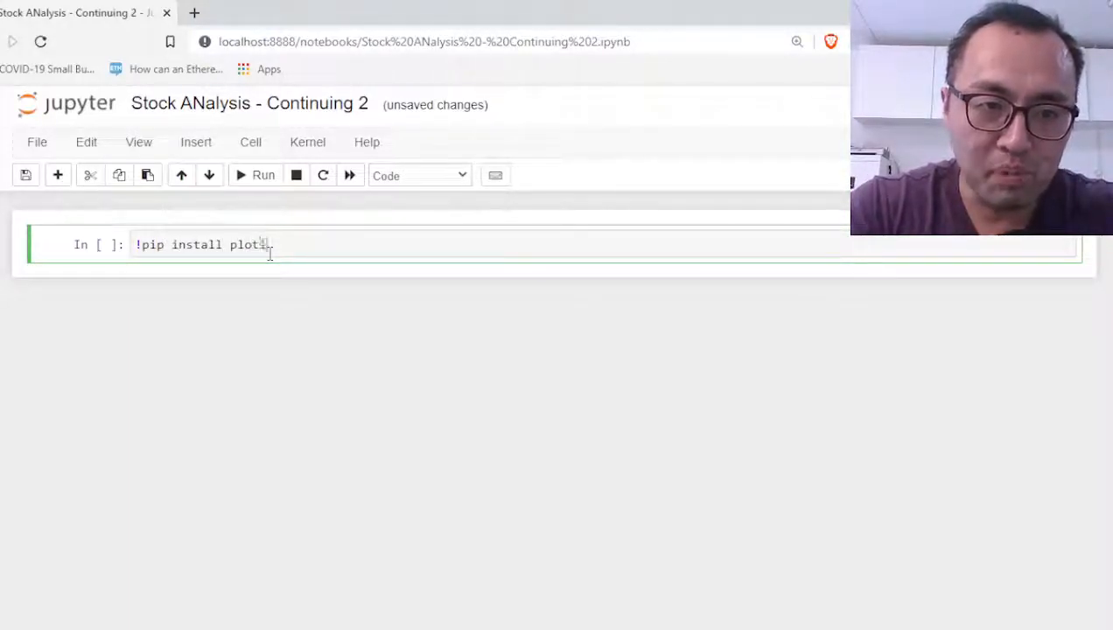
{"action": "type", "text": "y"}
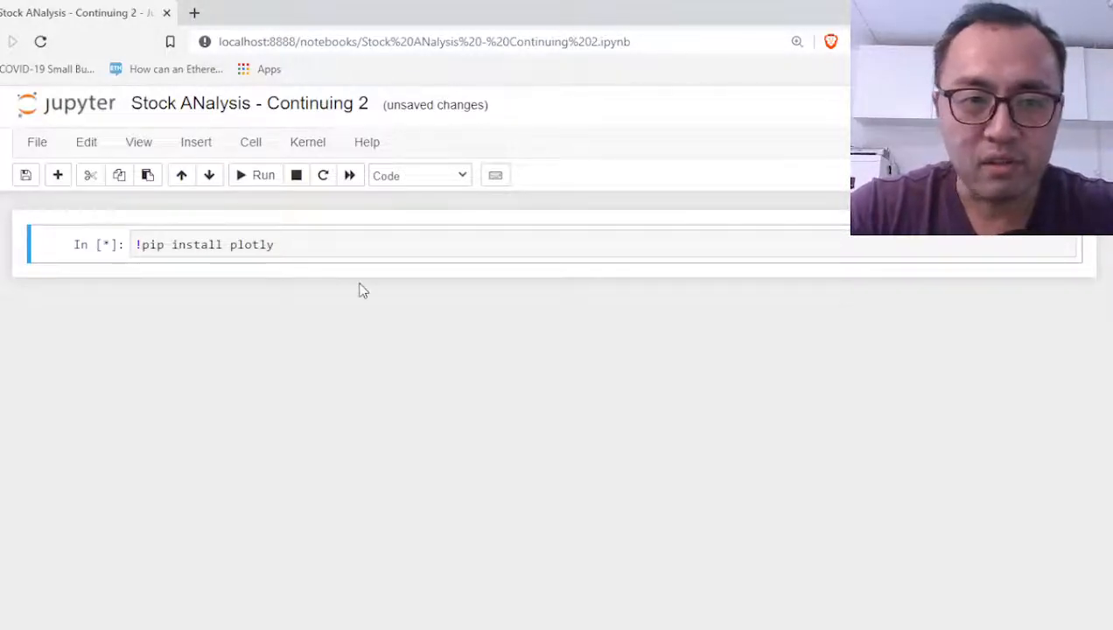
{"action": "left_click", "coordinate": [263, 175]}
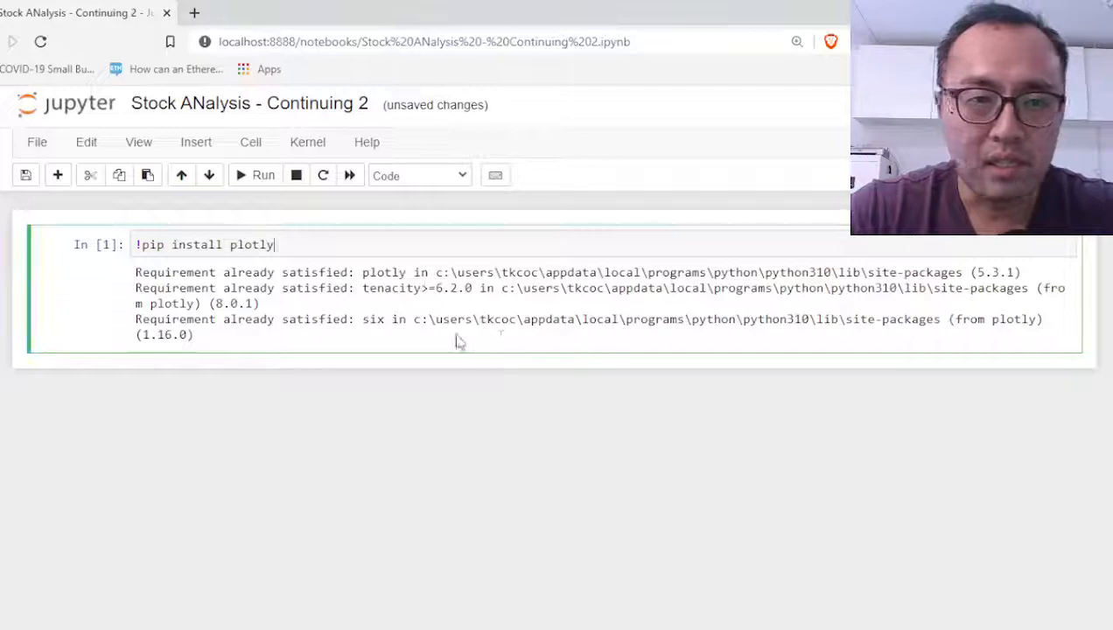
{"action": "mouse_move", "coordinate": [425, 557]}
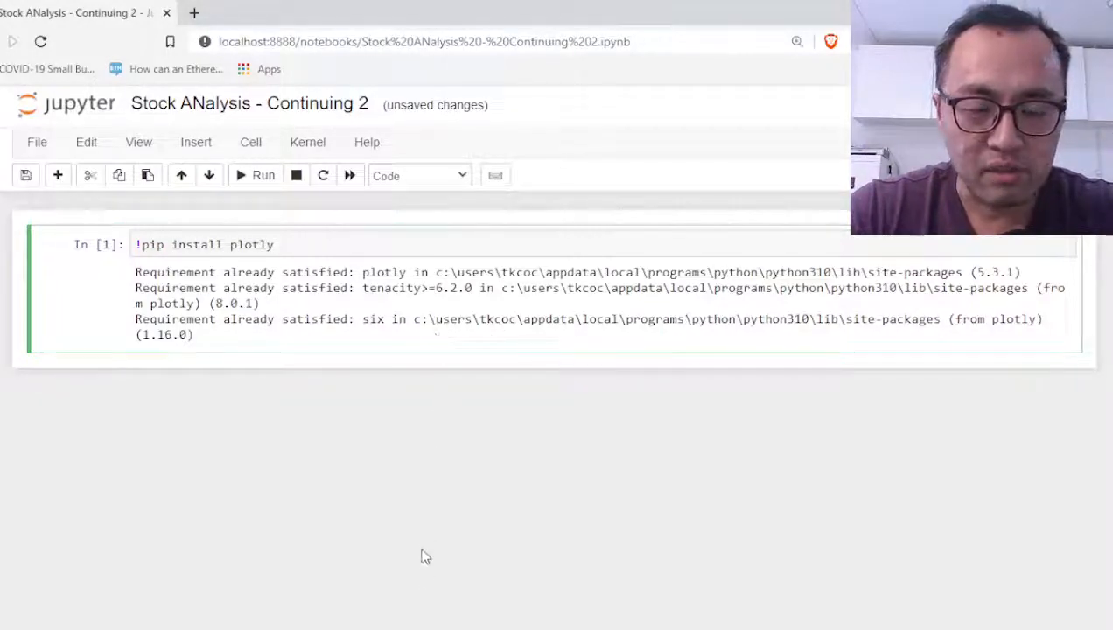
- Change the package to yfinance and run the install again
{"action": "double_click", "coordinate": [253, 244]}
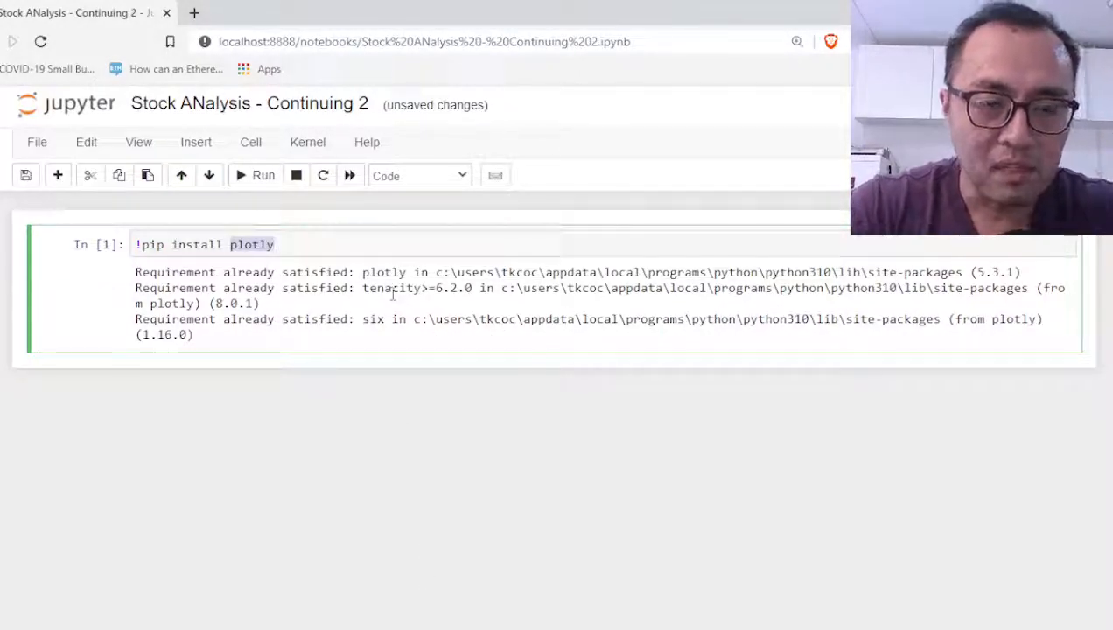
{"action": "type", "text": "yfinance"}
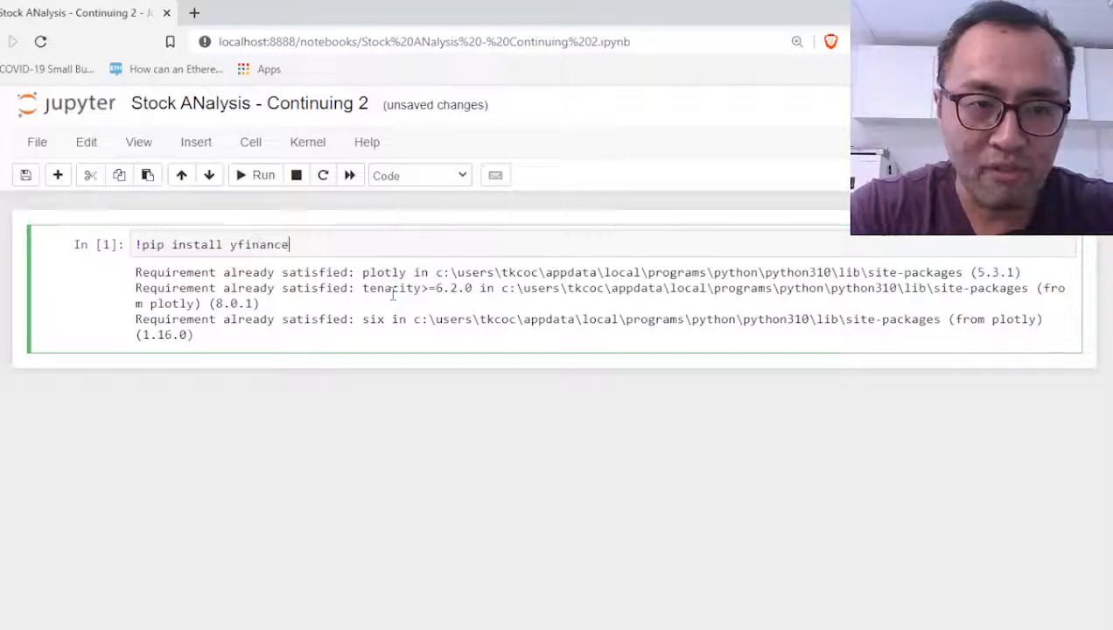
{"action": "left_click", "coordinate": [263, 175]}
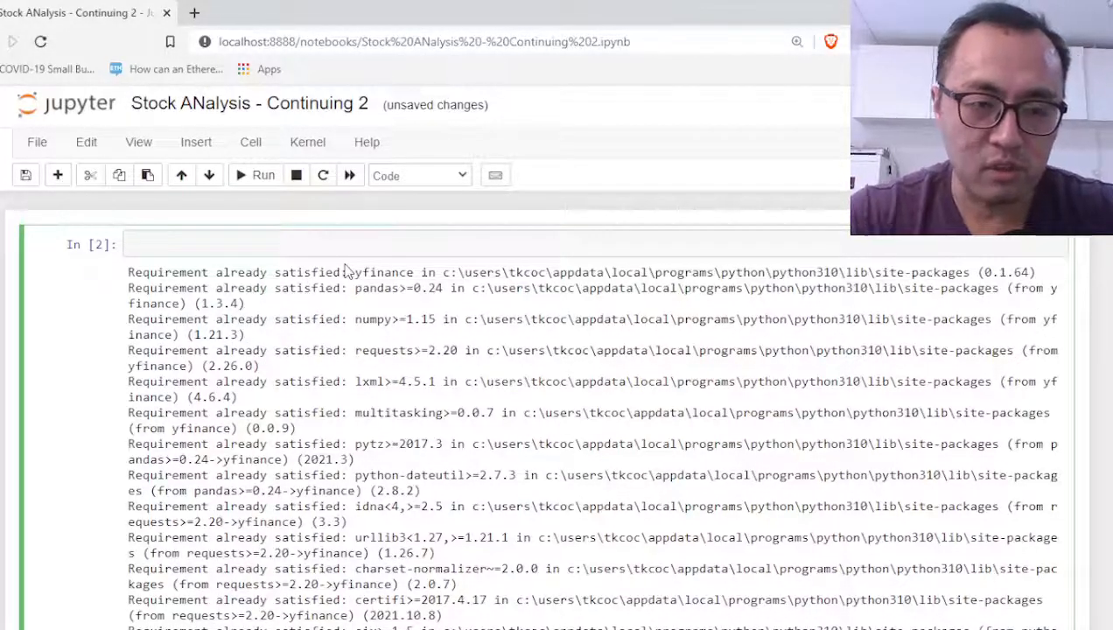
- Import yfinance as yf and run the cell
{"action": "type", "text": "import"}
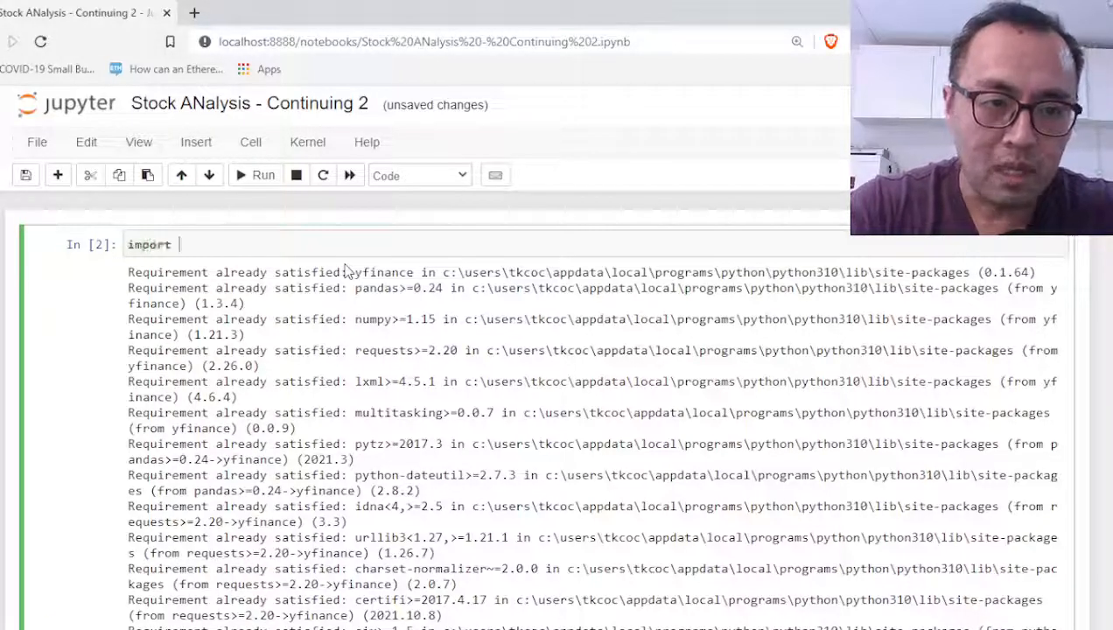
{"action": "type", "text": "yfinance as yf"}
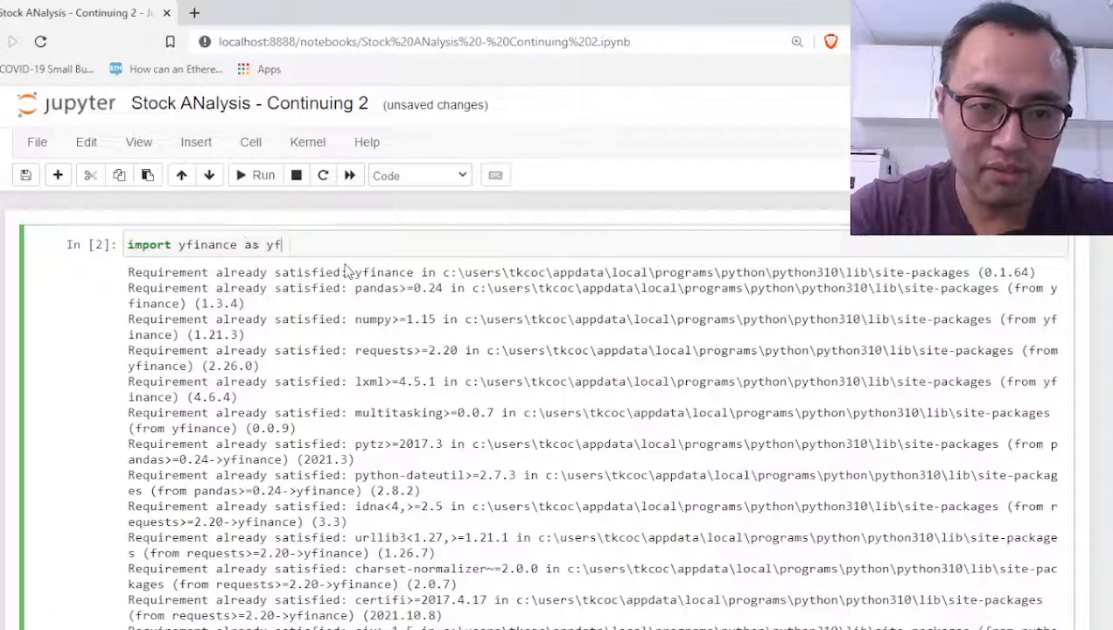
{"action": "left_click", "coordinate": [263, 174]}
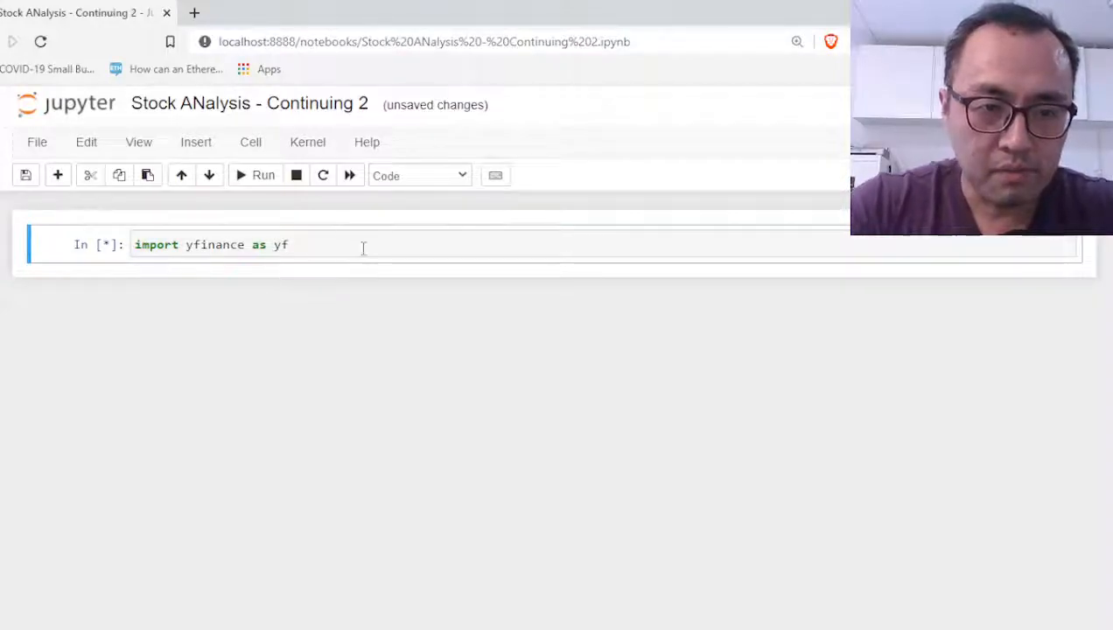
- Add import plotly, import pandas as pd and pd.options.plotting.backend = "plotly", then run
{"action": "left_click", "coordinate": [264, 175]}
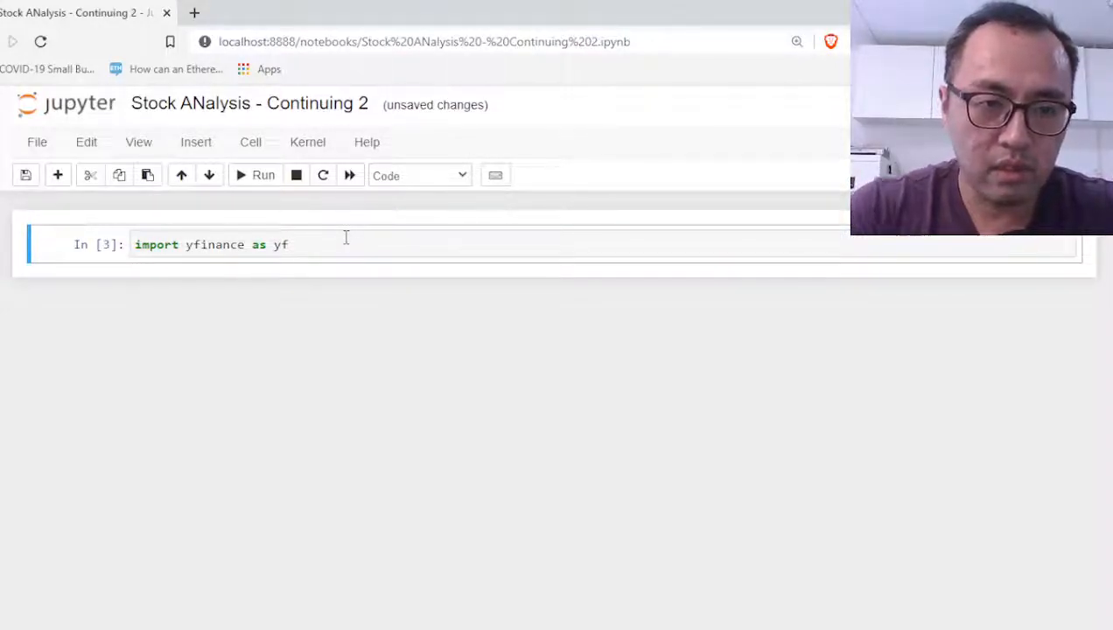
{"action": "left_click", "coordinate": [263, 175]}
{"action": "type", "text": "import ployl"}
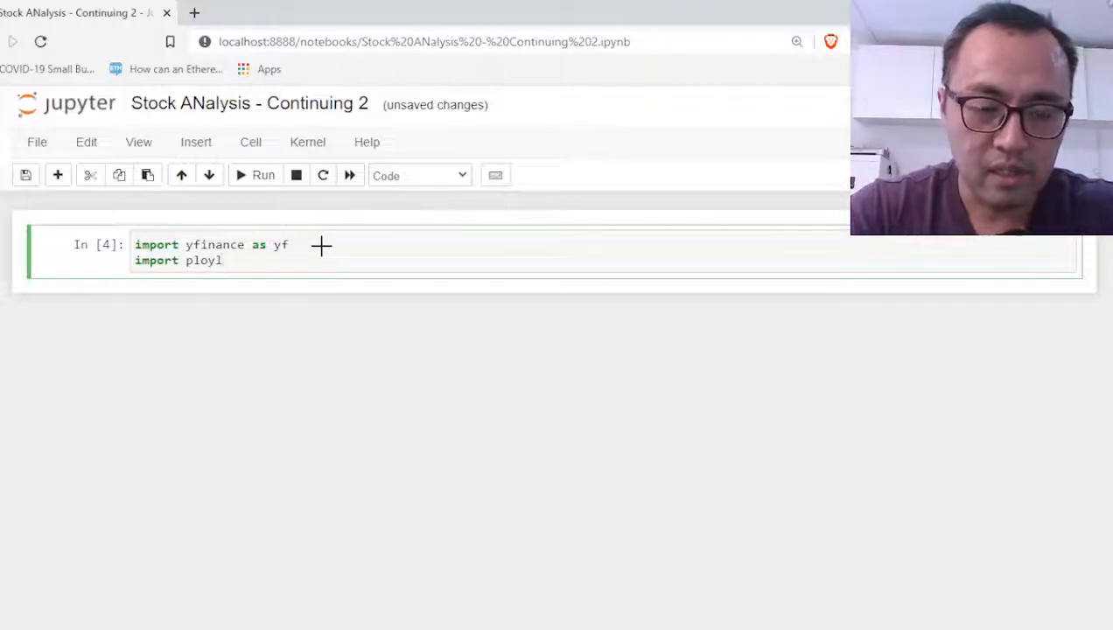
{"action": "type", "text": "tly"}
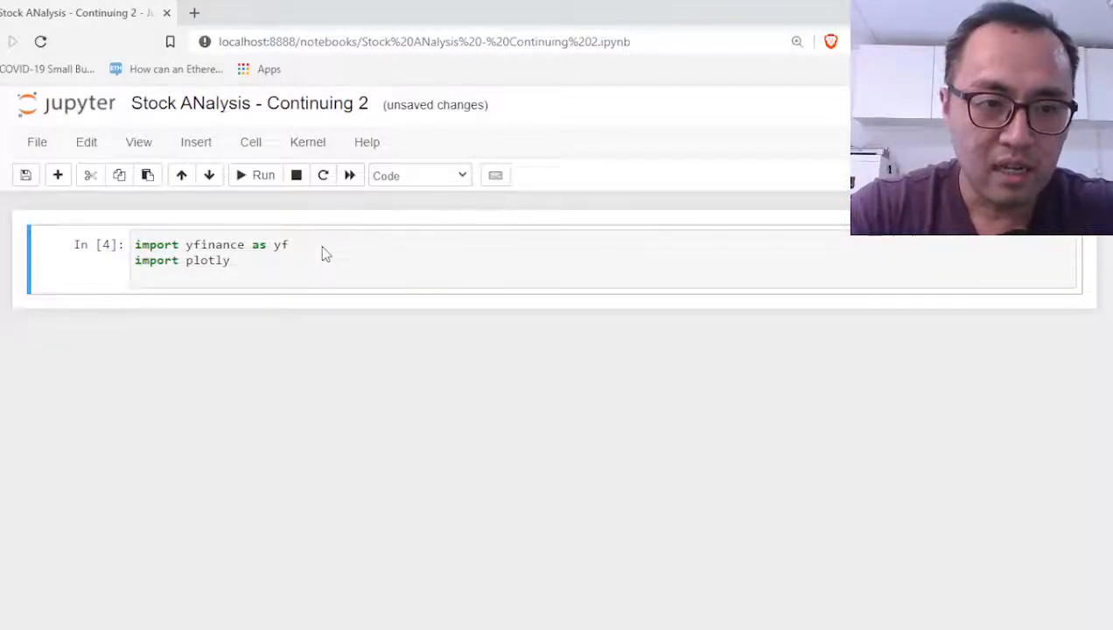
{"action": "type", "text": "import pandas"}
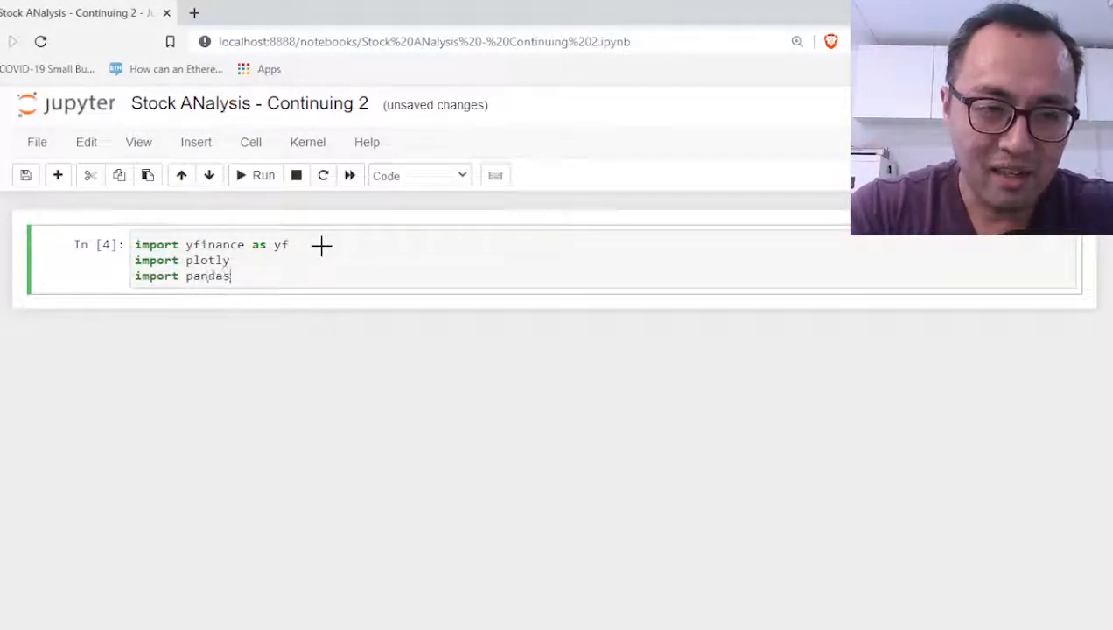
{"action": "type", "text": "as pd"}
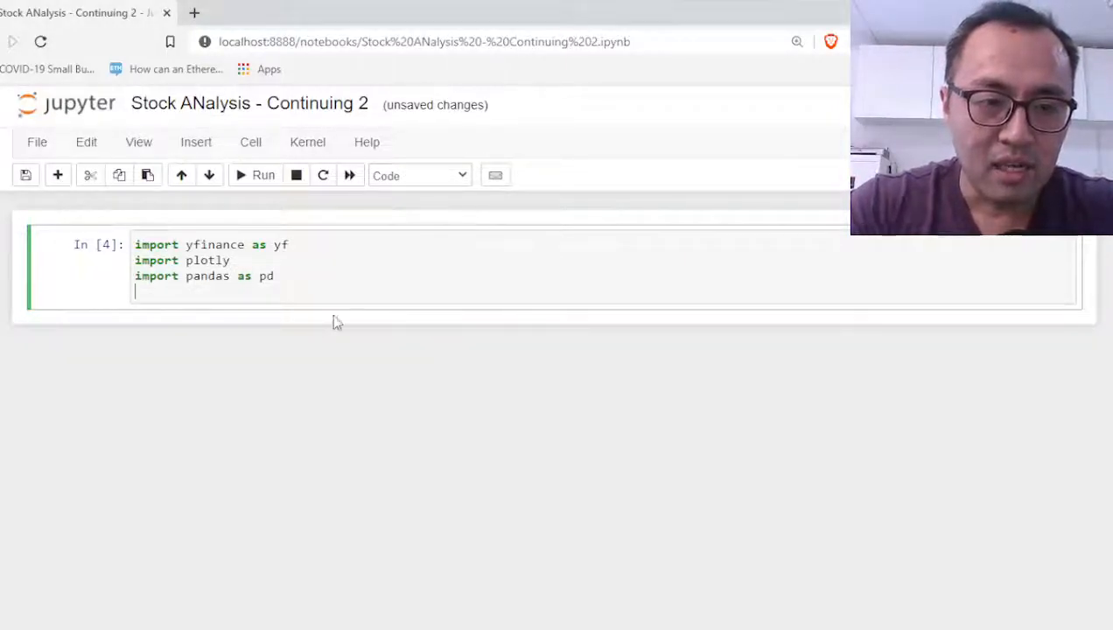
{"action": "type", "text": "pd.options."}
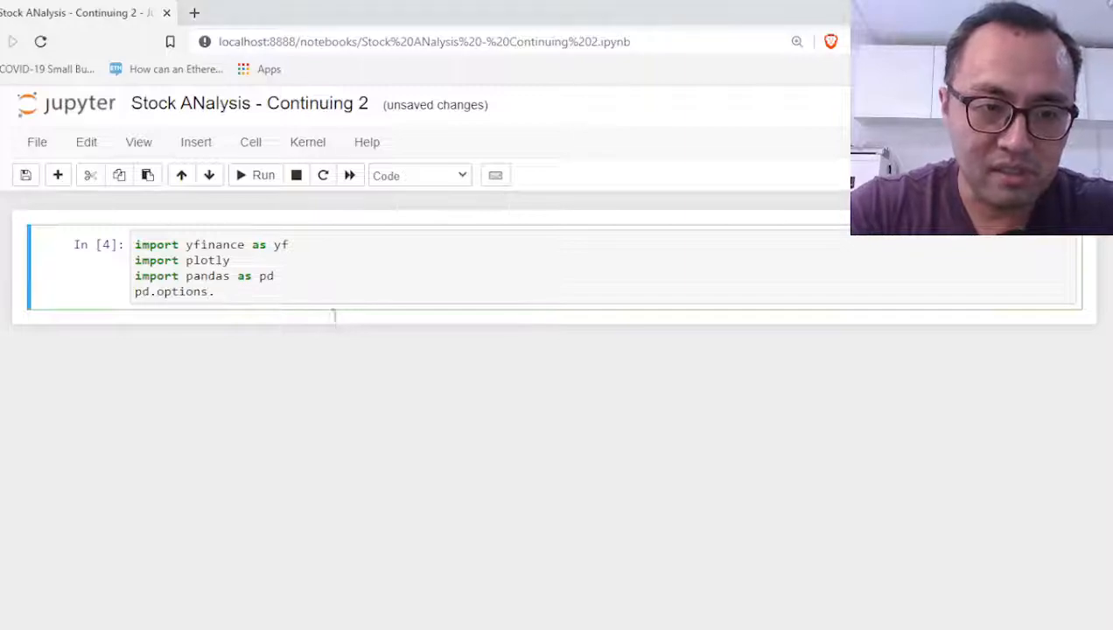
{"action": "type", "text": "plotting"}
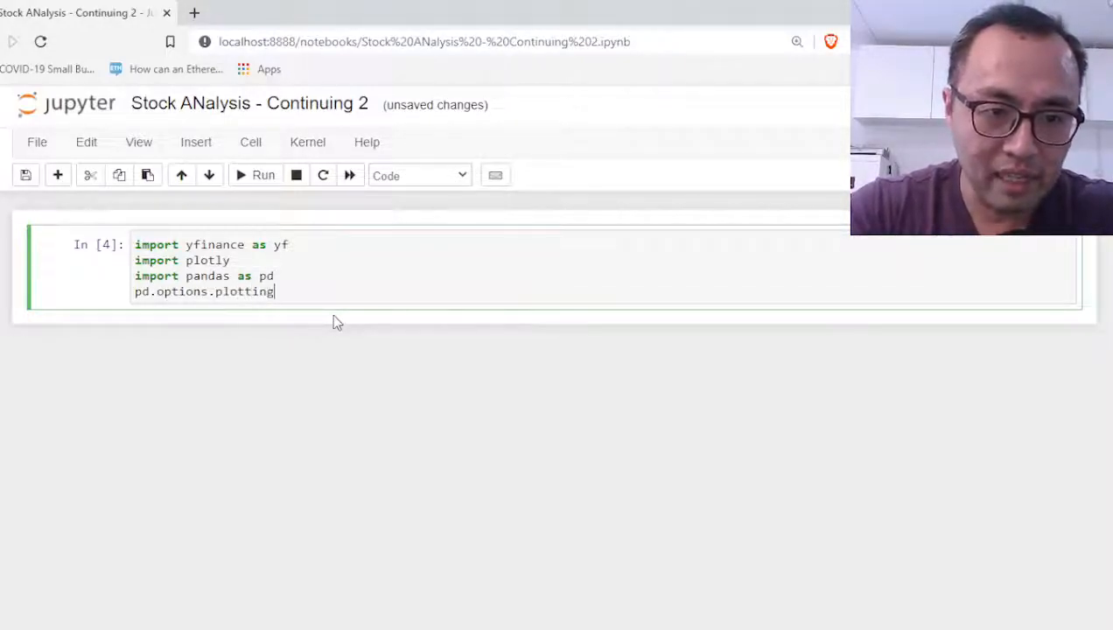
{"action": "type", "text": ".backend = \"pl"}
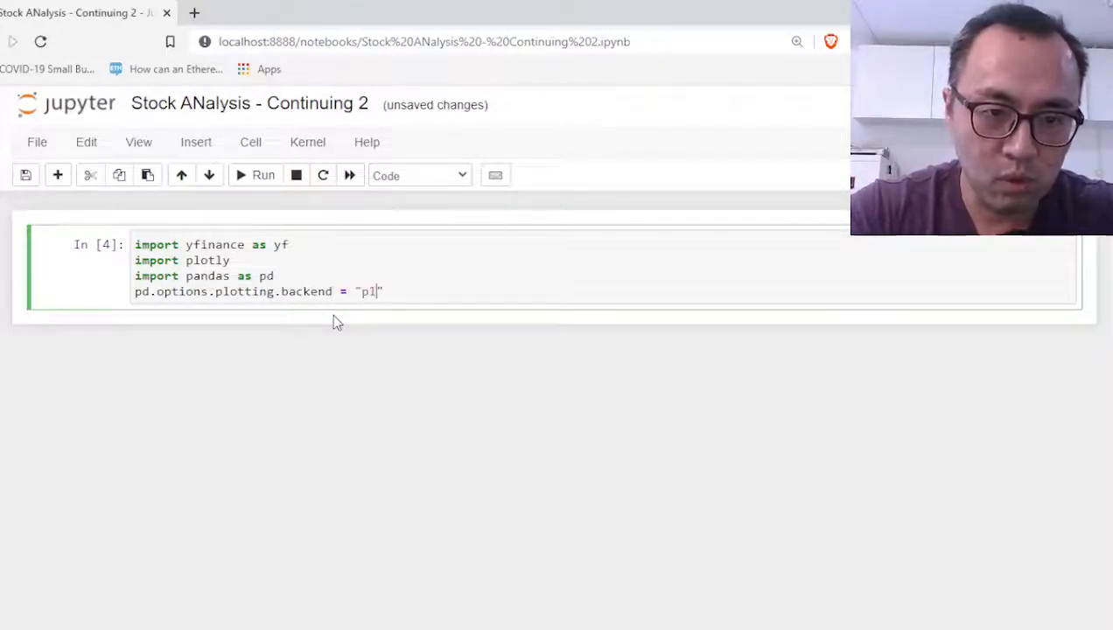
{"action": "type", "text": "otly"}
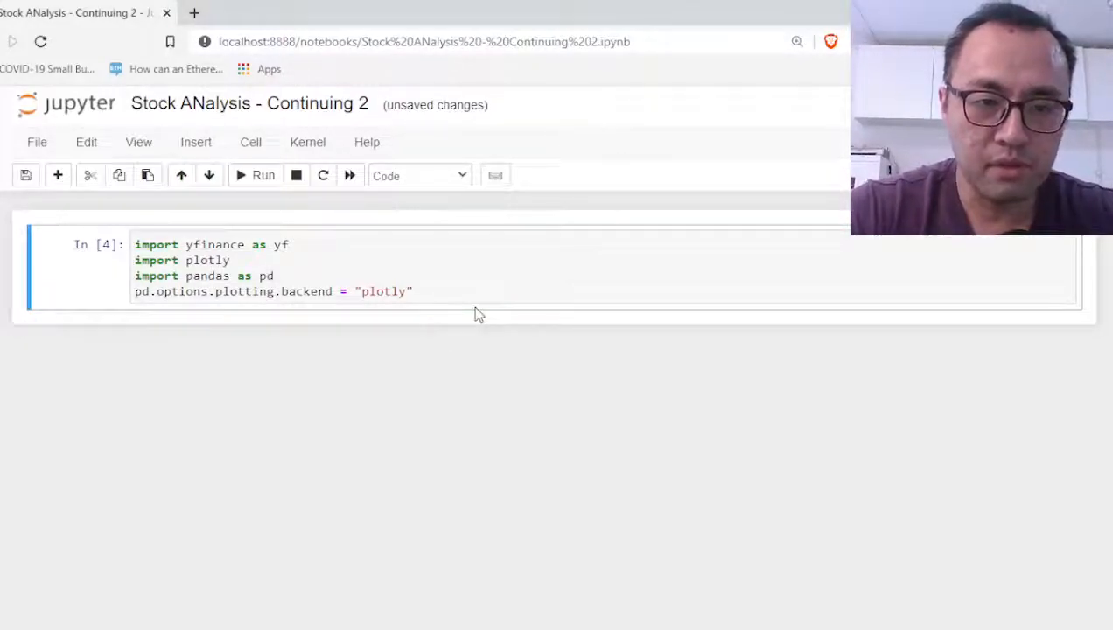
{"action": "left_click", "coordinate": [262, 175]}
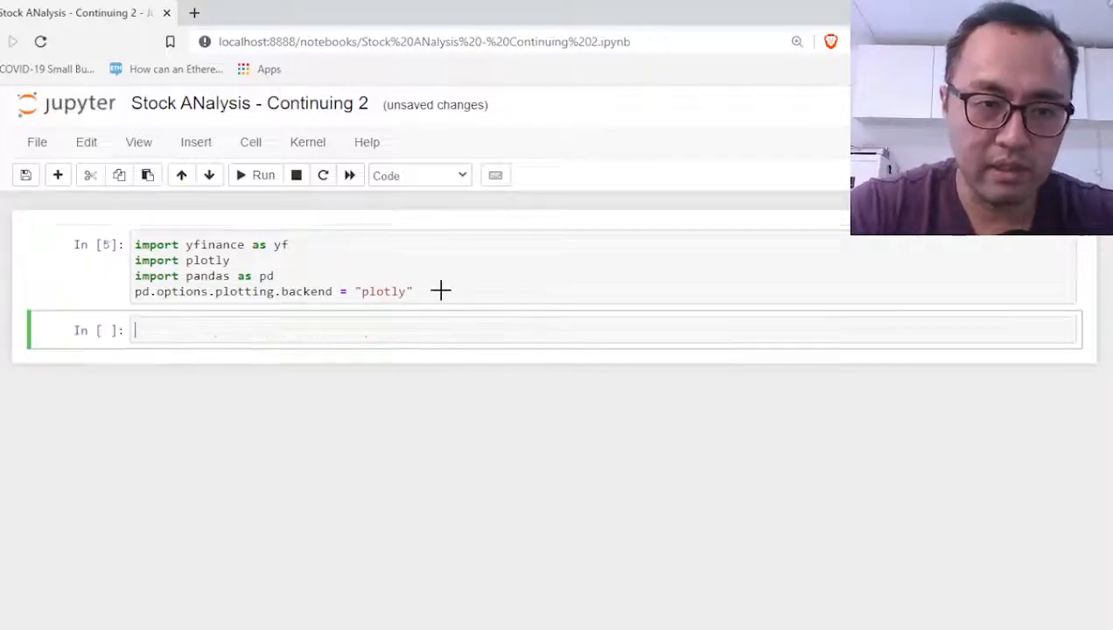
- Re-run the import cell and type msft = yf.Ticker("") in the next cell
{"action": "left_click", "coordinate": [264, 175]}
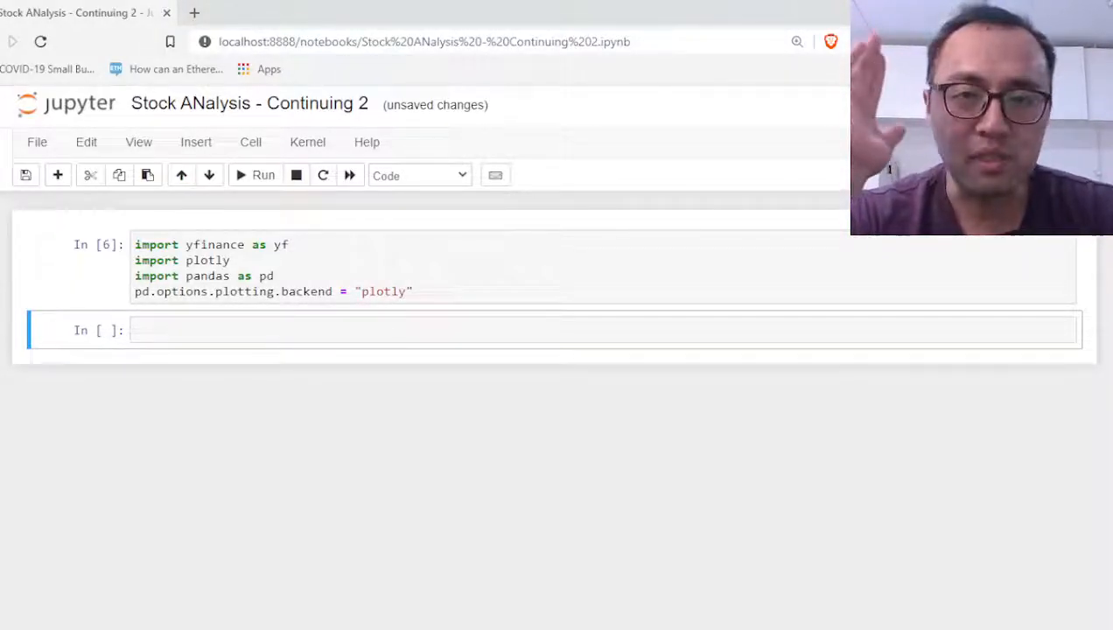
{"action": "mouse_move", "coordinate": [354, 330]}
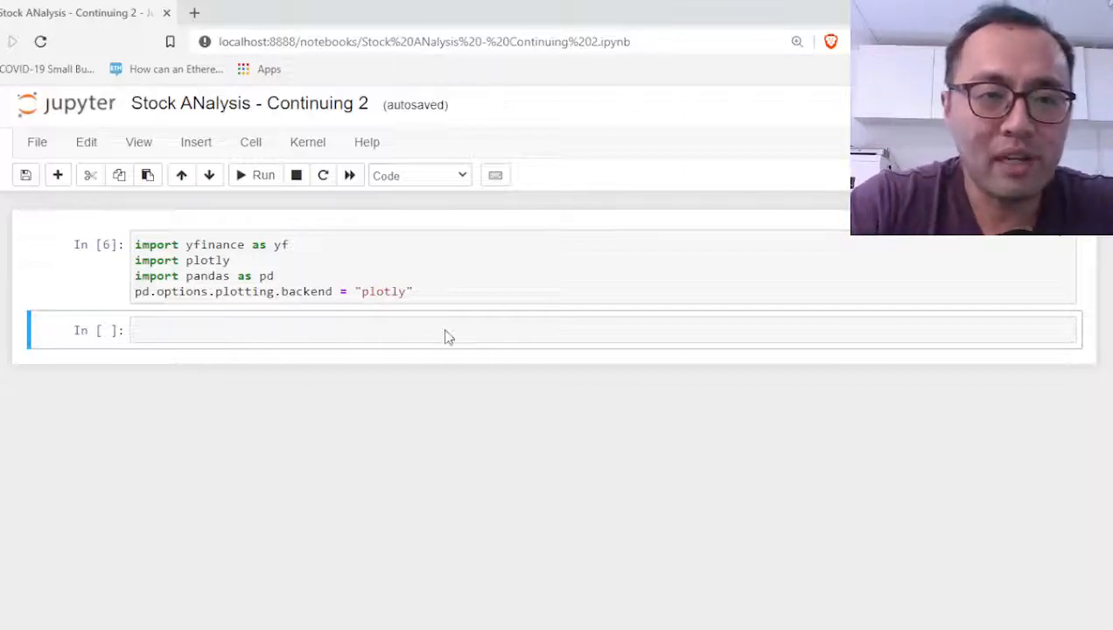
{"action": "mouse_move", "coordinate": [359, 267]}
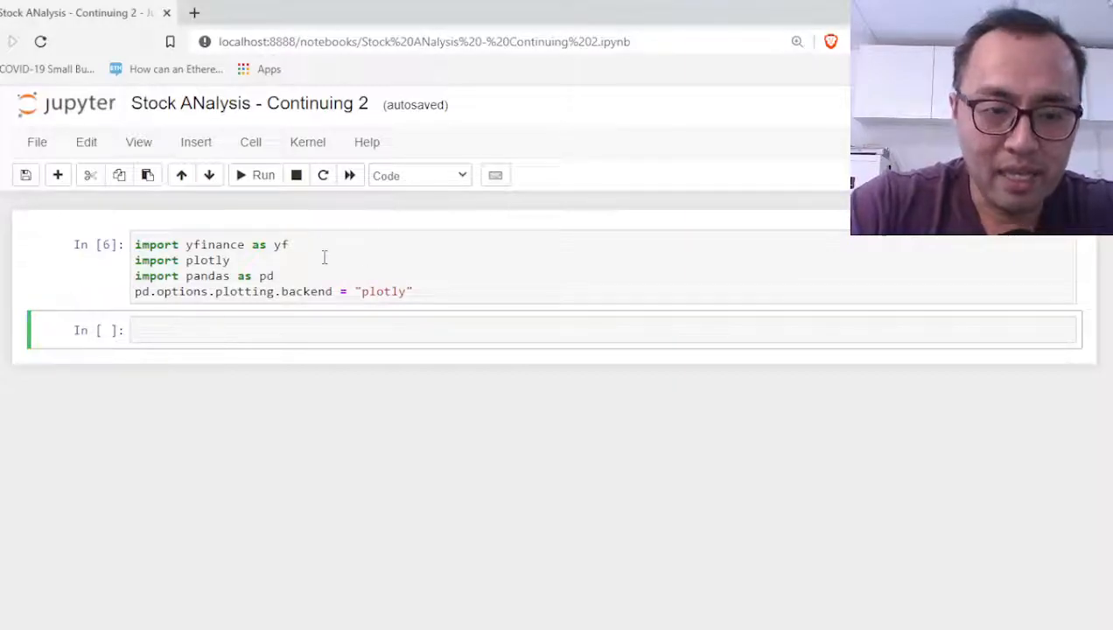
{"action": "type", "text": "msft = yf."}
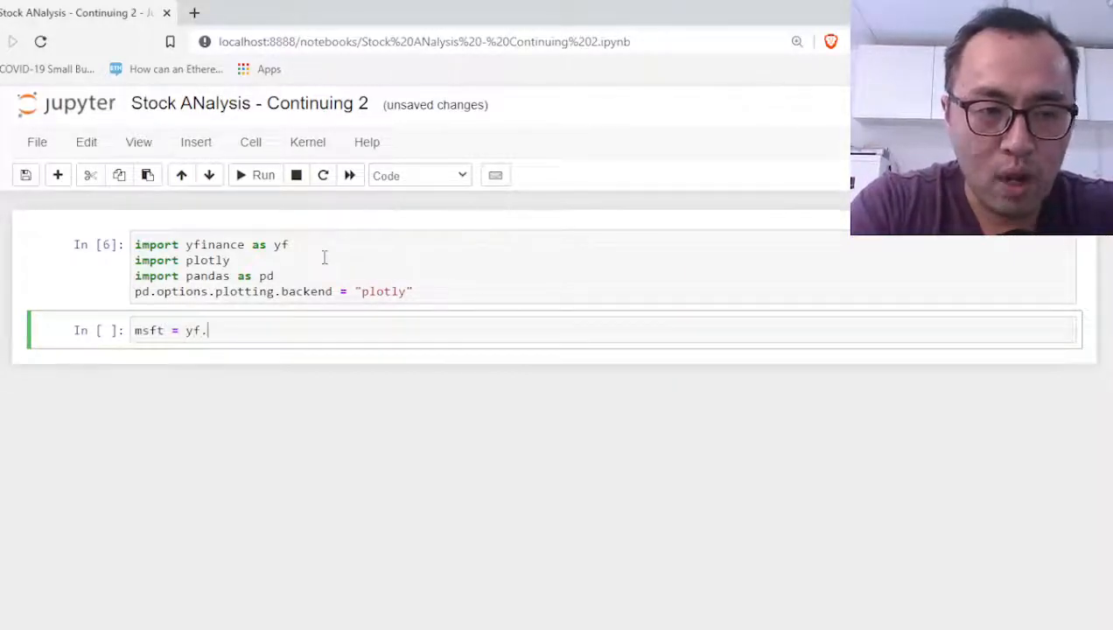
{"action": "type", "text": "Tic"}
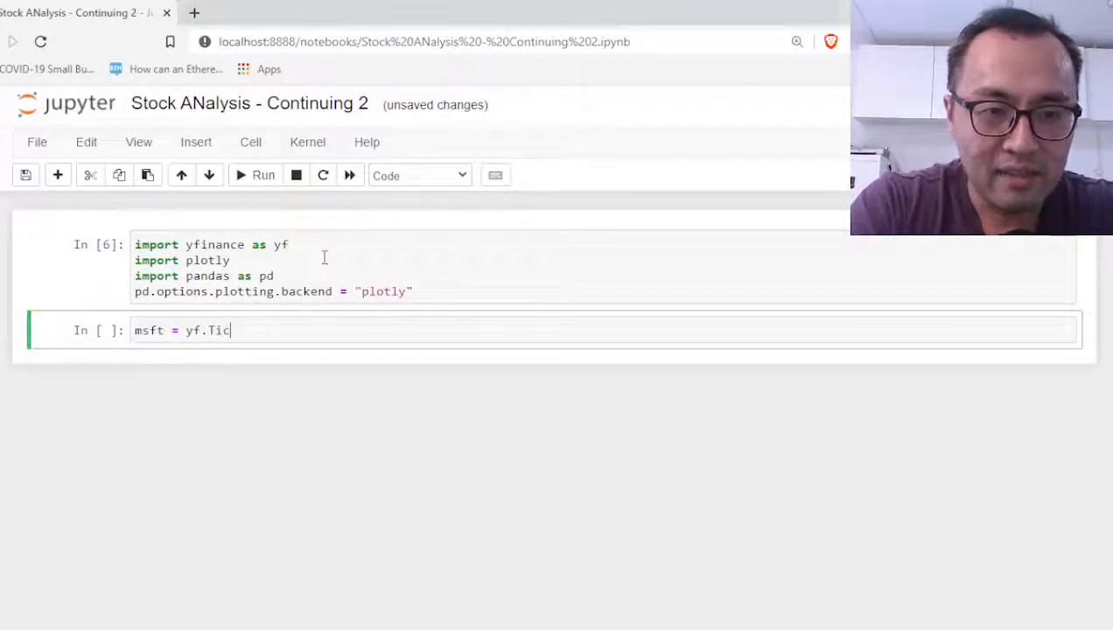
{"action": "type", "text": "ker(\"\")"}
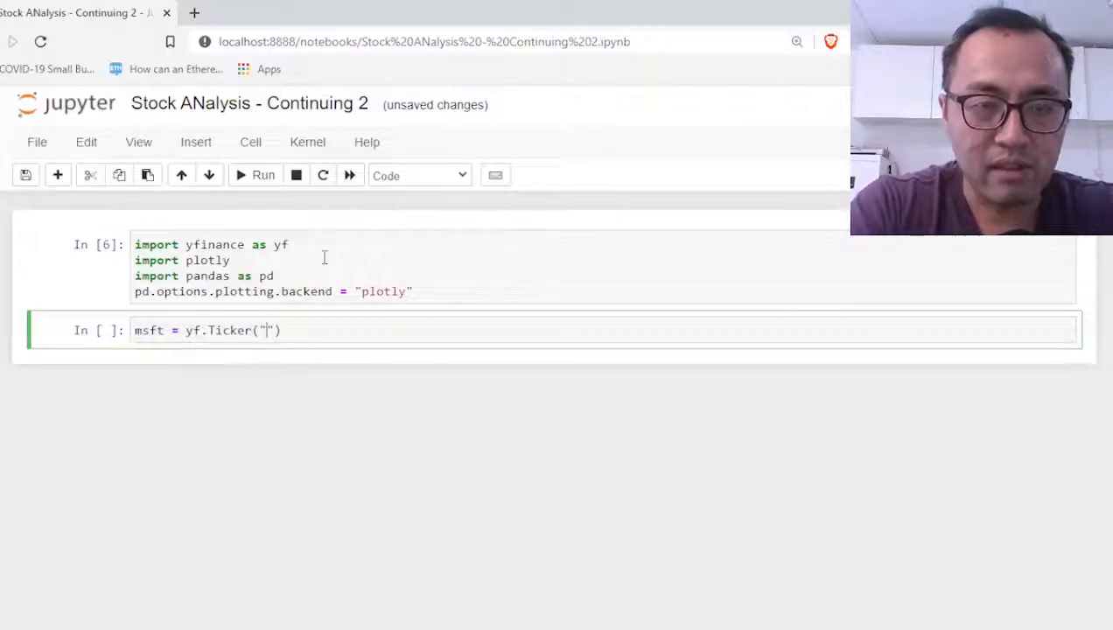
{"action": "left_click", "coordinate": [194, 12]}
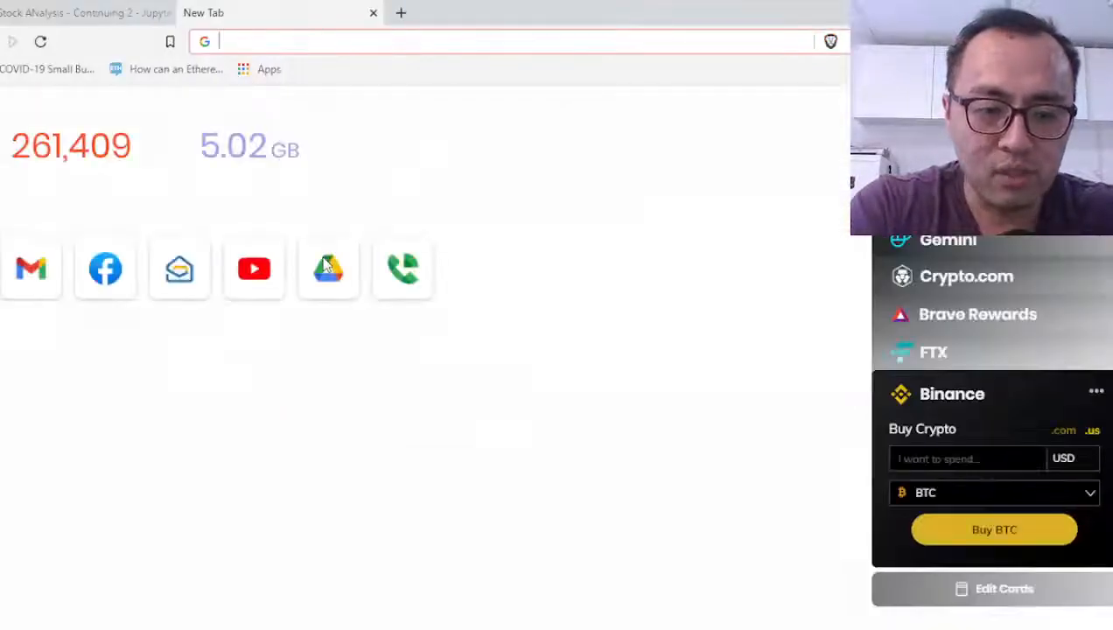
- Search Yahoo Finance for microsoft to find the MSFT symbol, then return to the notebook
{"action": "type", "text": "yahoo finance"}
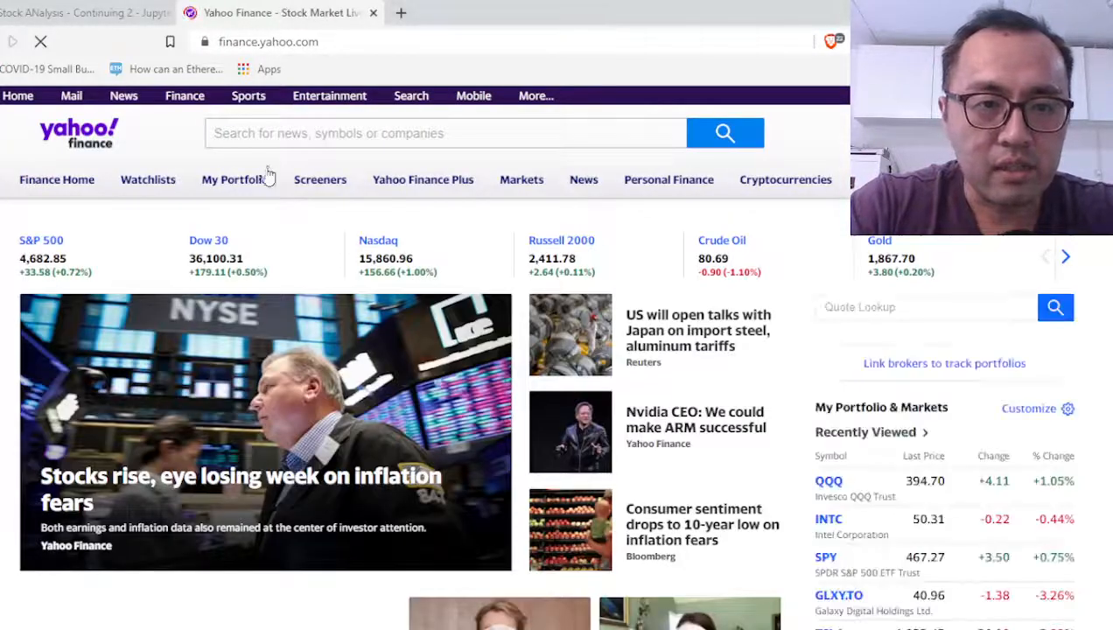
{"action": "type", "text": "micros"}
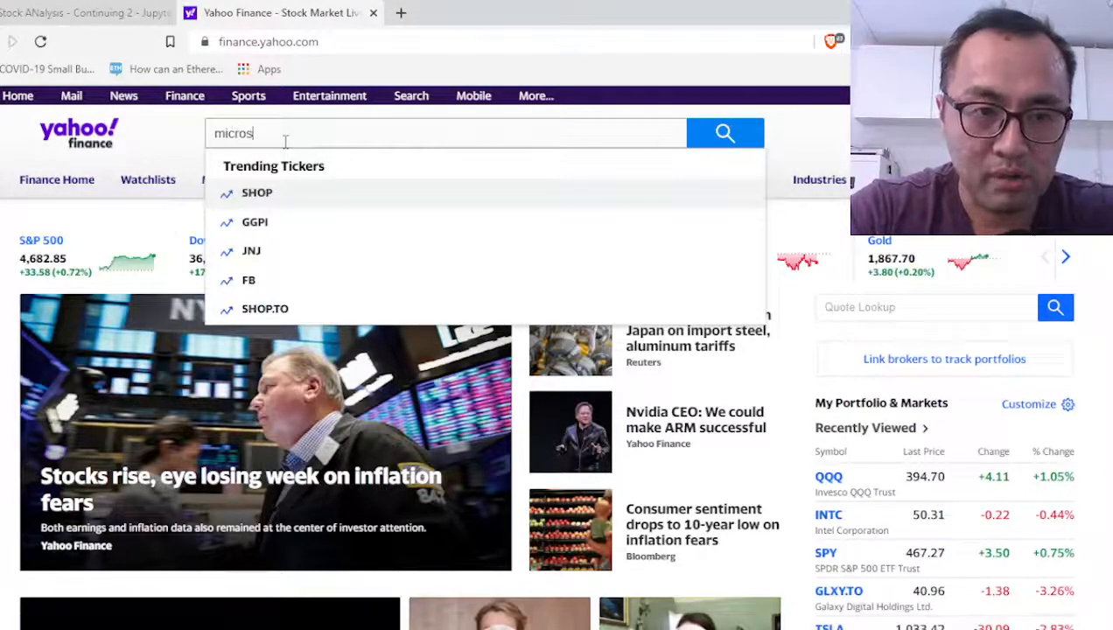
{"action": "type", "text": "oft"}
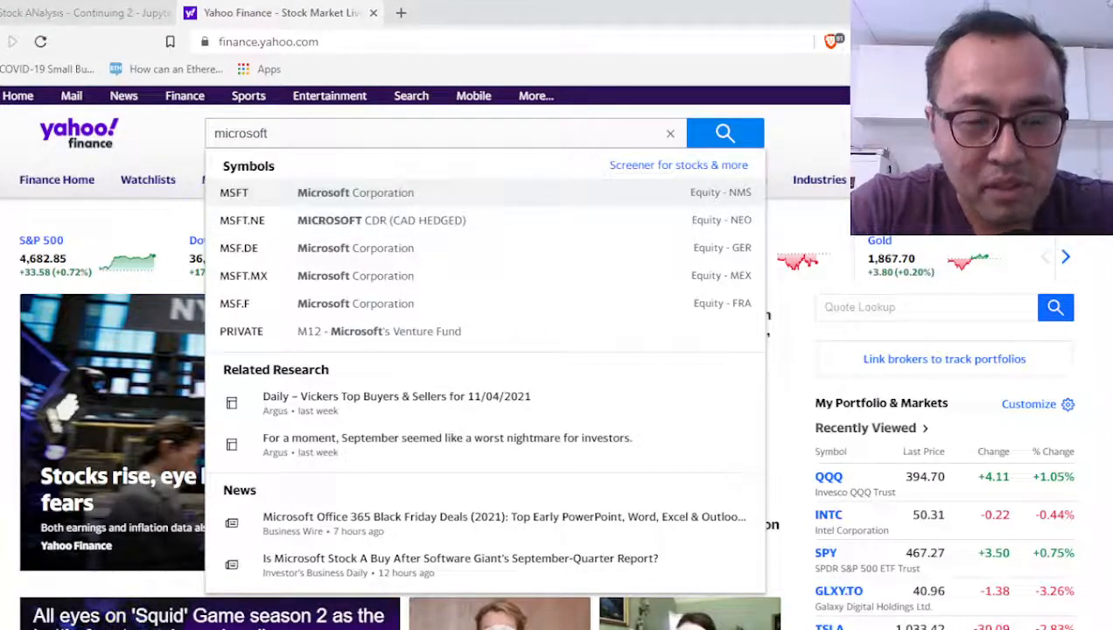
{"action": "left_click", "coordinate": [79, 12]}
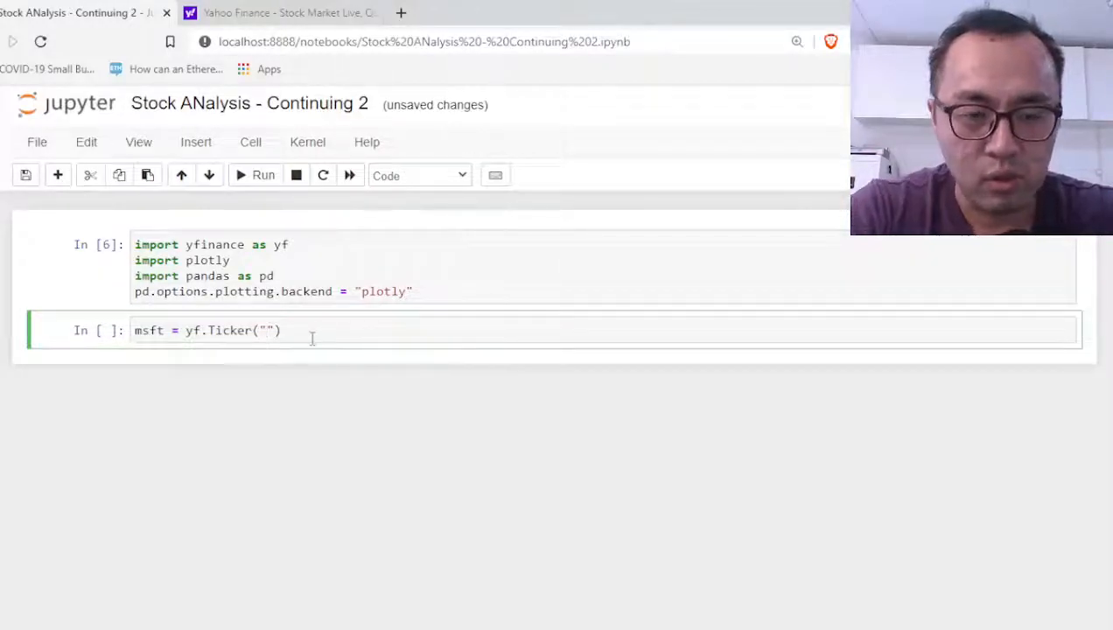
- Fill in "MSFT" as the ticker and display msft.info, then return to Yahoo Finance
{"action": "type", "text": "MSFT"}
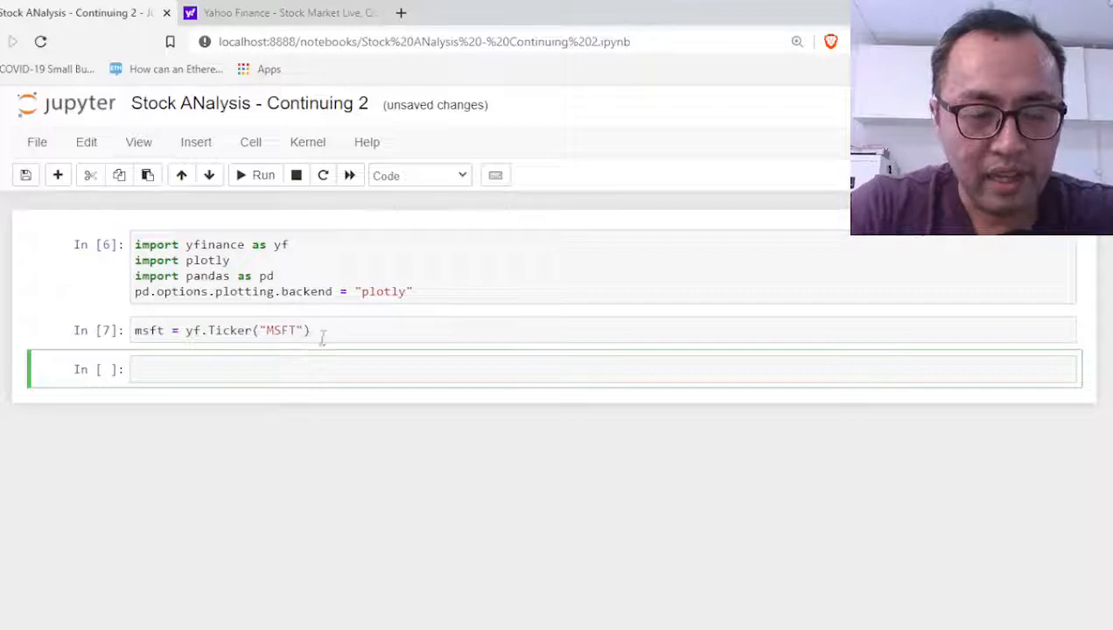
{"action": "mouse_move", "coordinate": [301, 361]}
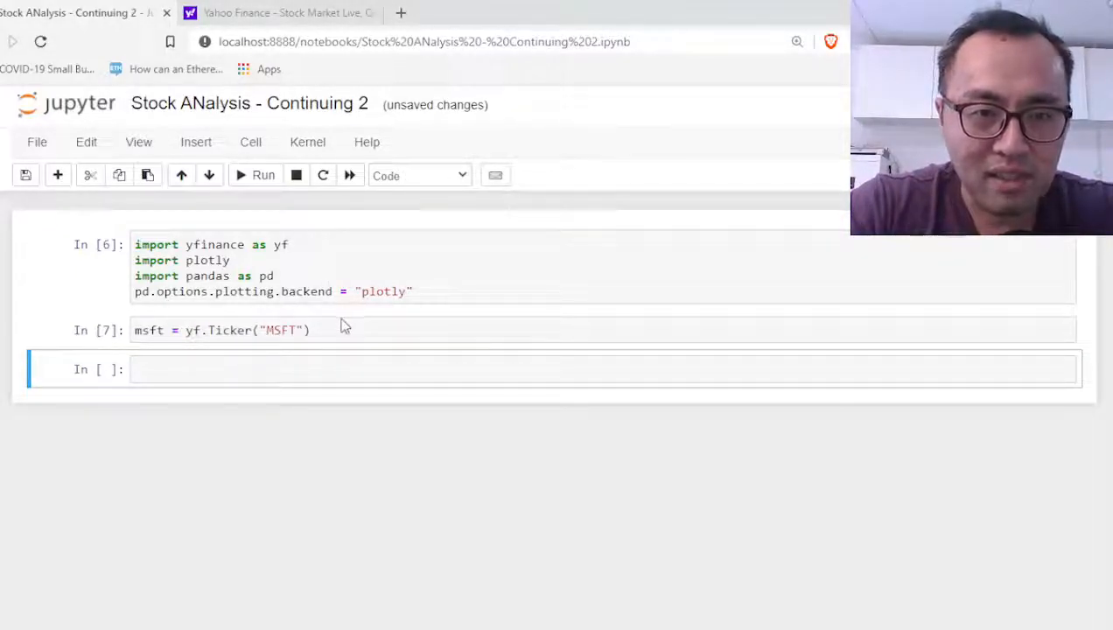
{"action": "type", "text": "m"}
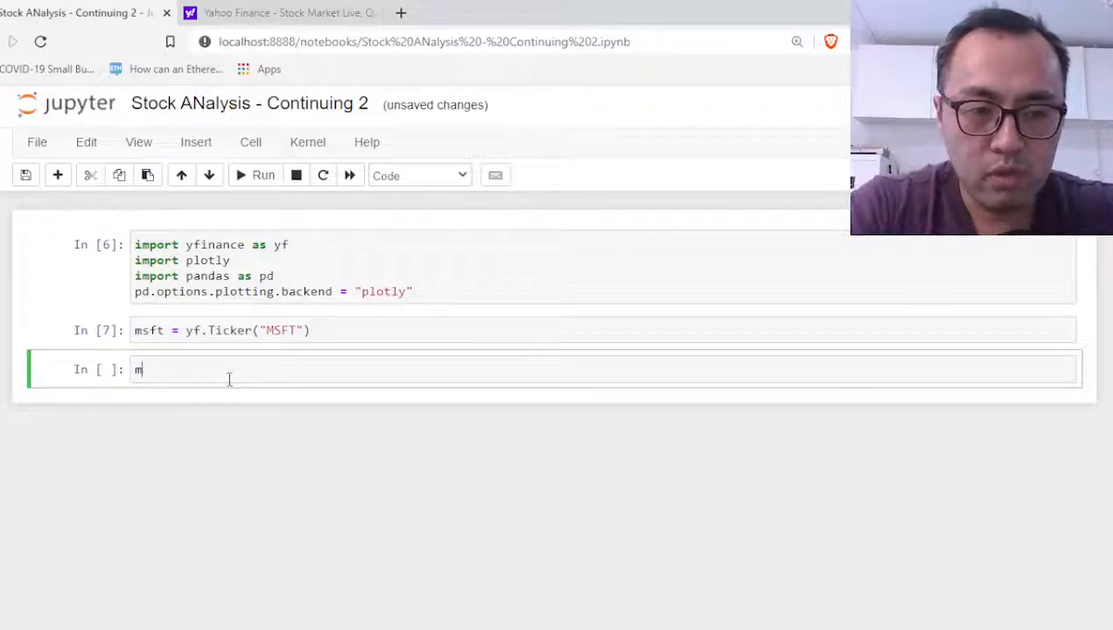
{"action": "type", "text": "sft.info"}
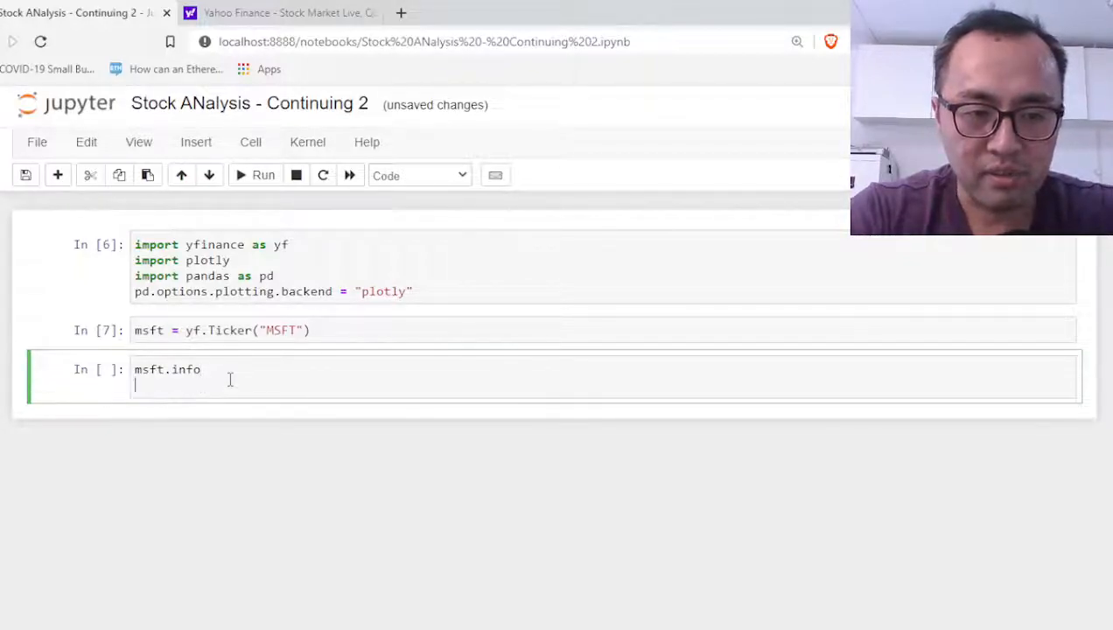
{"action": "key", "text": "shift+Return"}
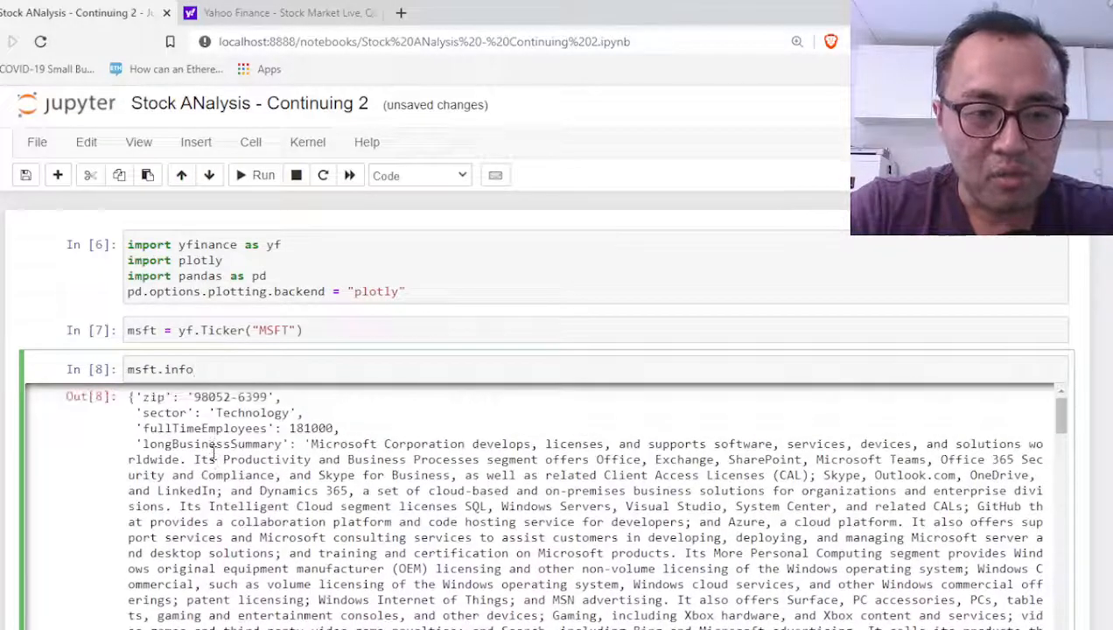
{"action": "scroll", "scroll_direction": "down", "scroll_amount": 3}
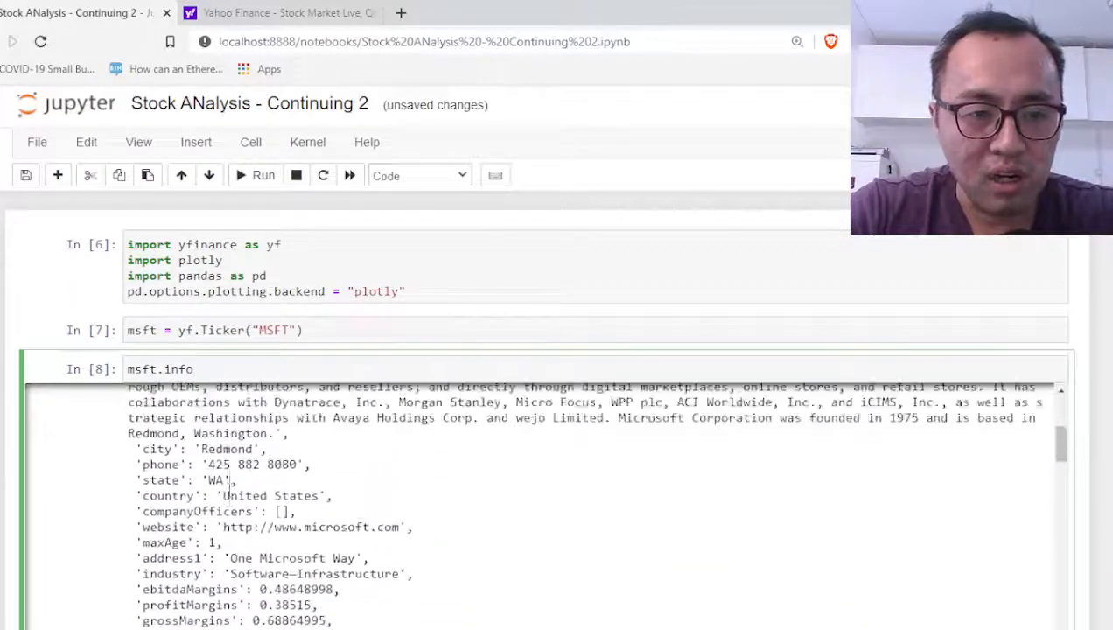
{"action": "scroll", "scroll_direction": "up", "scroll_amount": 3}
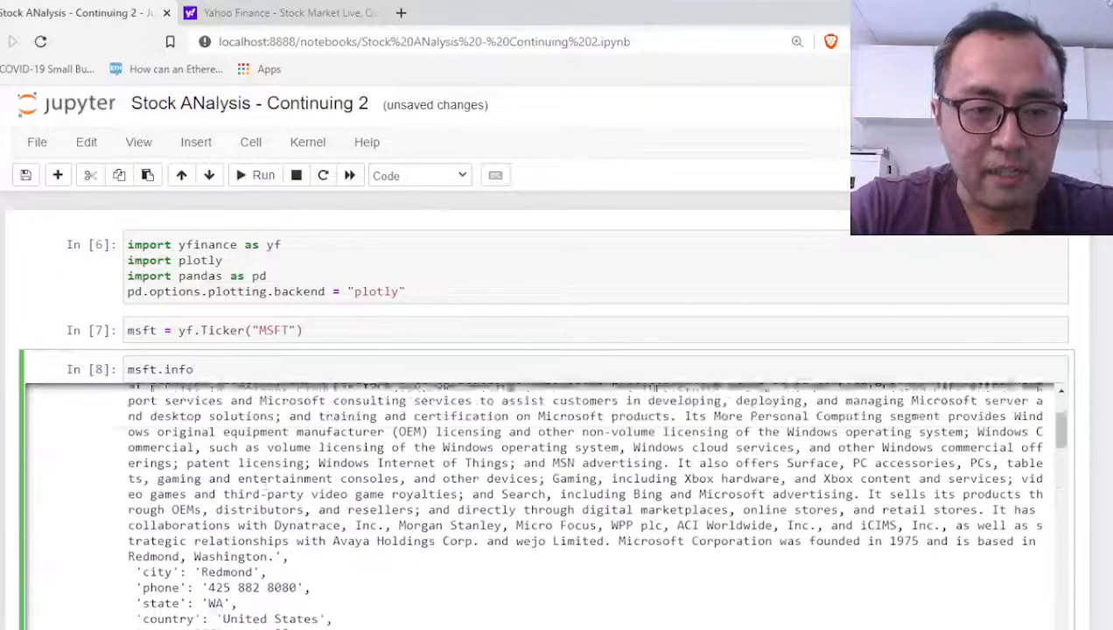
{"action": "left_click", "coordinate": [280, 13]}
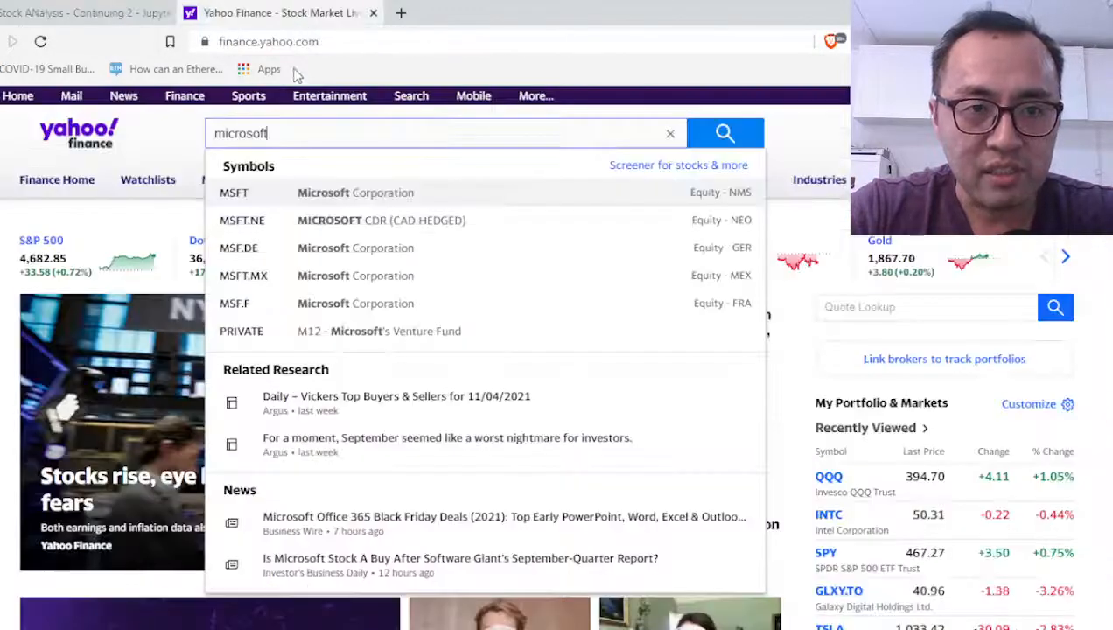
- View Microsoft's MSFT quote and Profile pages, then go back to the notebook
{"action": "left_click", "coordinate": [354, 193]}
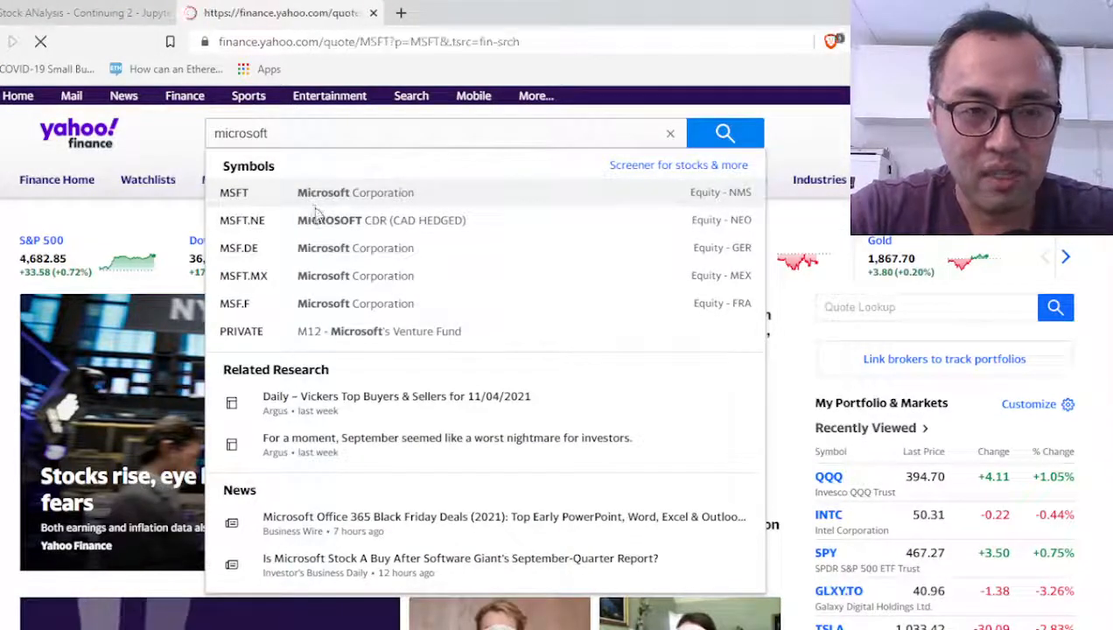
{"action": "left_click", "coordinate": [234, 193]}
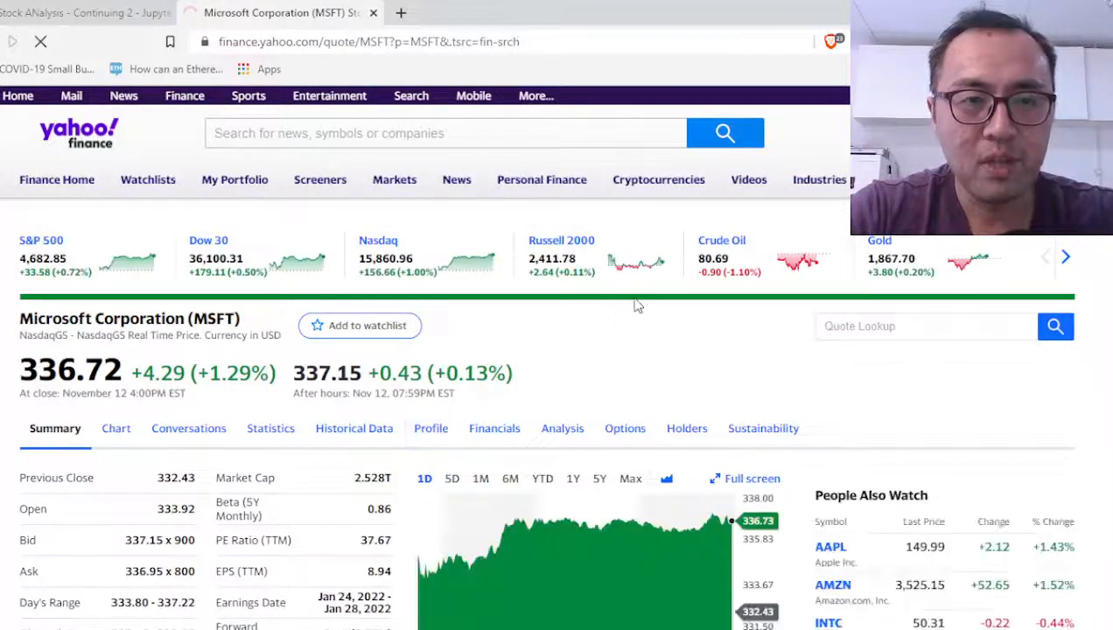
{"action": "left_click", "coordinate": [430, 428]}
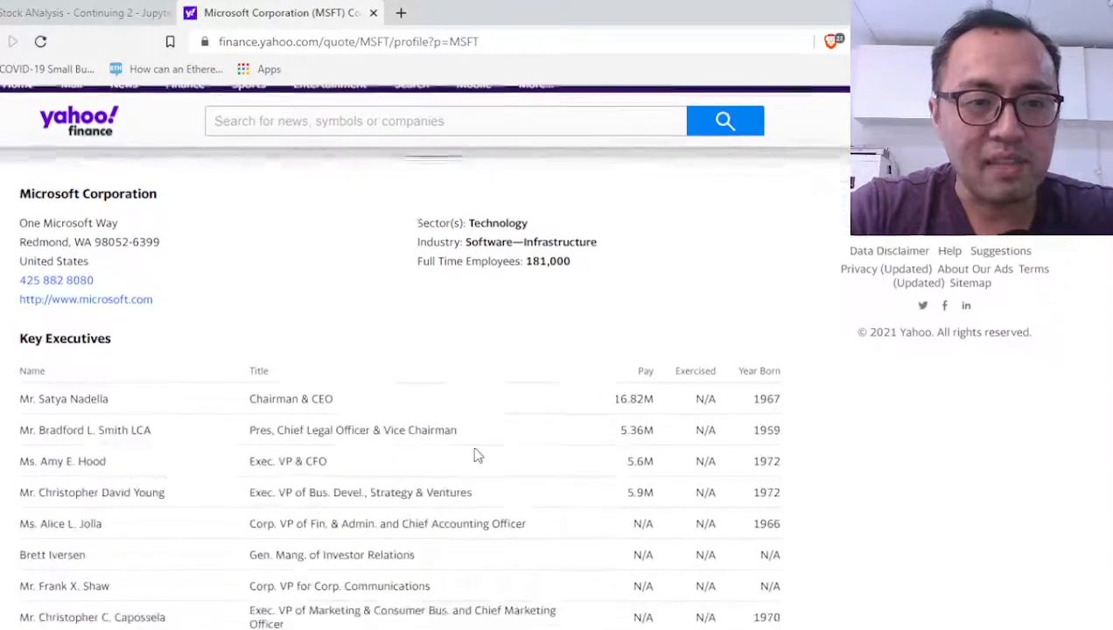
{"action": "scroll", "scroll_direction": "up", "scroll_amount": 3}
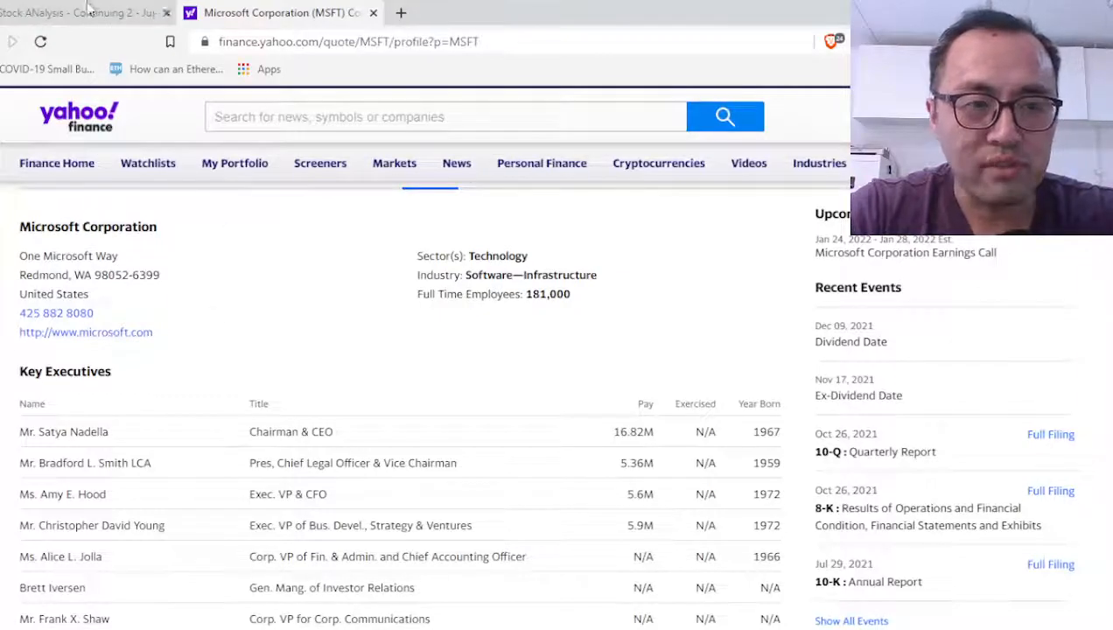
{"action": "left_click", "coordinate": [79, 13]}
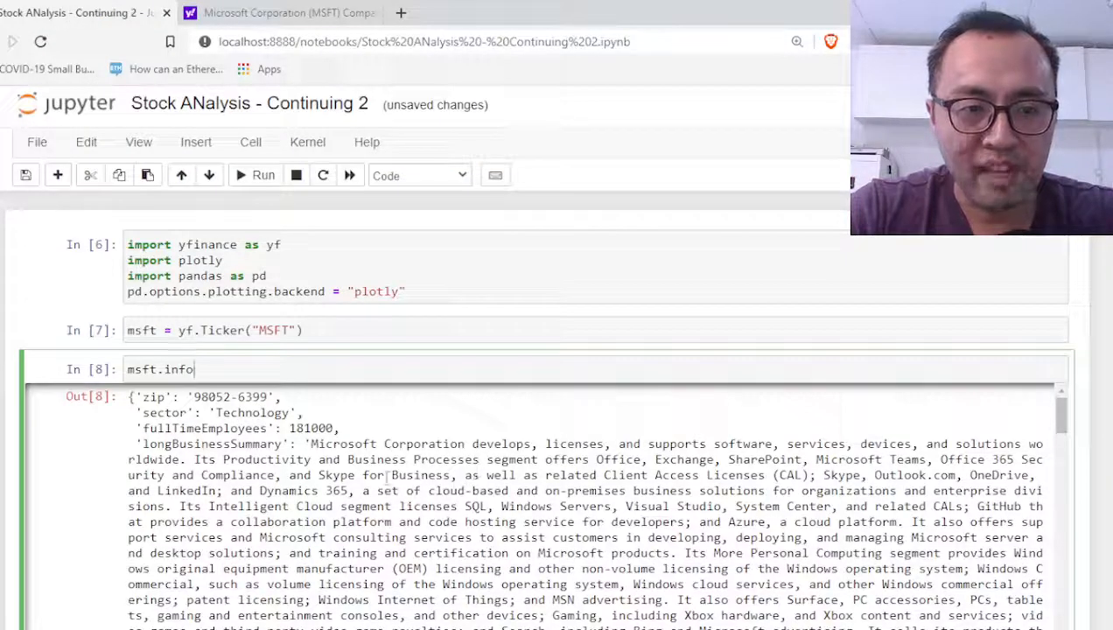
- Compare the msft.info output with Yahoo Finance's MSFT Statistics page
{"action": "scroll", "scroll_direction": "down", "scroll_amount": 3}
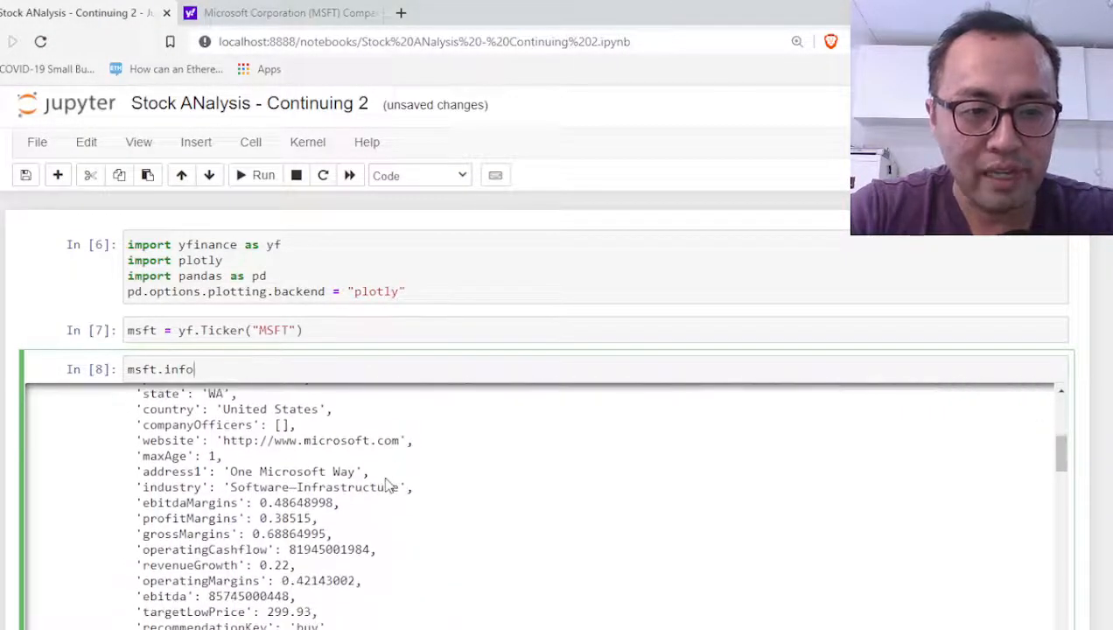
{"action": "scroll", "scroll_direction": "down", "scroll_amount": 3}
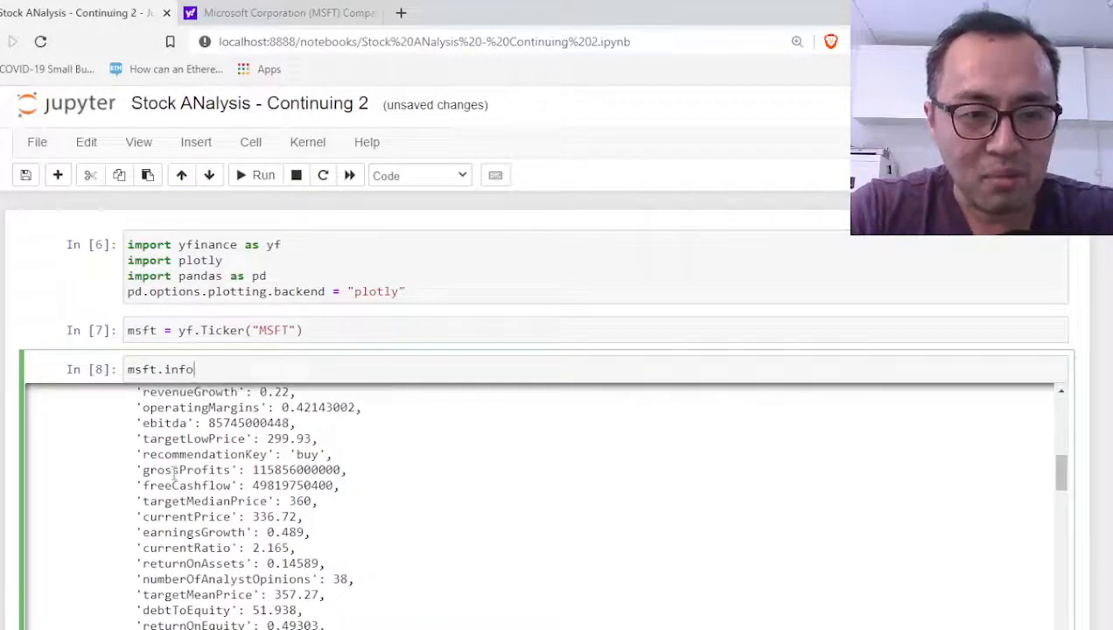
{"action": "scroll", "scroll_direction": "up", "scroll_amount": 3}
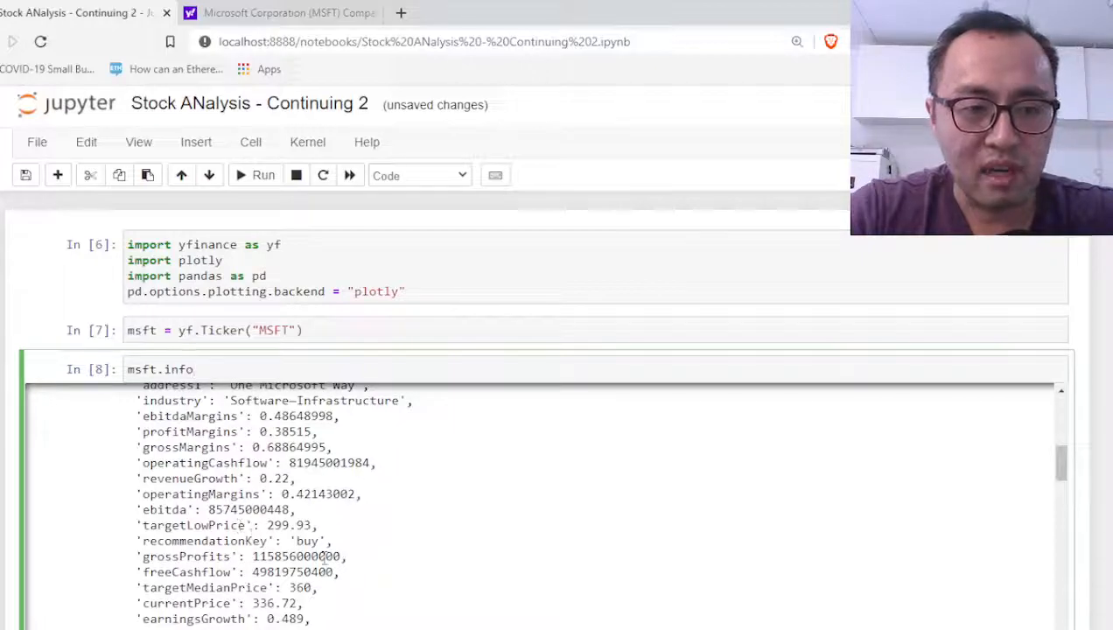
{"action": "left_click", "coordinate": [275, 12]}
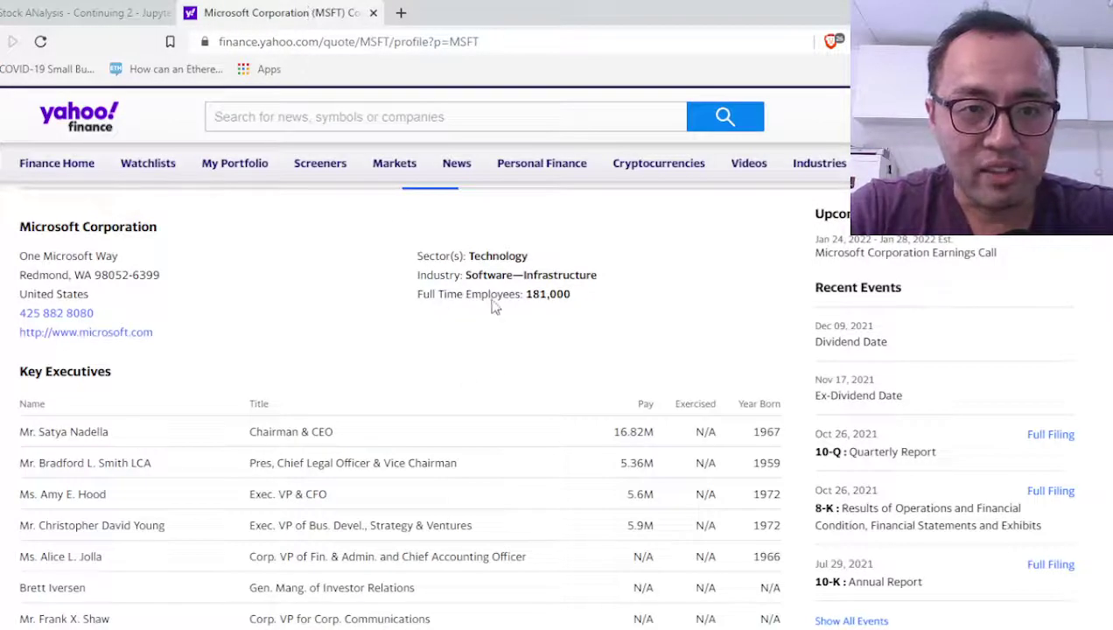
{"action": "scroll", "scroll_direction": "up", "scroll_amount": 3}
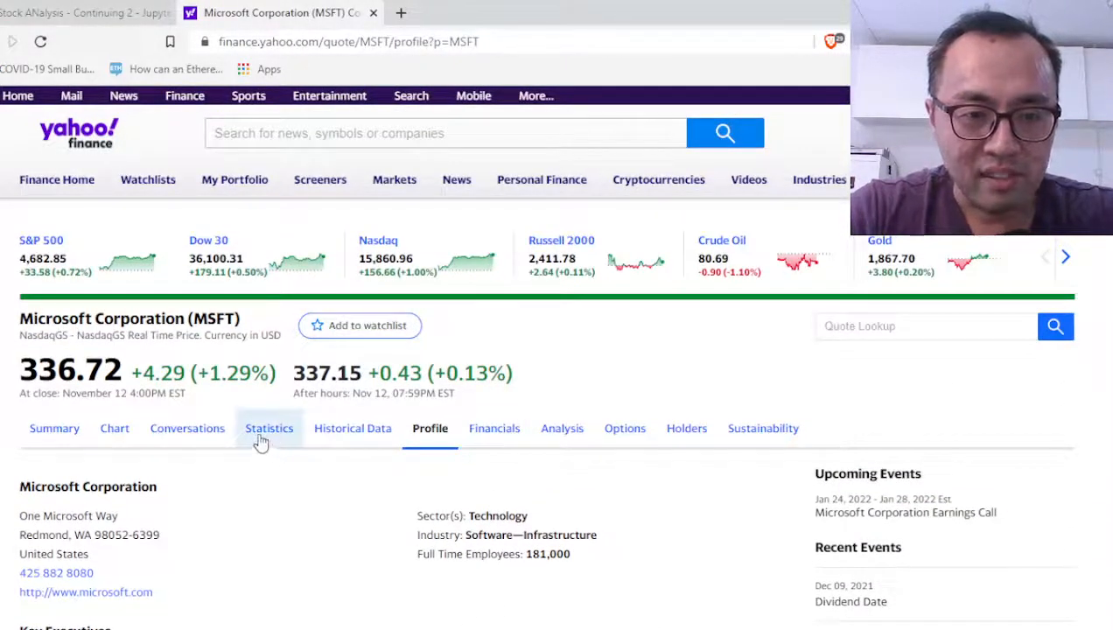
{"action": "left_click", "coordinate": [269, 428]}
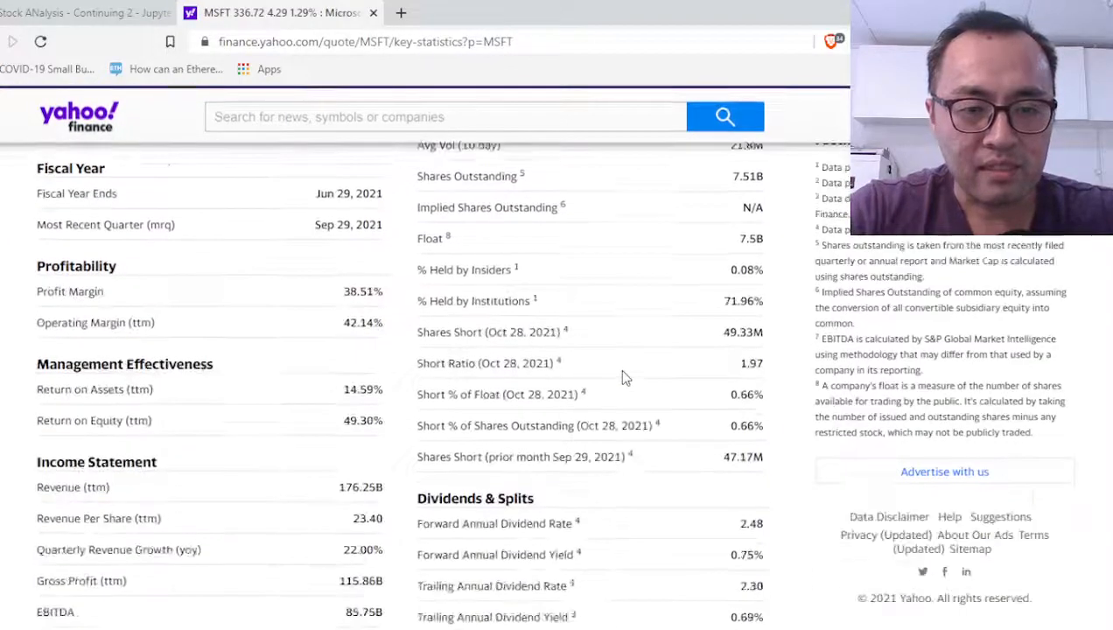
{"action": "scroll", "scroll_direction": "down", "scroll_amount": 3}
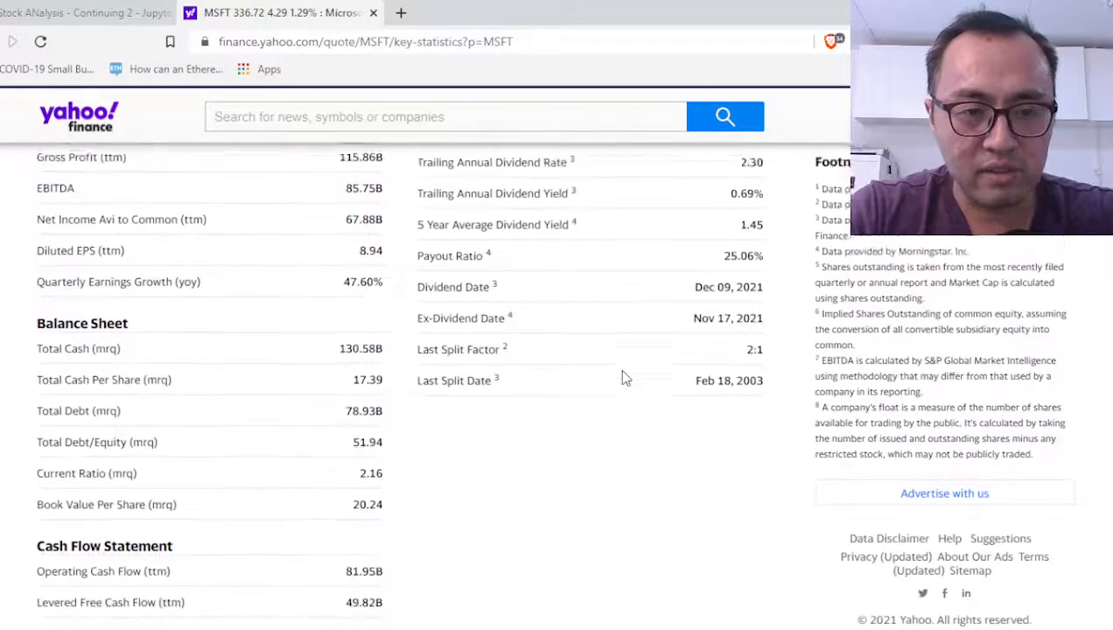
{"action": "left_click", "coordinate": [78, 12]}
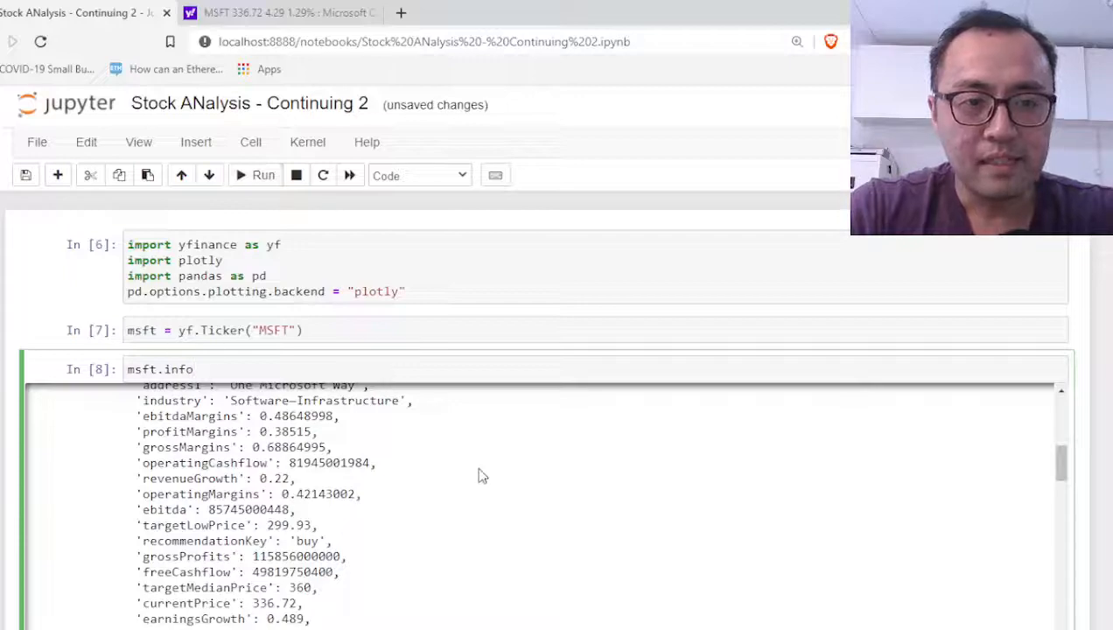
{"action": "scroll", "scroll_direction": "down", "scroll_amount": 3}
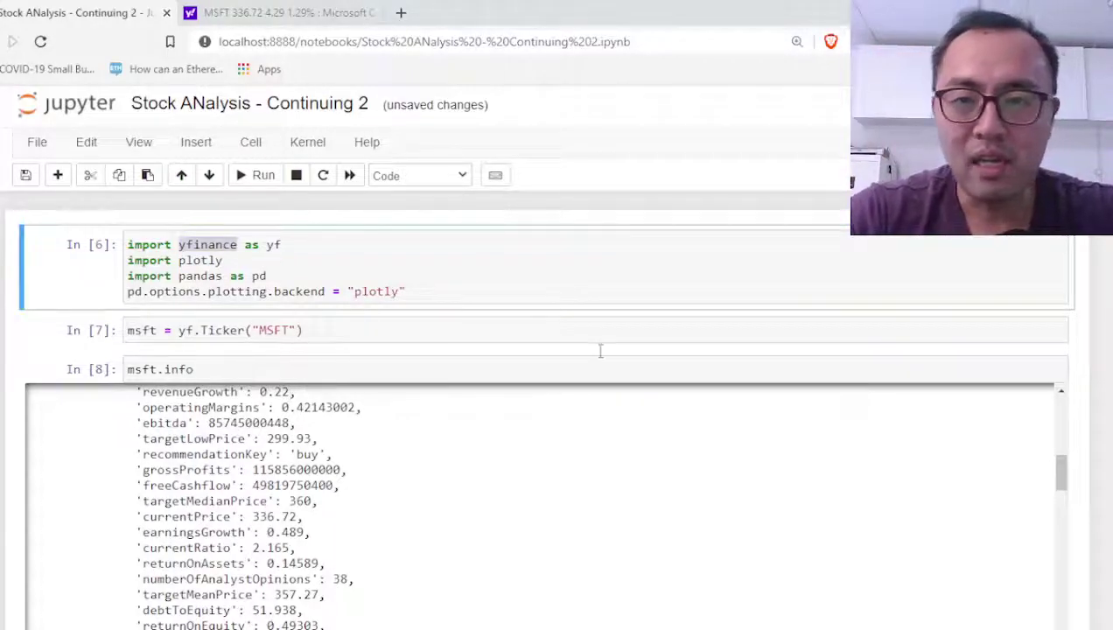
{"action": "mouse_move", "coordinate": [624, 420]}
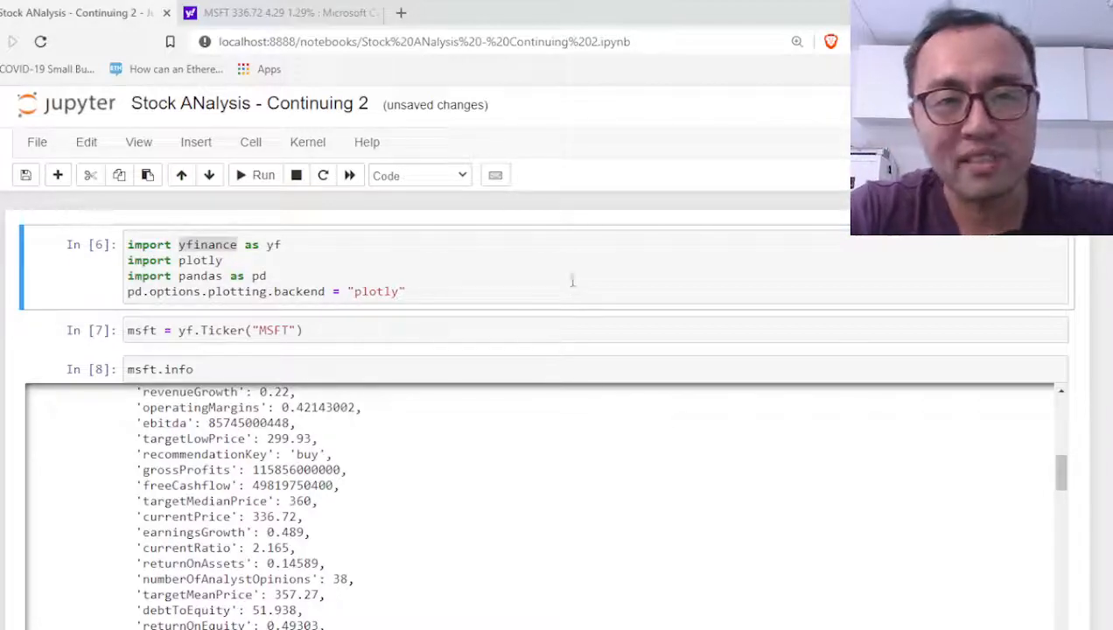
{"action": "left_click", "coordinate": [280, 12]}
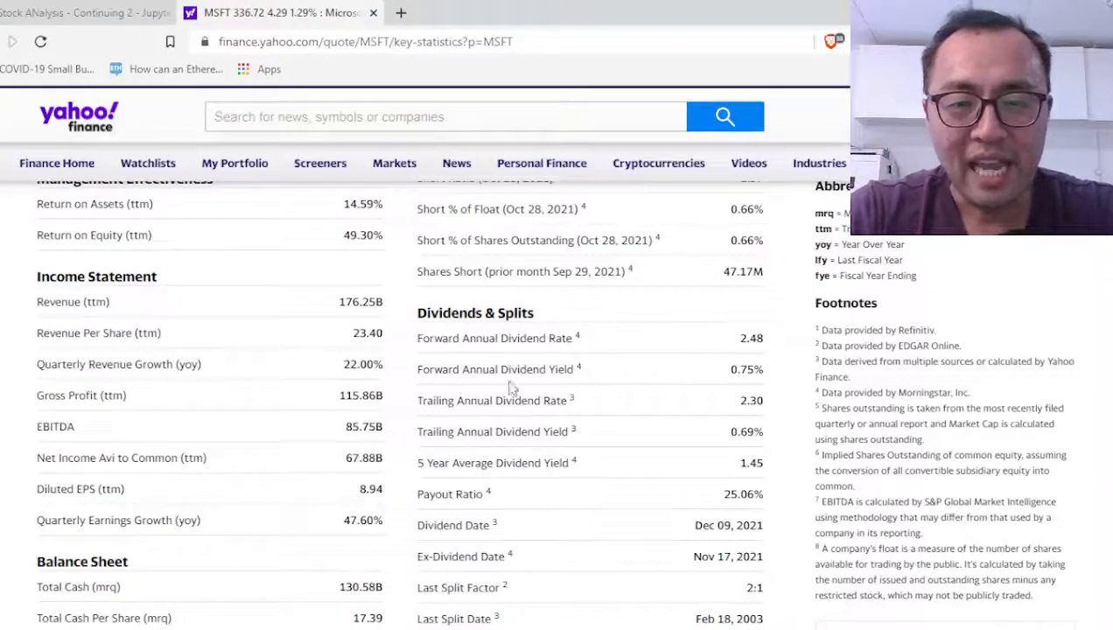
{"action": "left_click", "coordinate": [83, 12]}
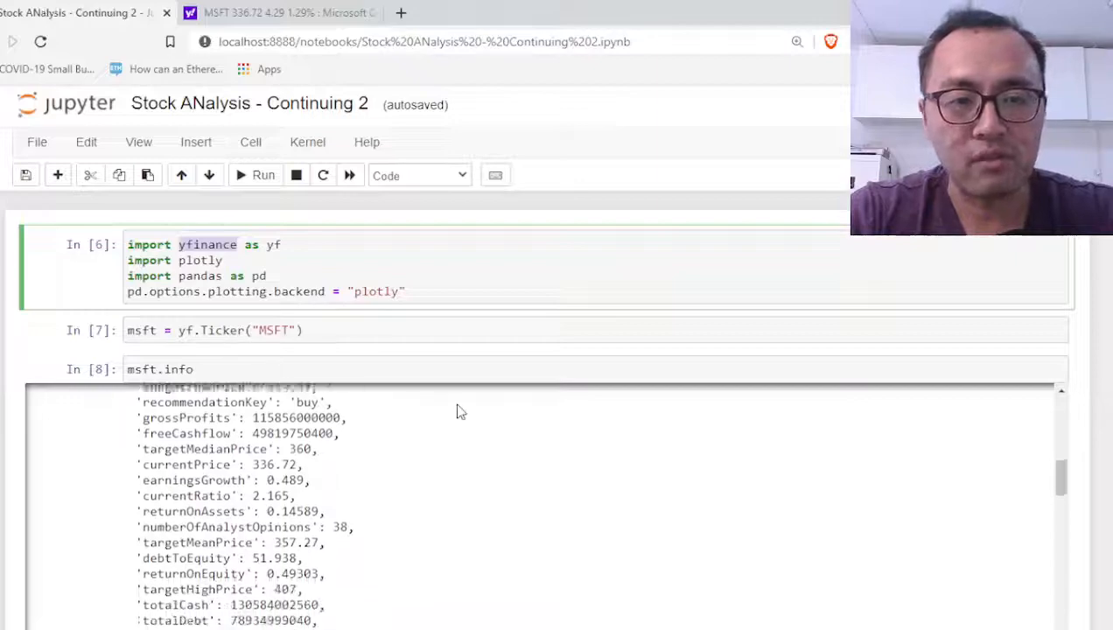
{"action": "scroll", "scroll_direction": "up", "scroll_amount": 3}
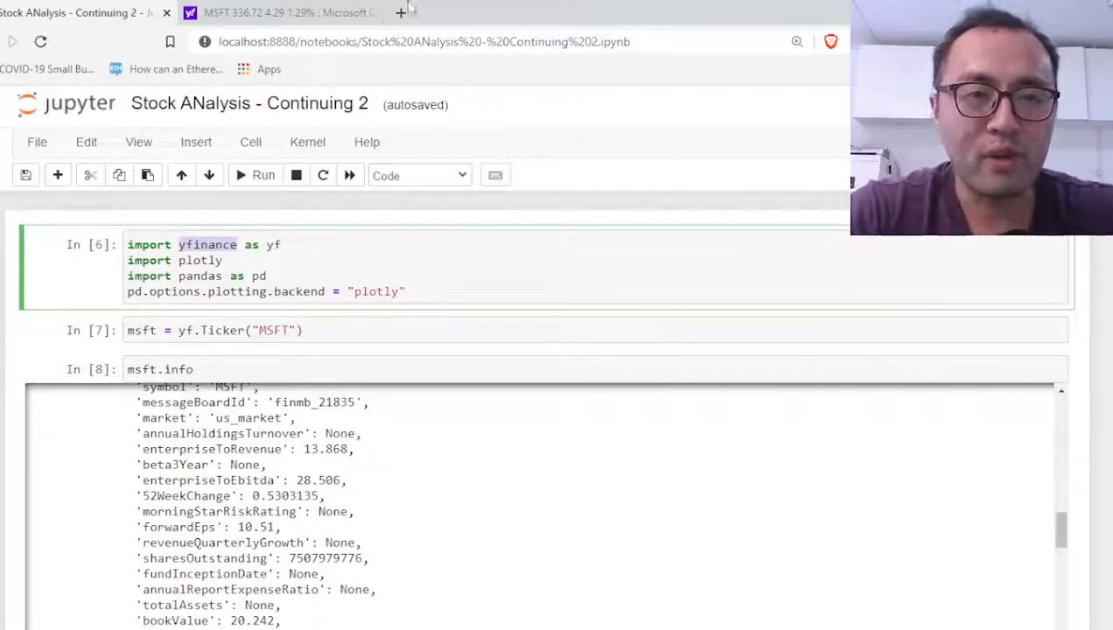
- View MSFT's income statement and balance sheet under Financials, then return to the notebook
{"action": "left_click", "coordinate": [280, 12]}
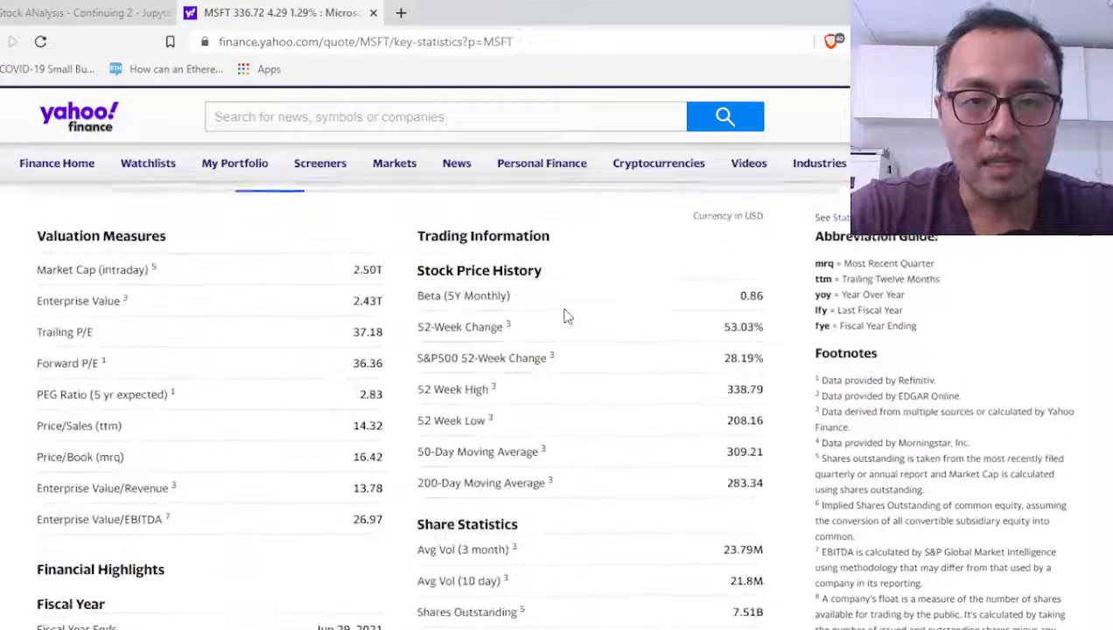
{"action": "left_click", "coordinate": [493, 366]}
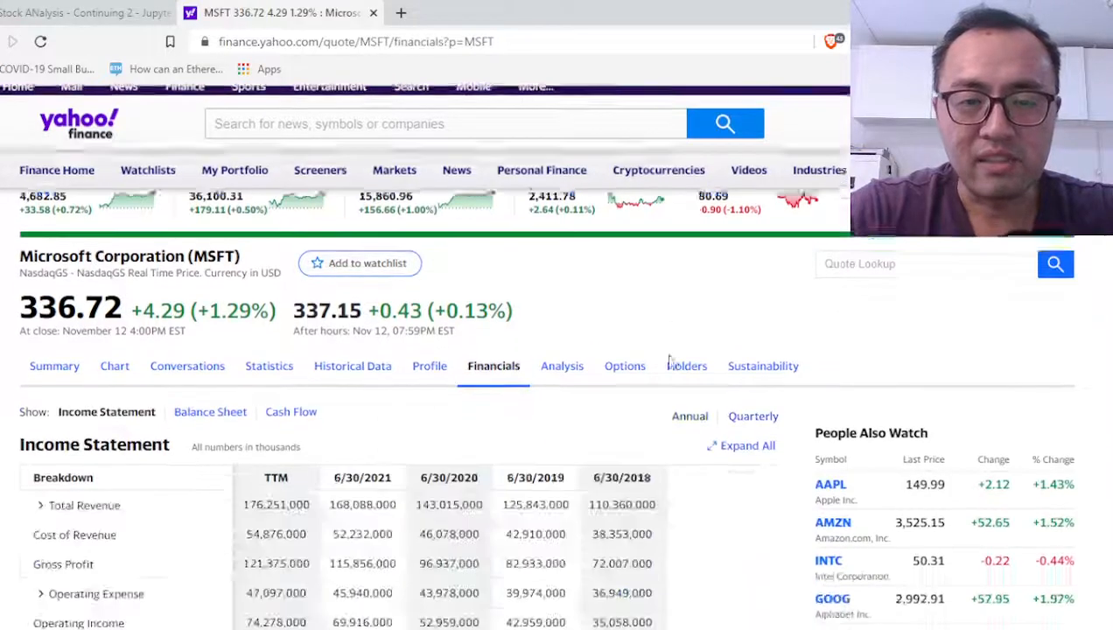
{"action": "scroll", "scroll_direction": "down", "scroll_amount": 3}
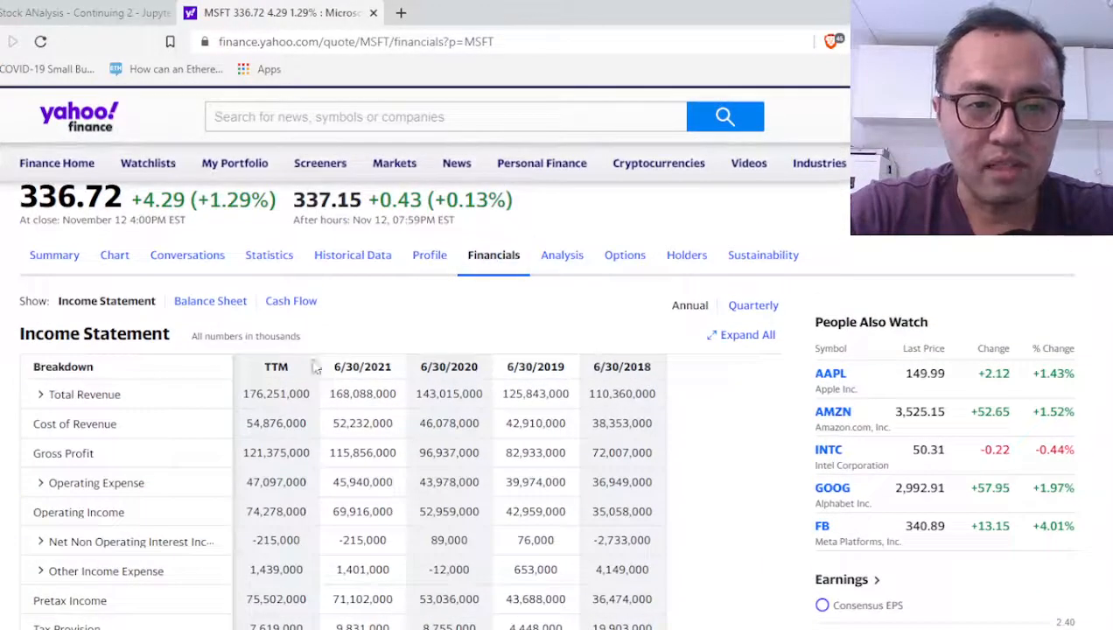
{"action": "left_click", "coordinate": [209, 300]}
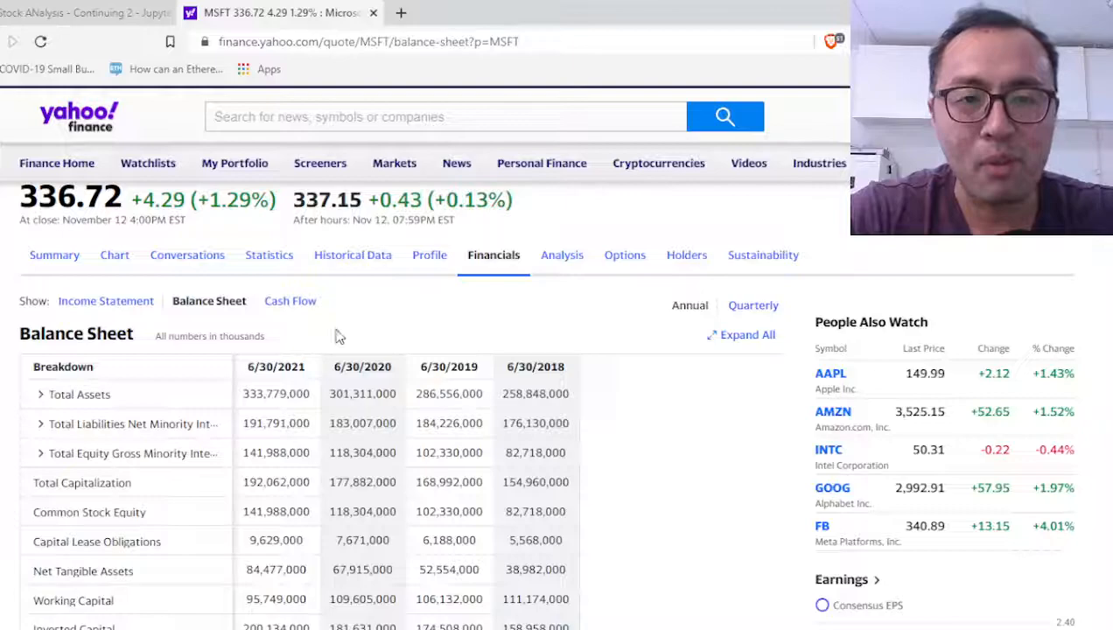
{"action": "mouse_move", "coordinate": [256, 311]}
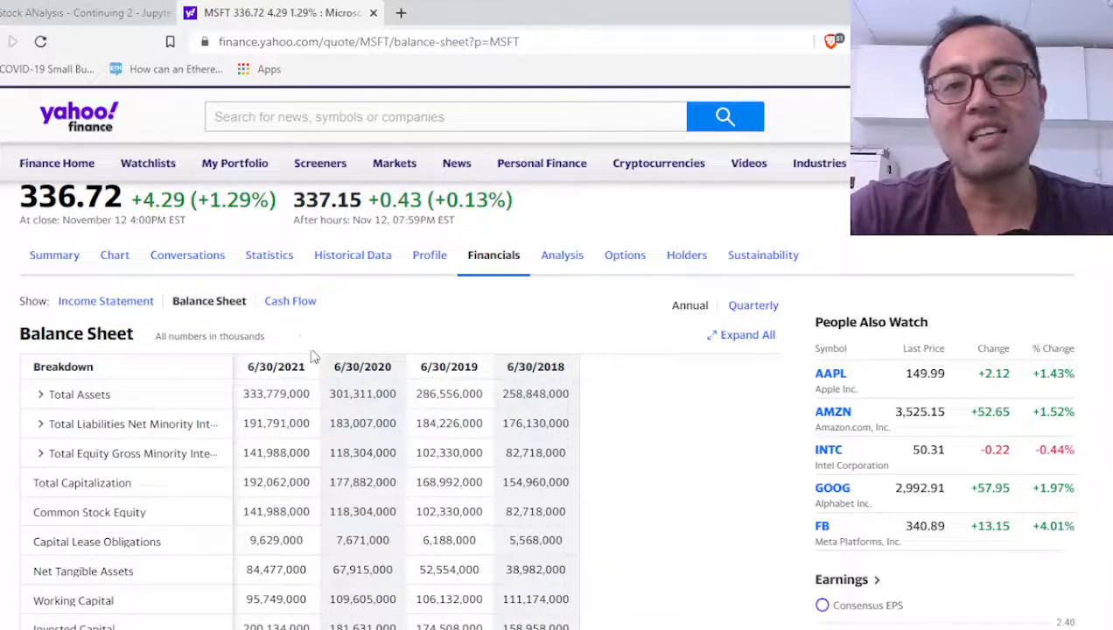
{"action": "mouse_move", "coordinate": [520, 291]}
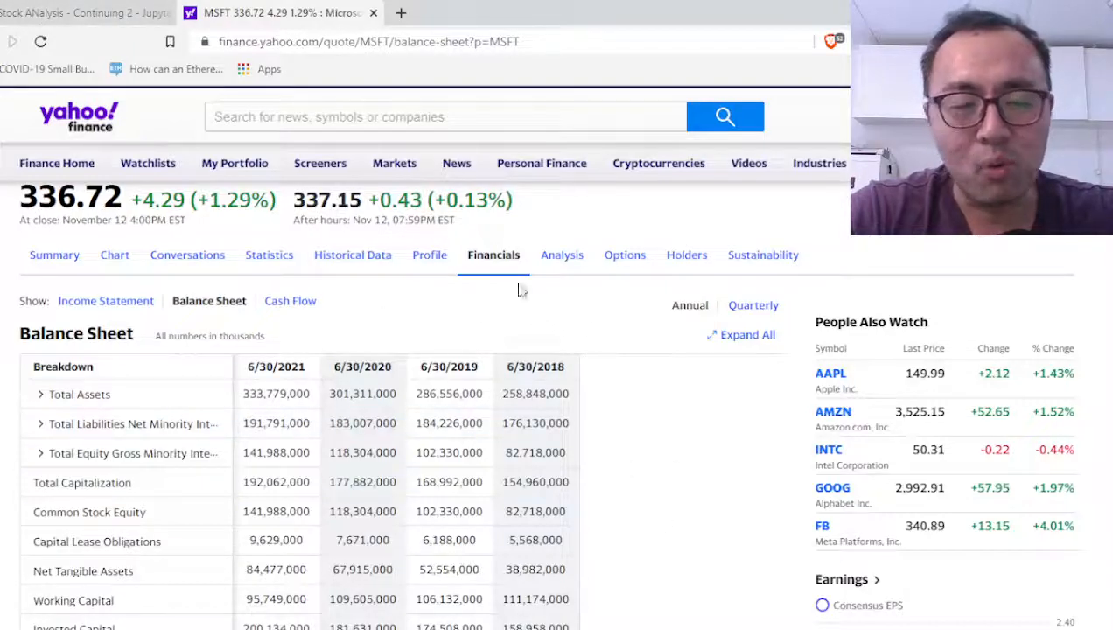
{"action": "left_click", "coordinate": [79, 12]}
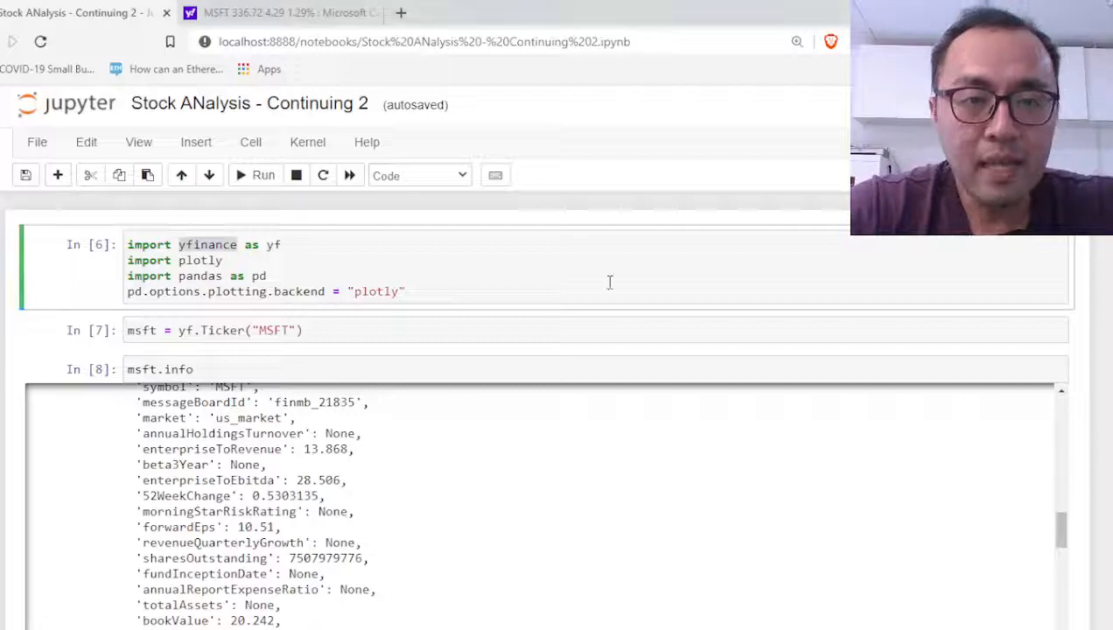
{"action": "mouse_move", "coordinate": [562, 354]}
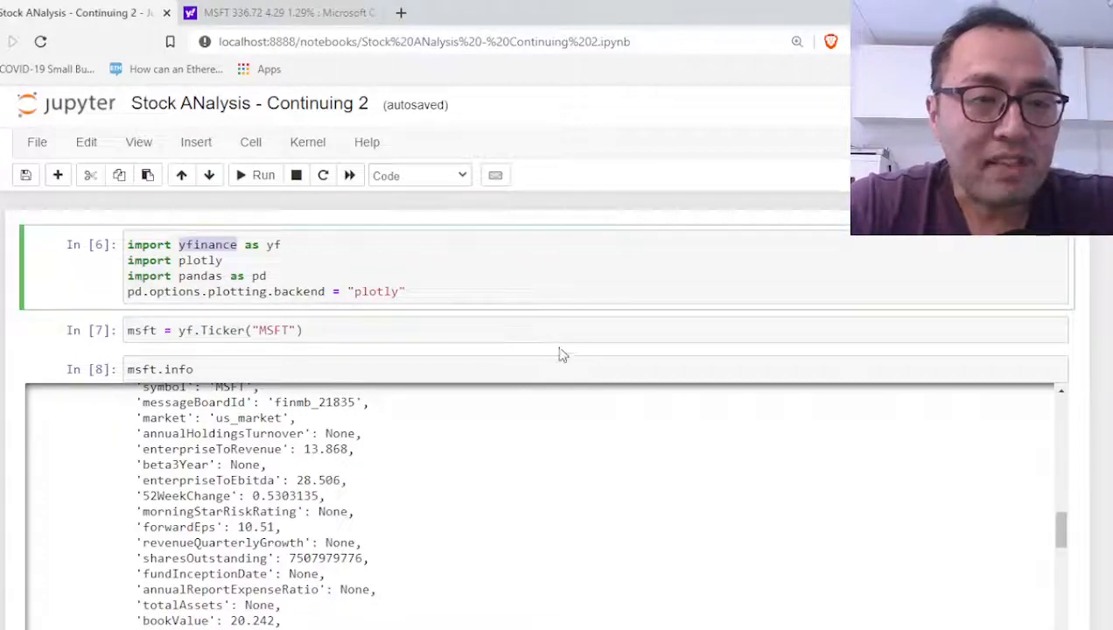
- Enter msft.financials in a new cell, then switch to the Yahoo Finance balance sheet
{"action": "scroll", "scroll_direction": "down", "scroll_amount": 3}
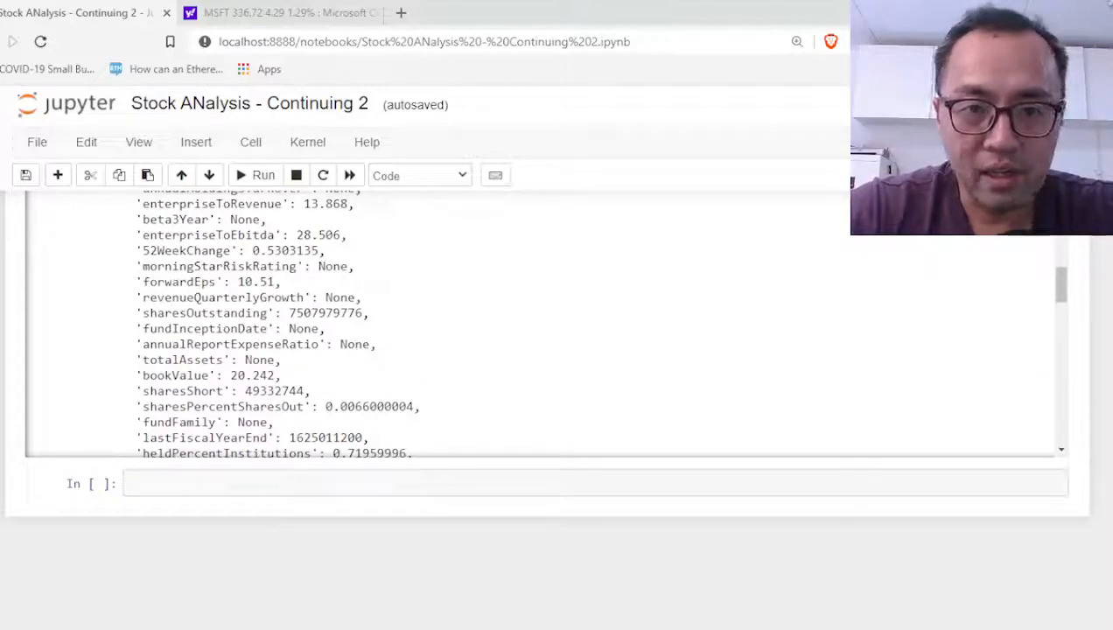
{"action": "type", "text": "msft"}
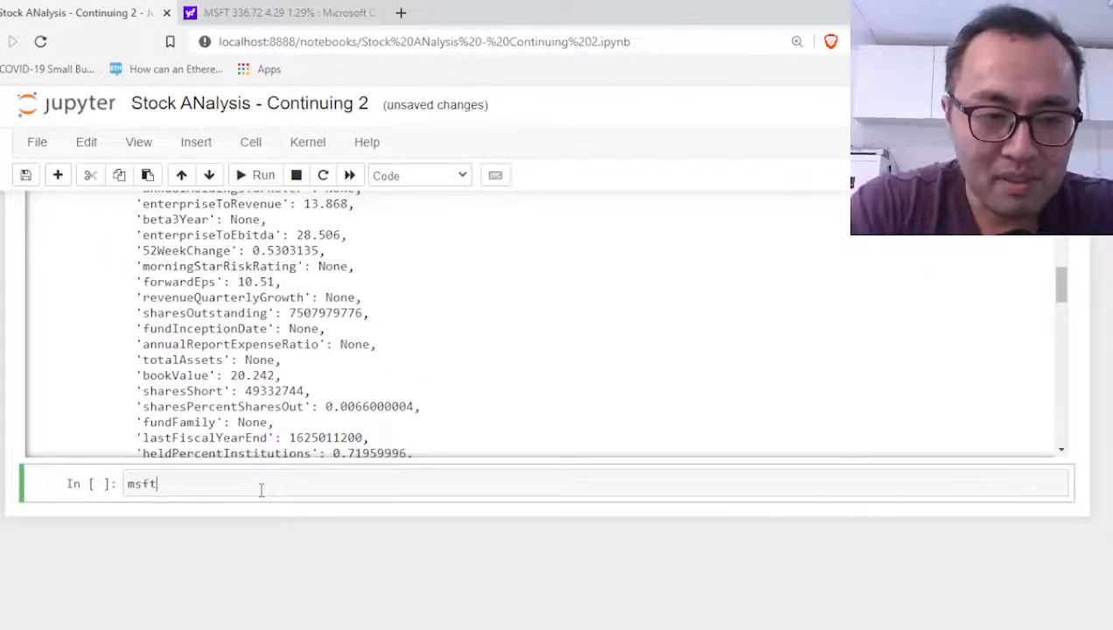
{"action": "type", "text": ".financials"}
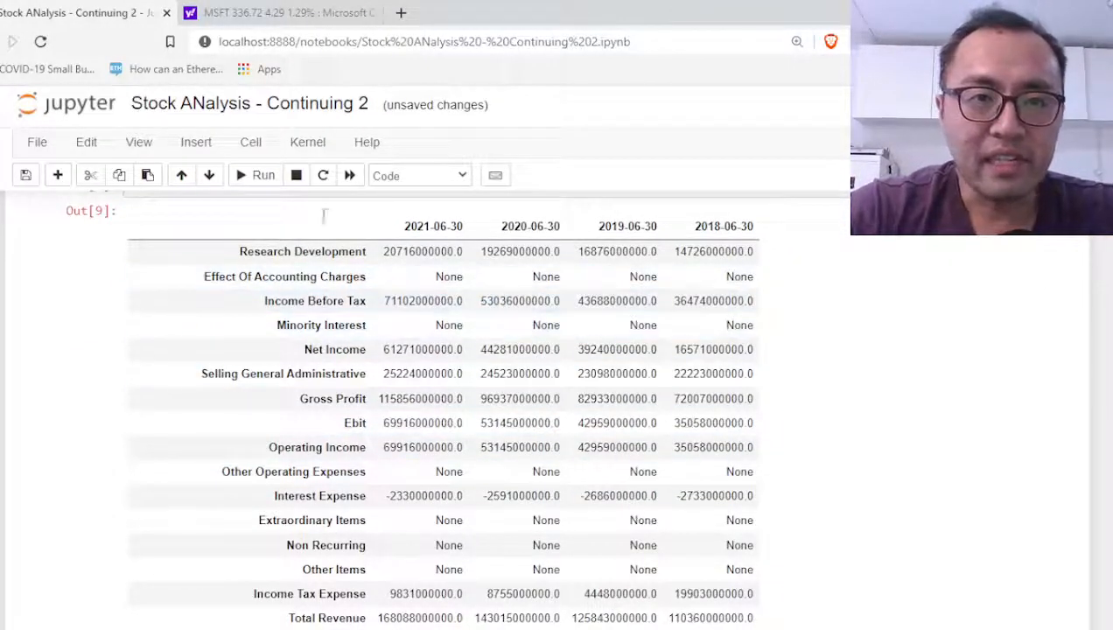
{"action": "left_click", "coordinate": [272, 13]}
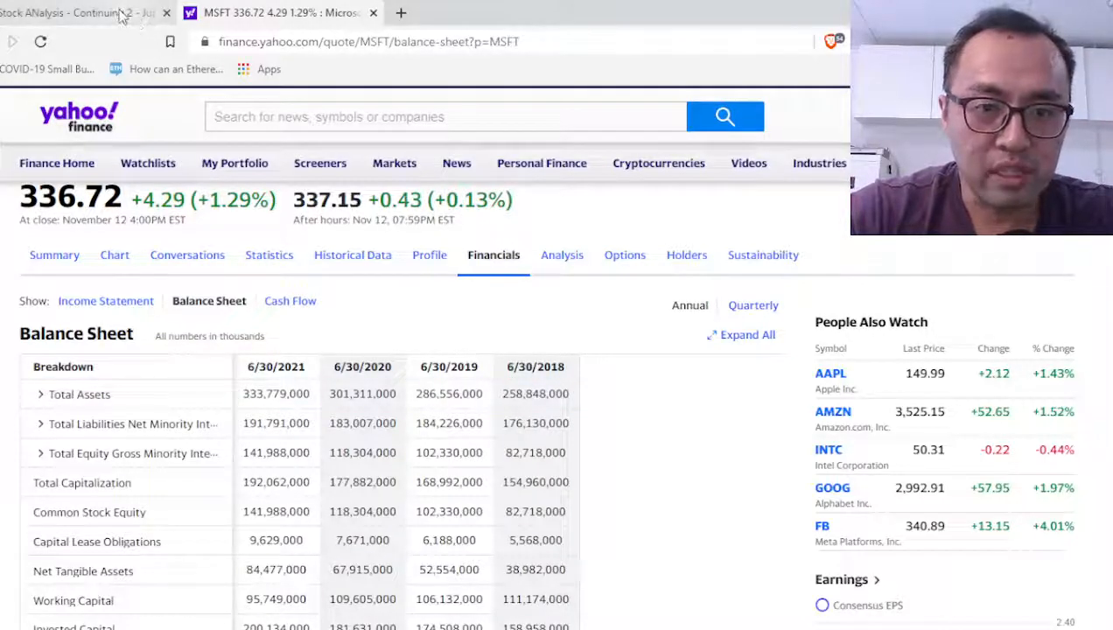
- Review the financials table, selecting the 2021-06-30 heading and Research Development row
{"action": "left_click", "coordinate": [79, 13]}
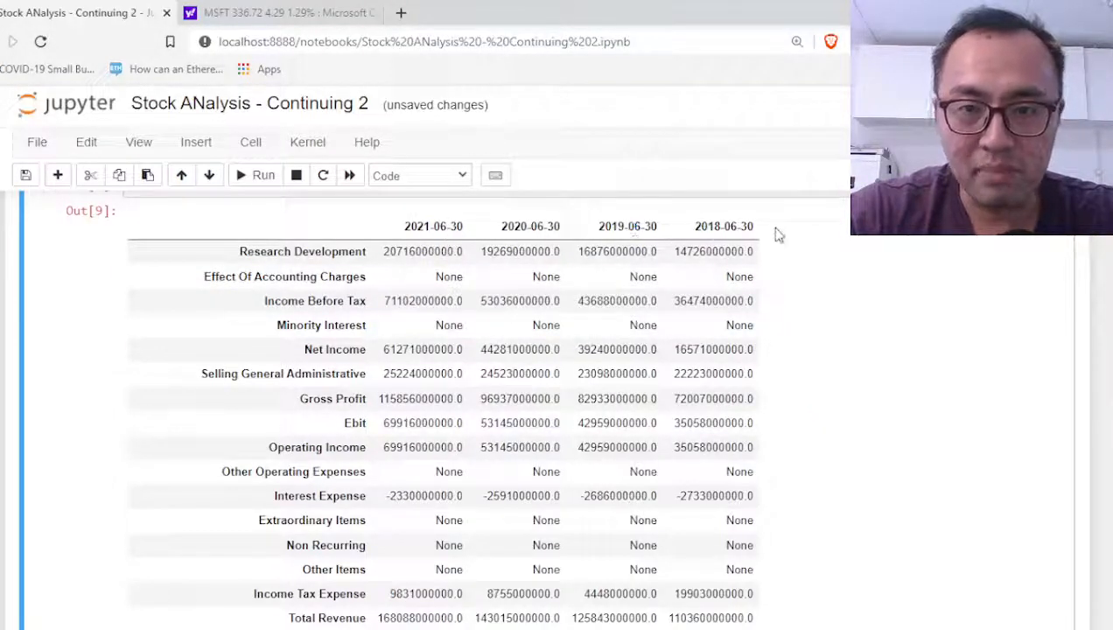
{"action": "scroll", "scroll_direction": "up", "scroll_amount": 3}
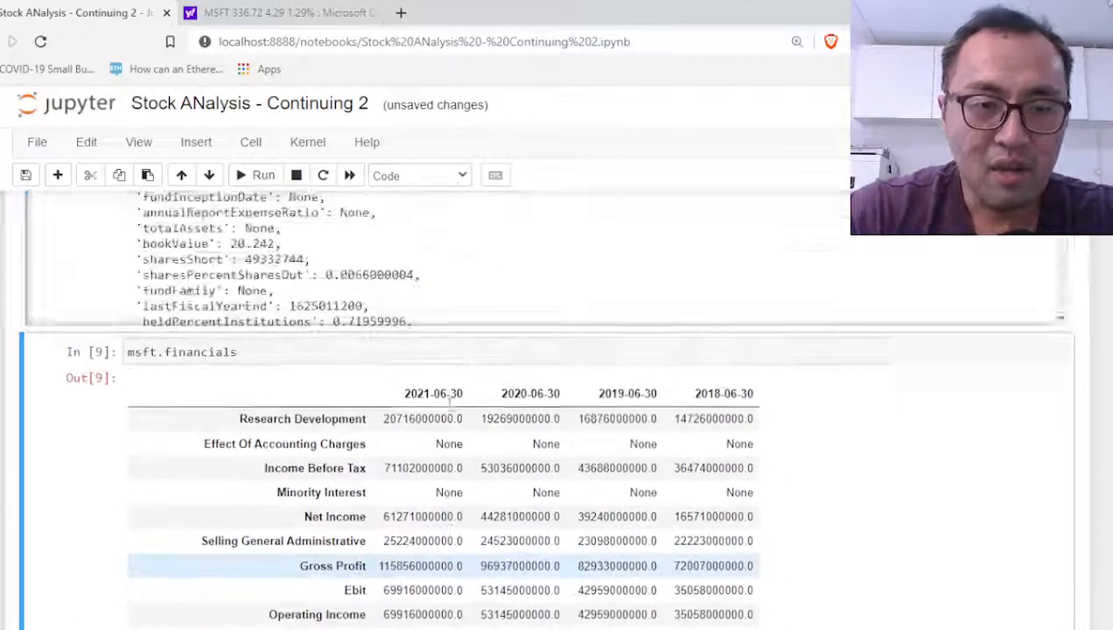
{"action": "scroll", "scroll_direction": "down", "scroll_amount": 3}
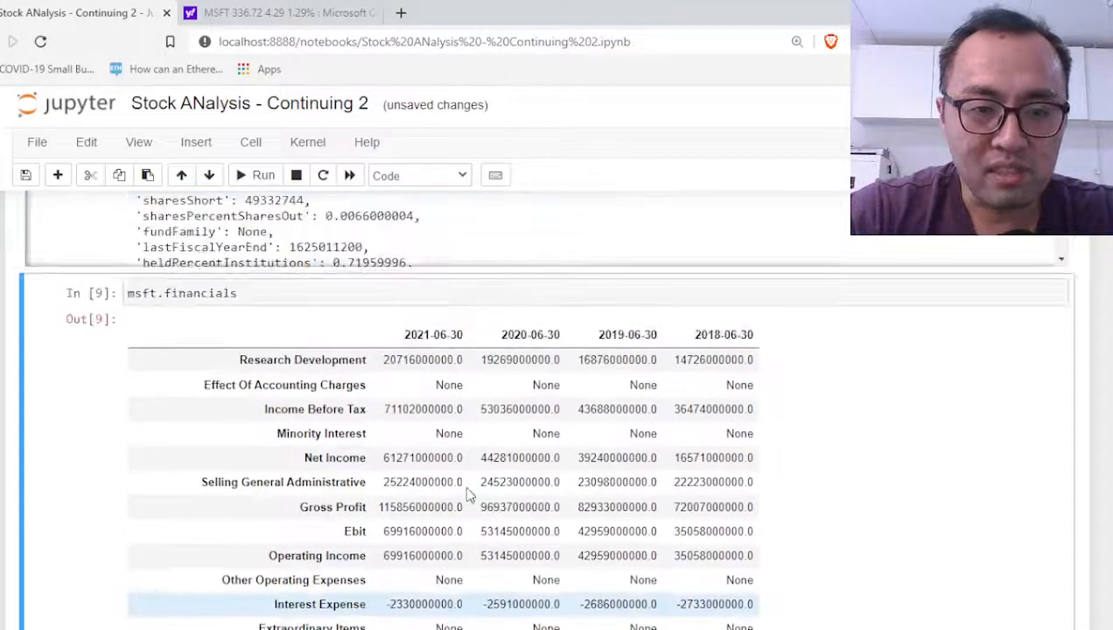
{"action": "double_click", "coordinate": [432, 334]}
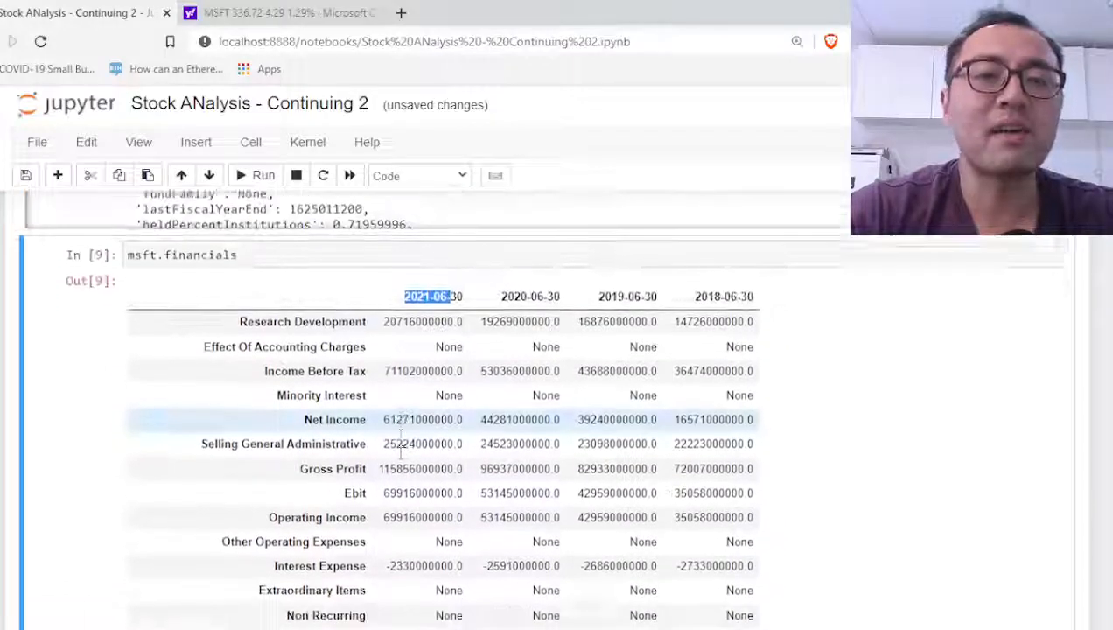
{"action": "scroll", "scroll_direction": "up", "scroll_amount": 3}
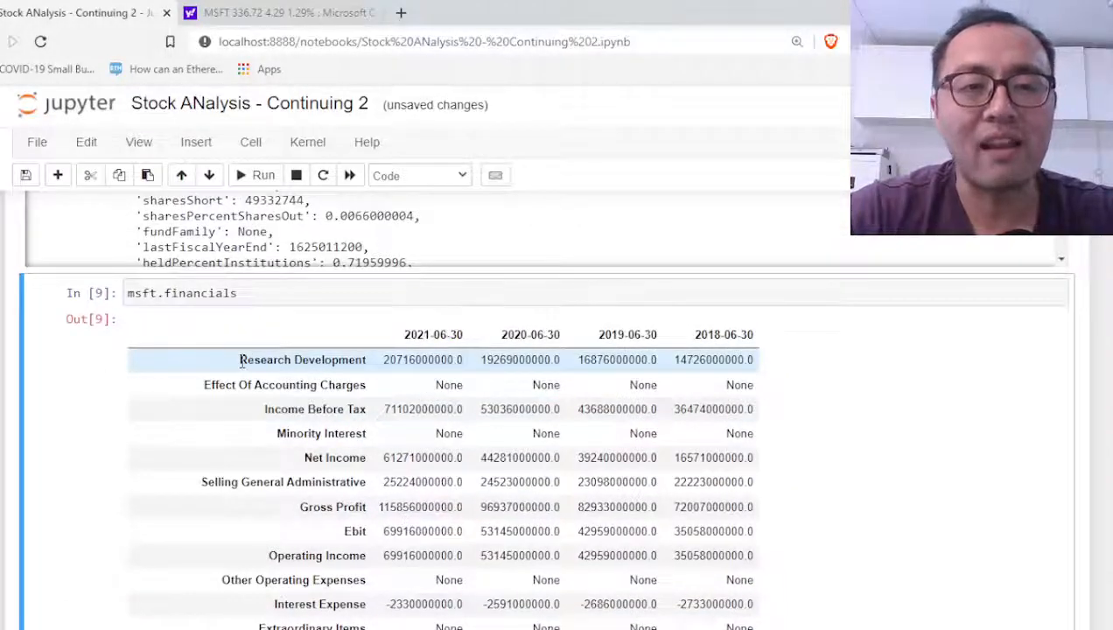
{"action": "double_click", "coordinate": [284, 384]}
{"action": "type", "text": "transpor"}
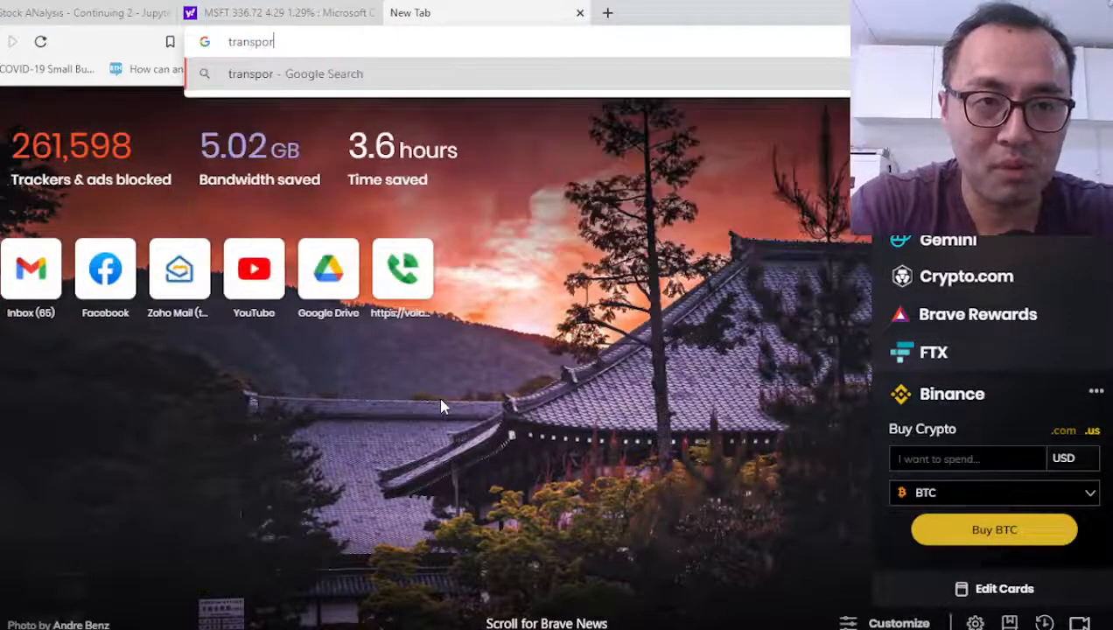
- Search Google Images for 'transpose', view the java67 matrix example, and return to the notebook
{"action": "key", "text": "Return"}
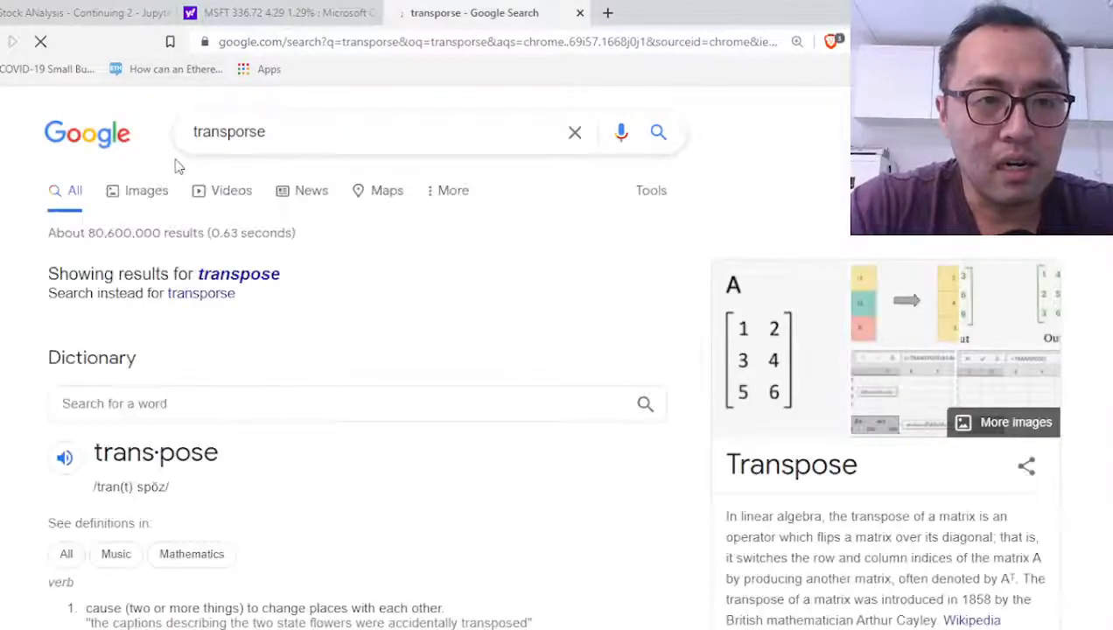
{"action": "left_click", "coordinate": [146, 190]}
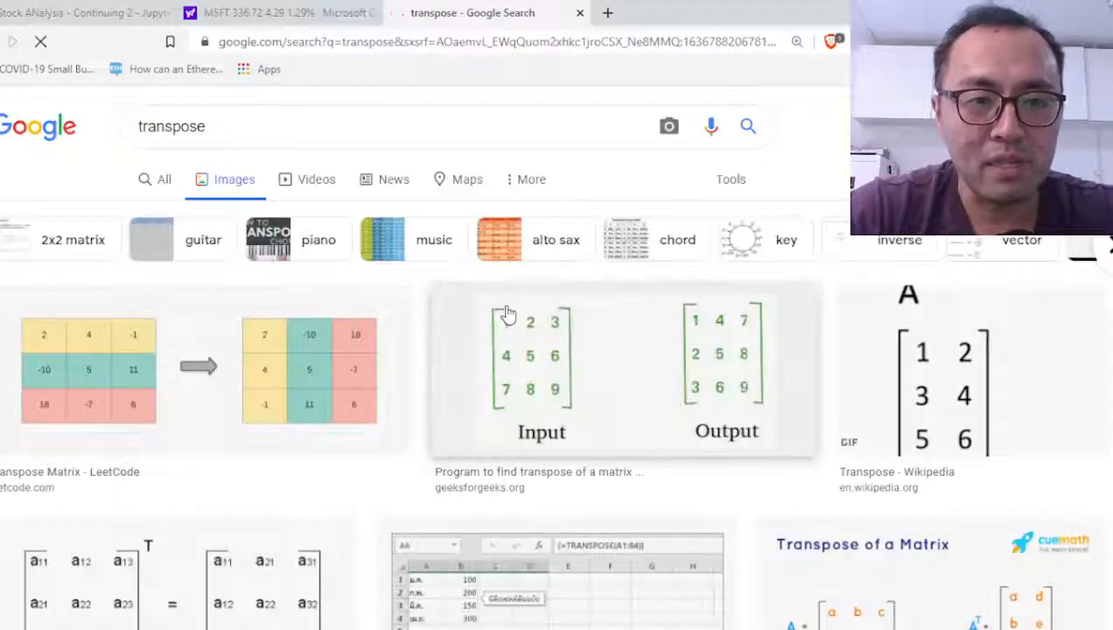
{"action": "scroll", "scroll_direction": "down", "scroll_amount": 3}
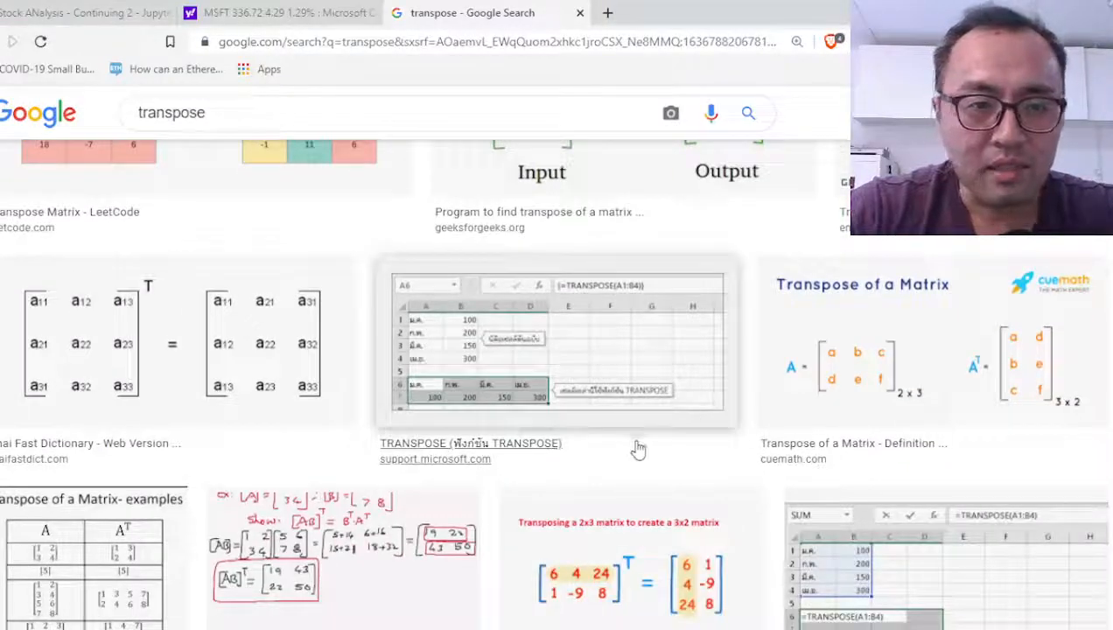
{"action": "scroll", "scroll_direction": "down", "scroll_amount": 3}
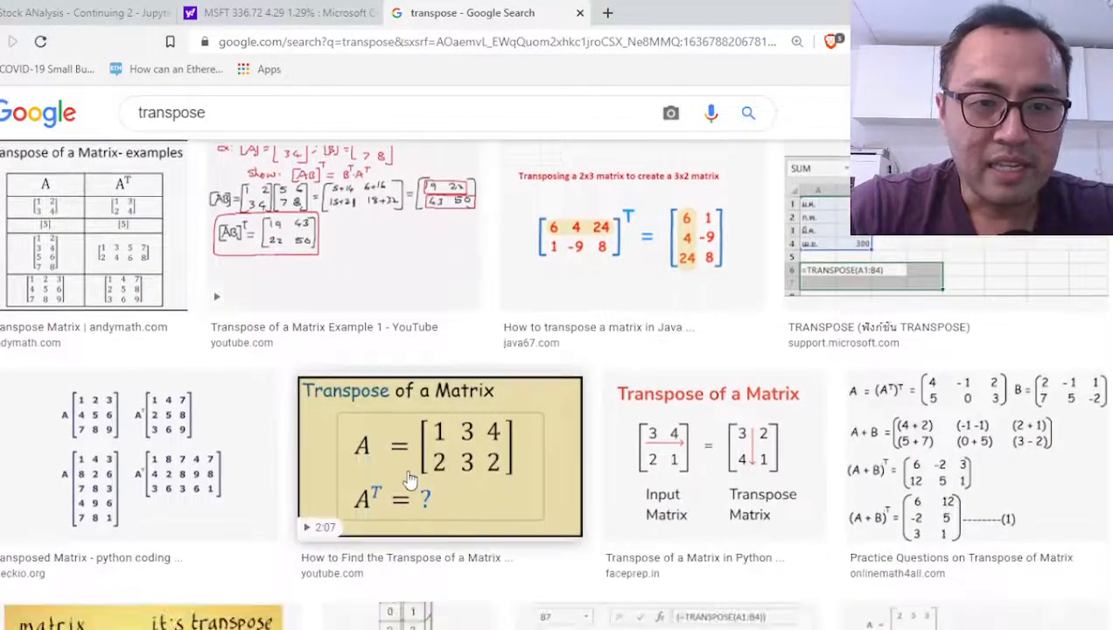
{"action": "left_click", "coordinate": [606, 12]}
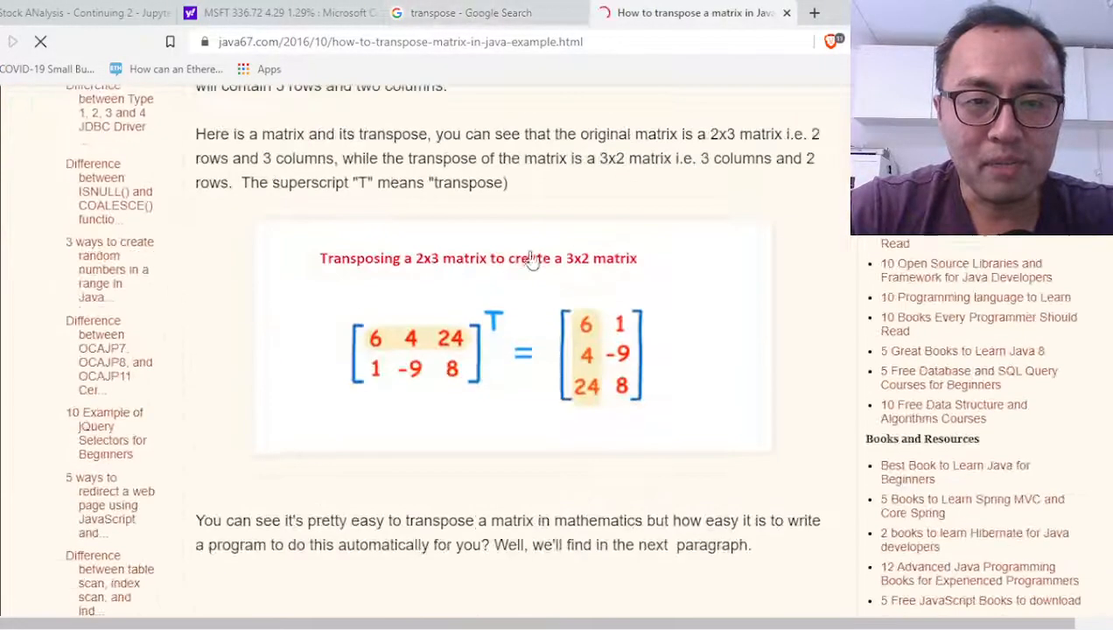
{"action": "mouse_move", "coordinate": [379, 359]}
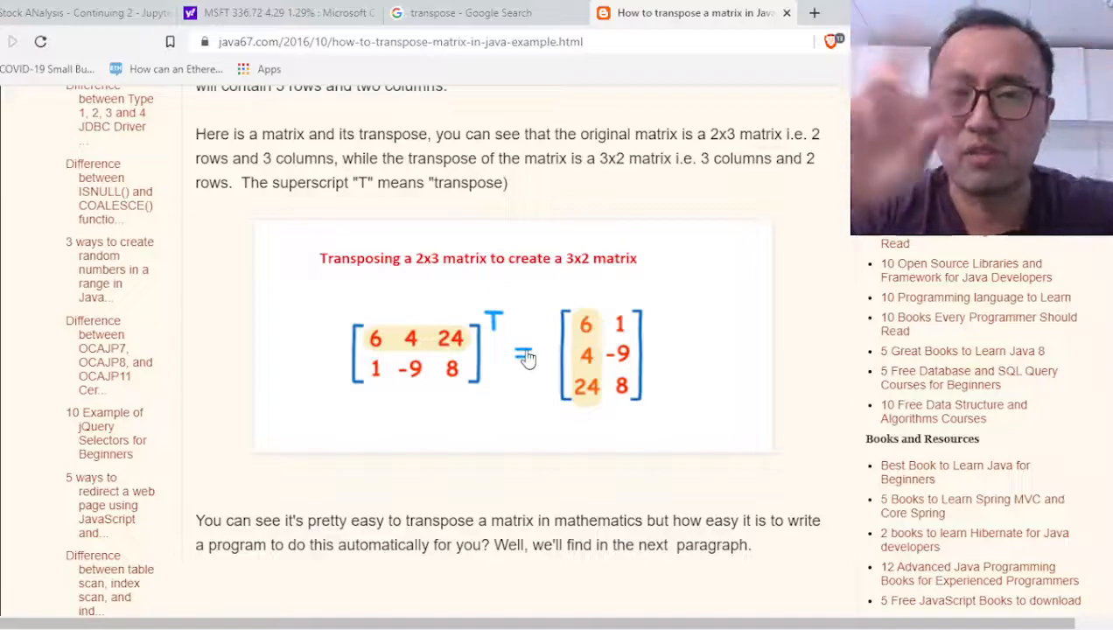
{"action": "mouse_move", "coordinate": [568, 359]}
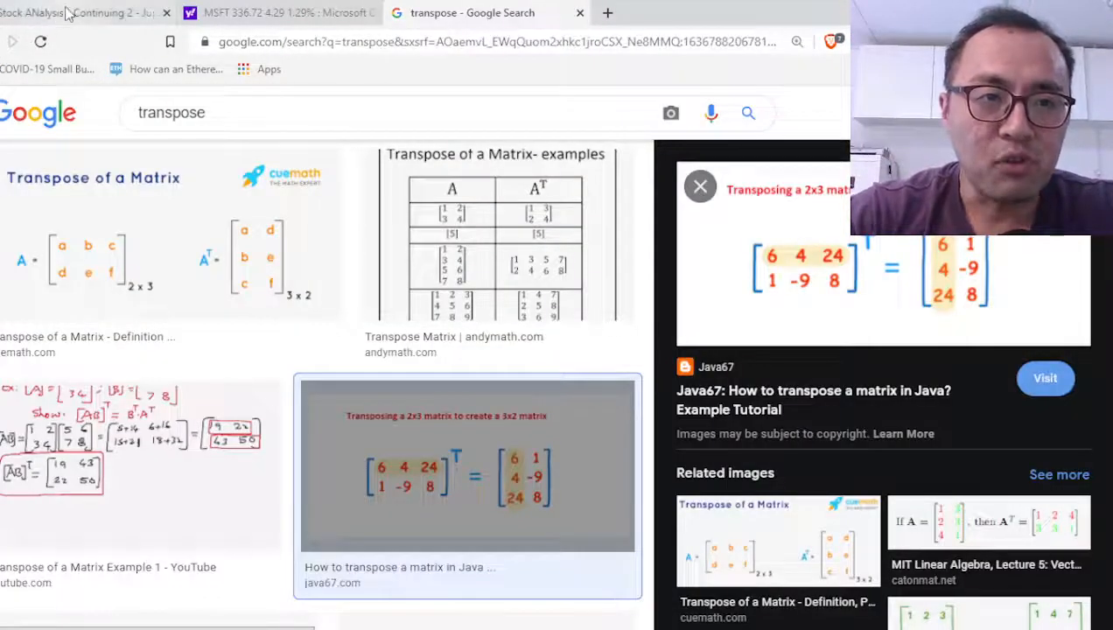
{"action": "left_click", "coordinate": [78, 12]}
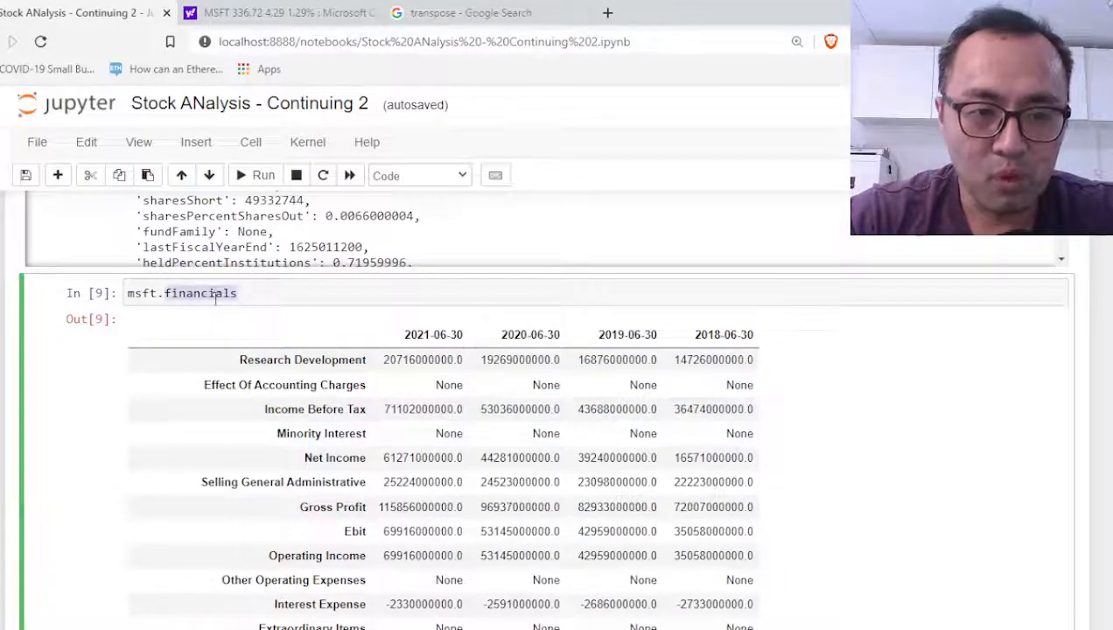
- Run msft.financials.T to display the financials with years as rows and line items as columns
{"action": "scroll", "scroll_direction": "down", "scroll_amount": 3}
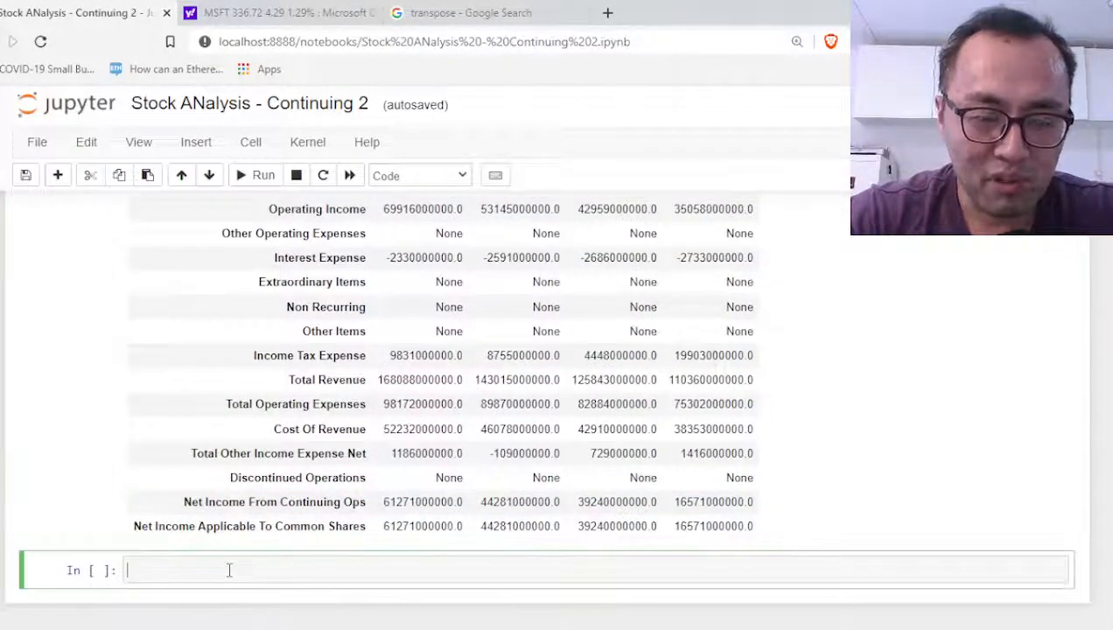
{"action": "type", "text": "msft.financials.T"}
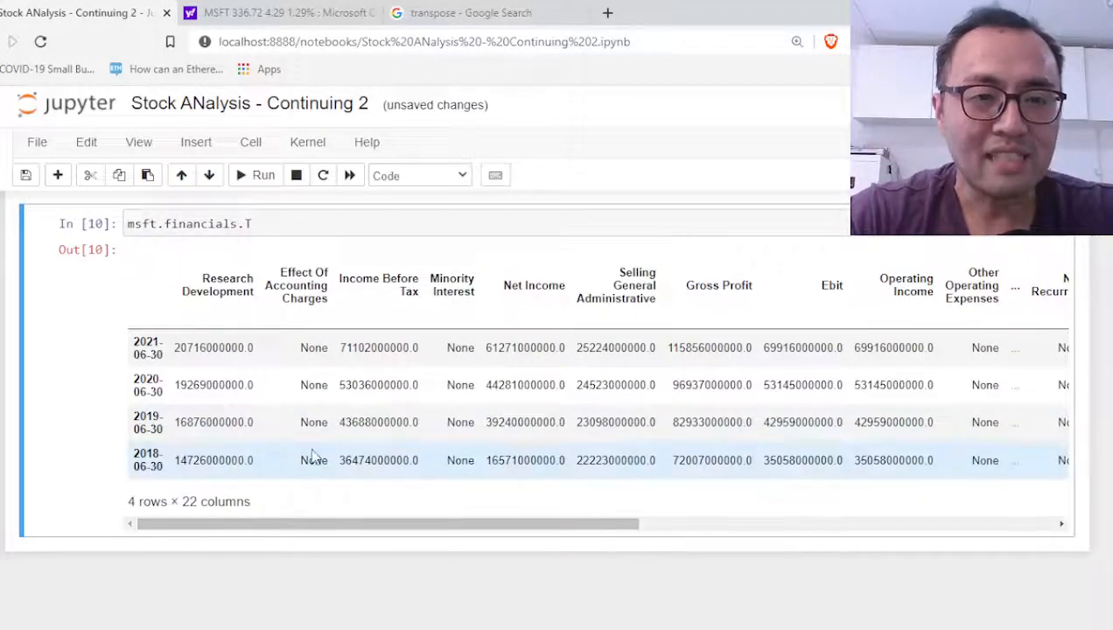
{"action": "double_click", "coordinate": [217, 285]}
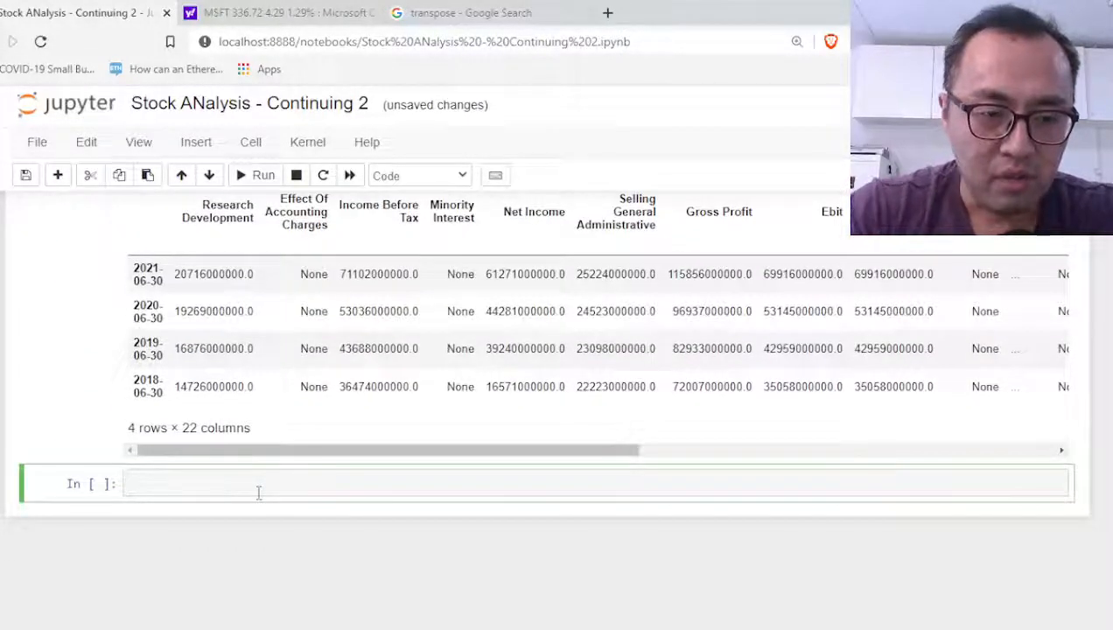
- Output msft.financials.T["Net Income"] by year, then append .plot() to chart it
{"action": "type", "text": "msft.financials.T."}
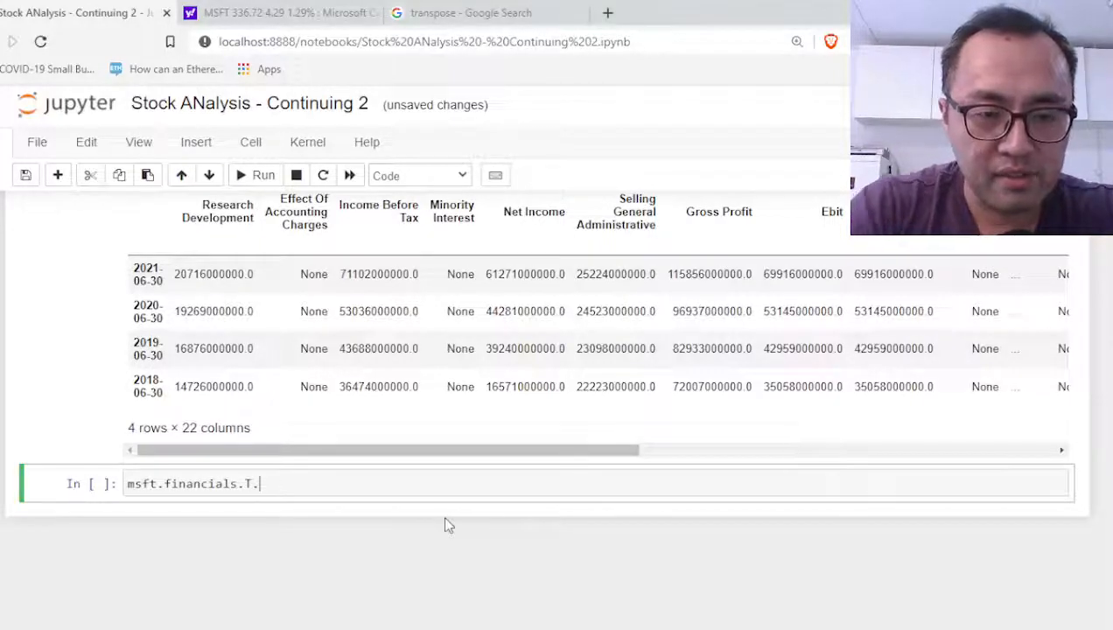
{"action": "type", "text": "[\"Net Income\"]"}
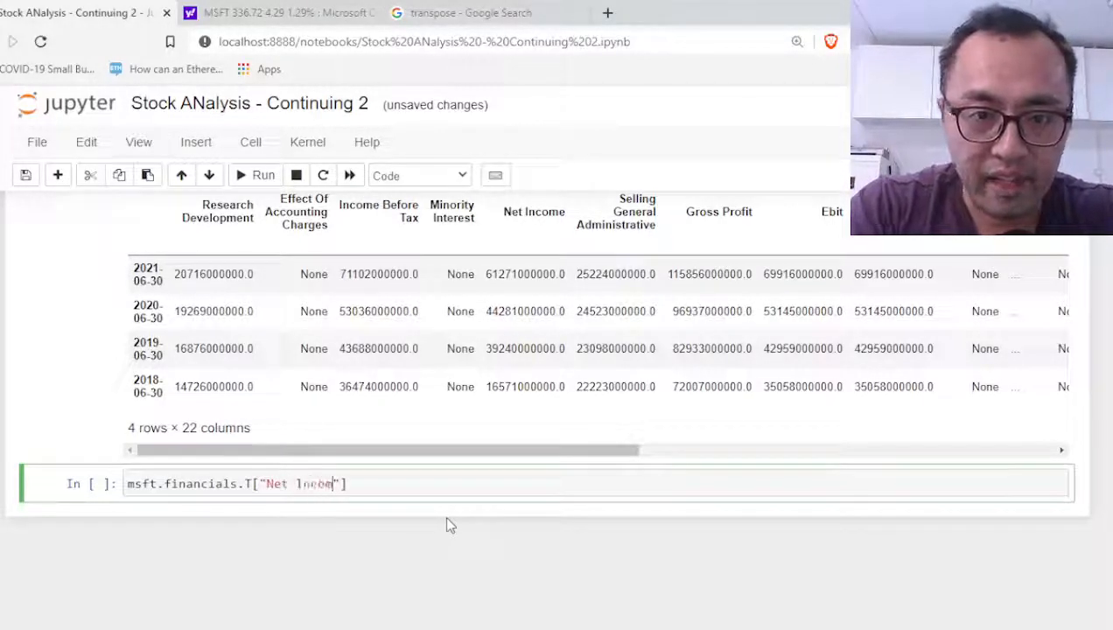
{"action": "left_click", "coordinate": [262, 175]}
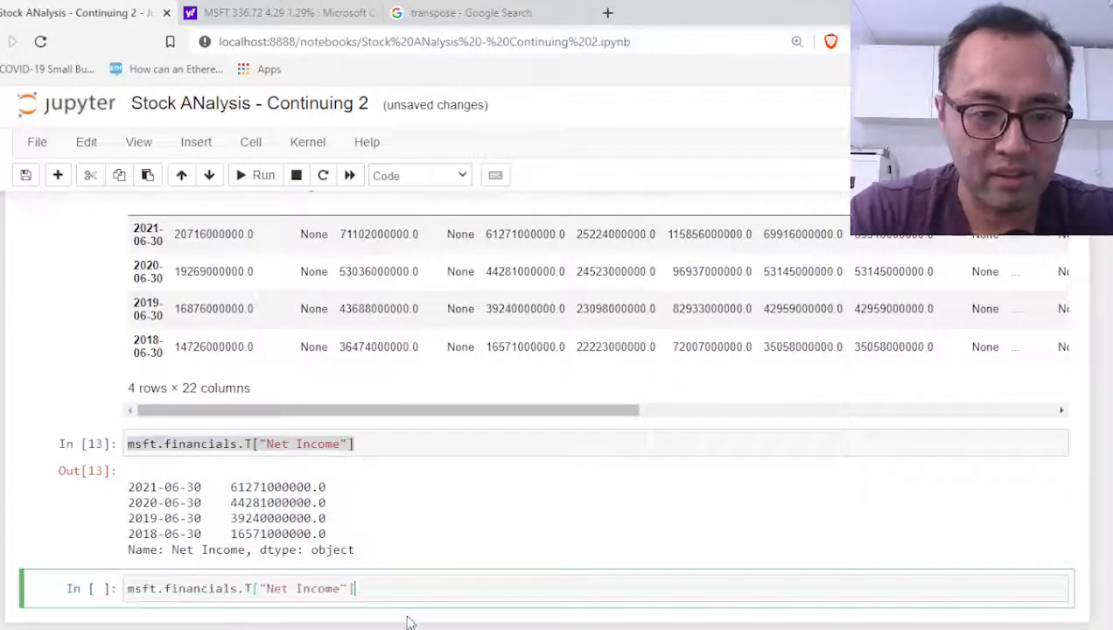
{"action": "type", "text": ".plot()"}
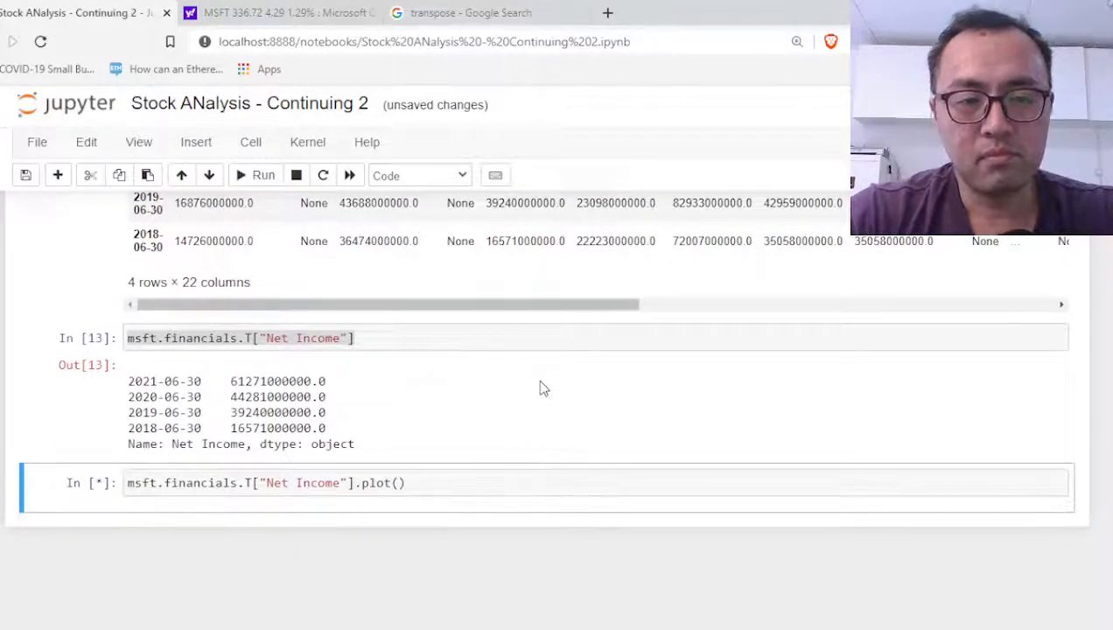
- Run the Net Income plot and compare it with the original msft.financials command above
{"action": "left_click", "coordinate": [264, 175]}
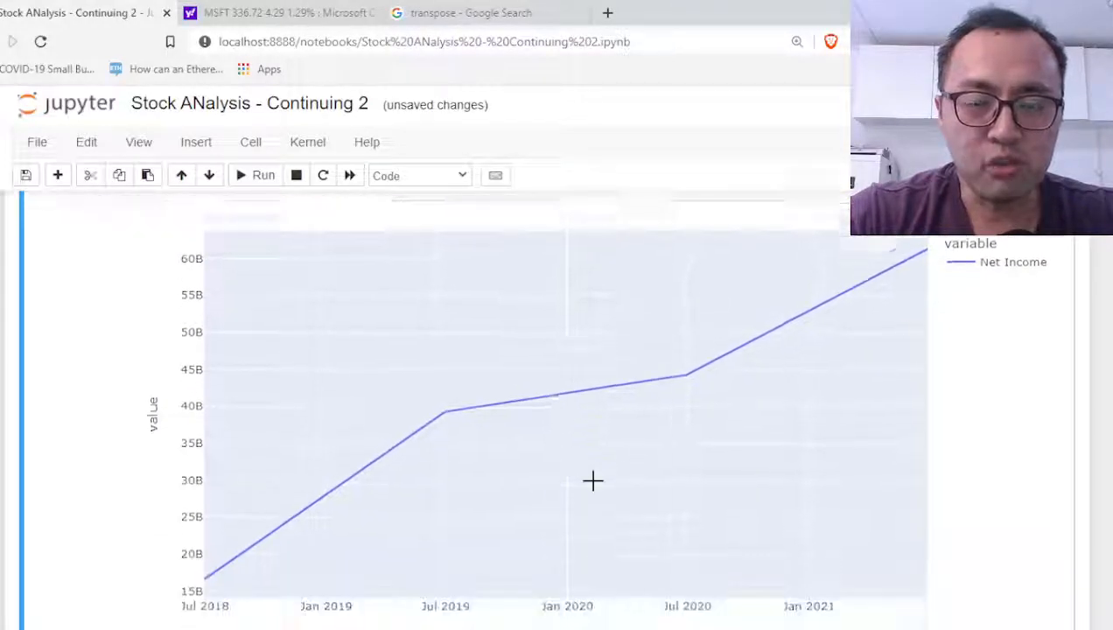
{"action": "scroll", "scroll_direction": "down", "scroll_amount": 3}
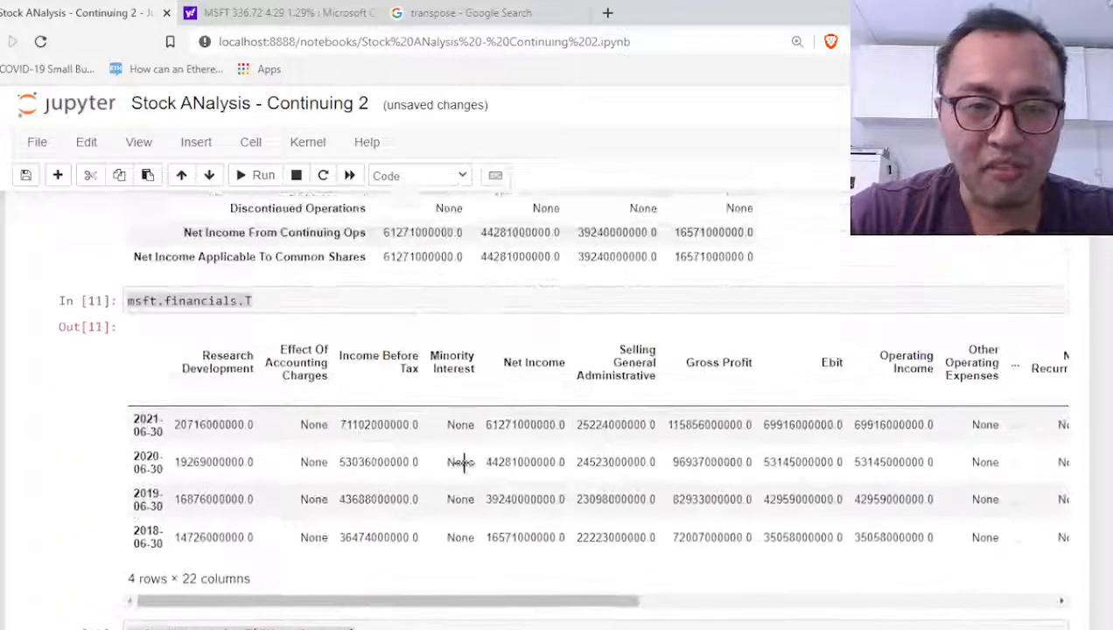
{"action": "scroll", "scroll_direction": "up", "scroll_amount": 3}
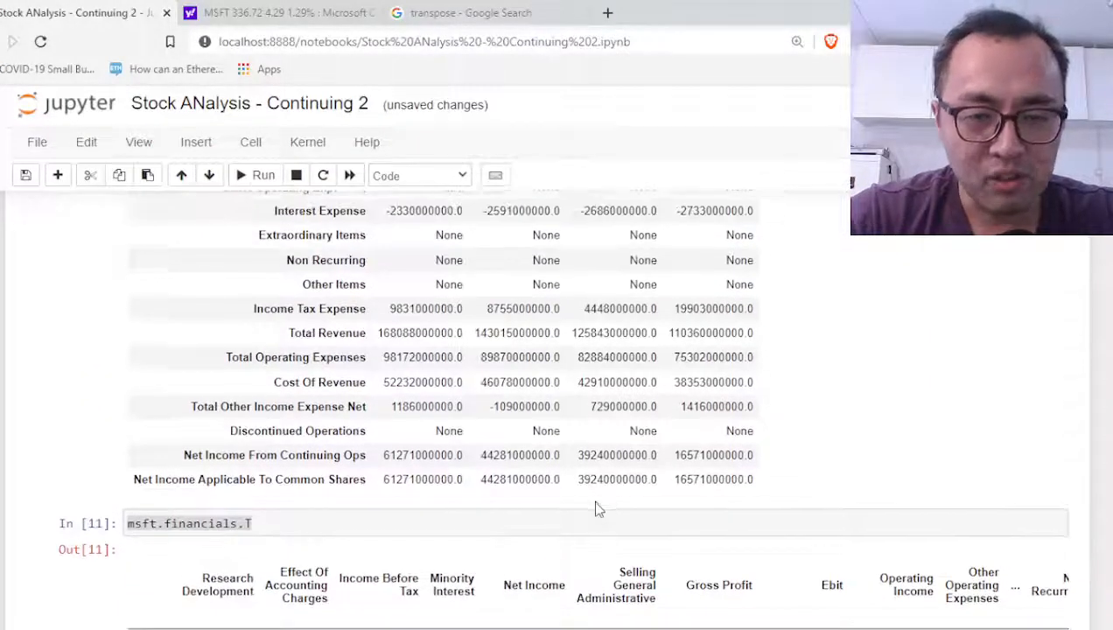
{"action": "scroll", "scroll_direction": "up", "scroll_amount": 3}
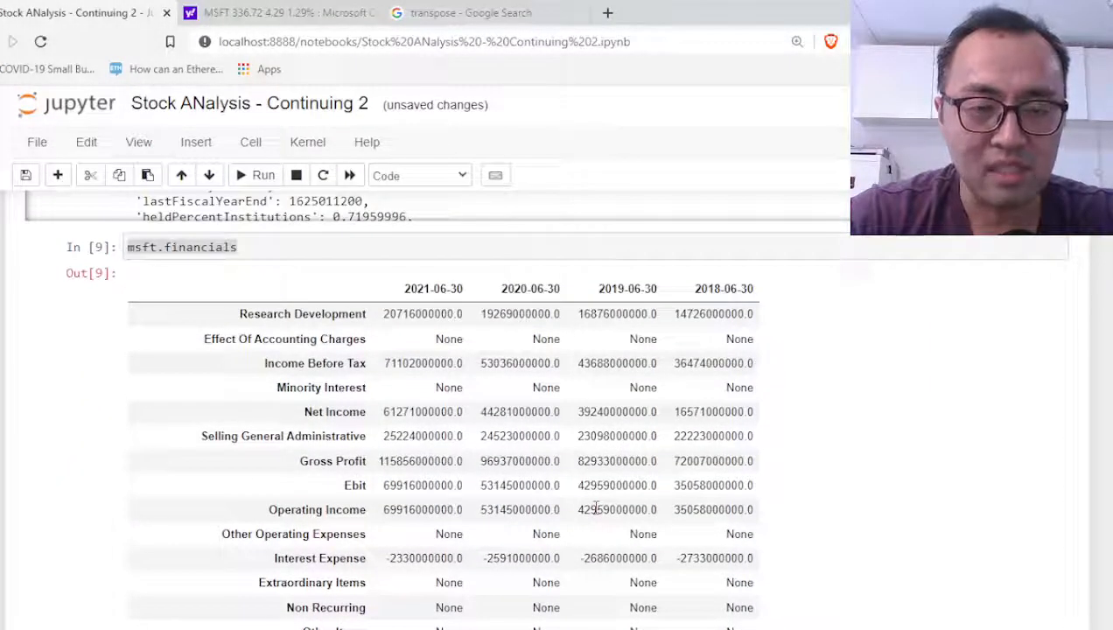
{"action": "double_click", "coordinate": [433, 289]}
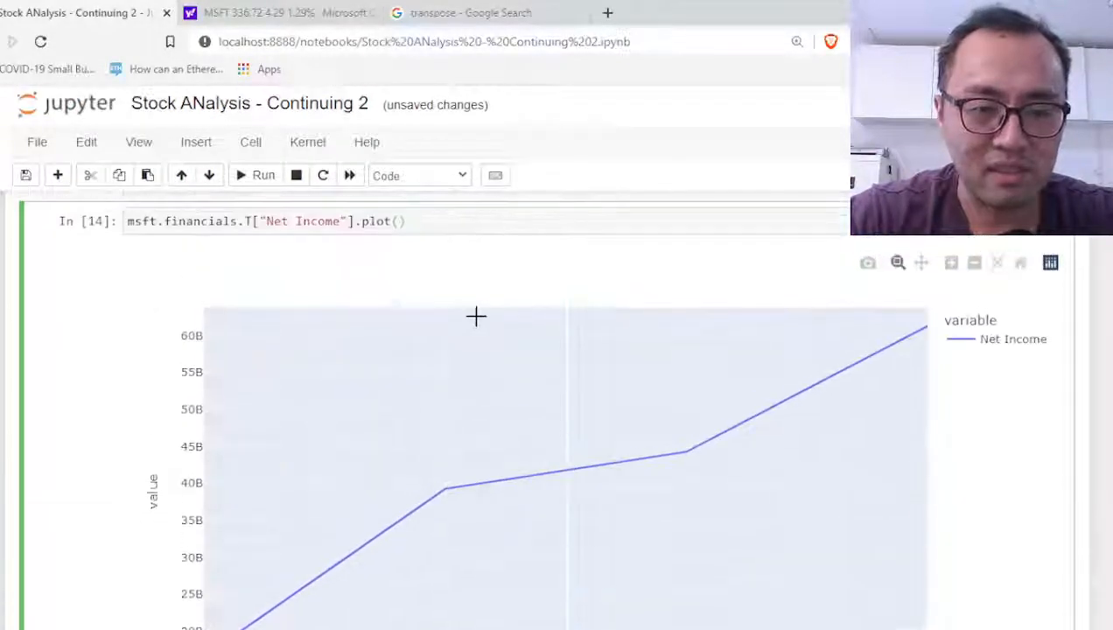
- Scroll back to the rising Net Income chart and start a new msft.financials.T cell
{"action": "scroll", "scroll_direction": "down", "scroll_amount": 3}
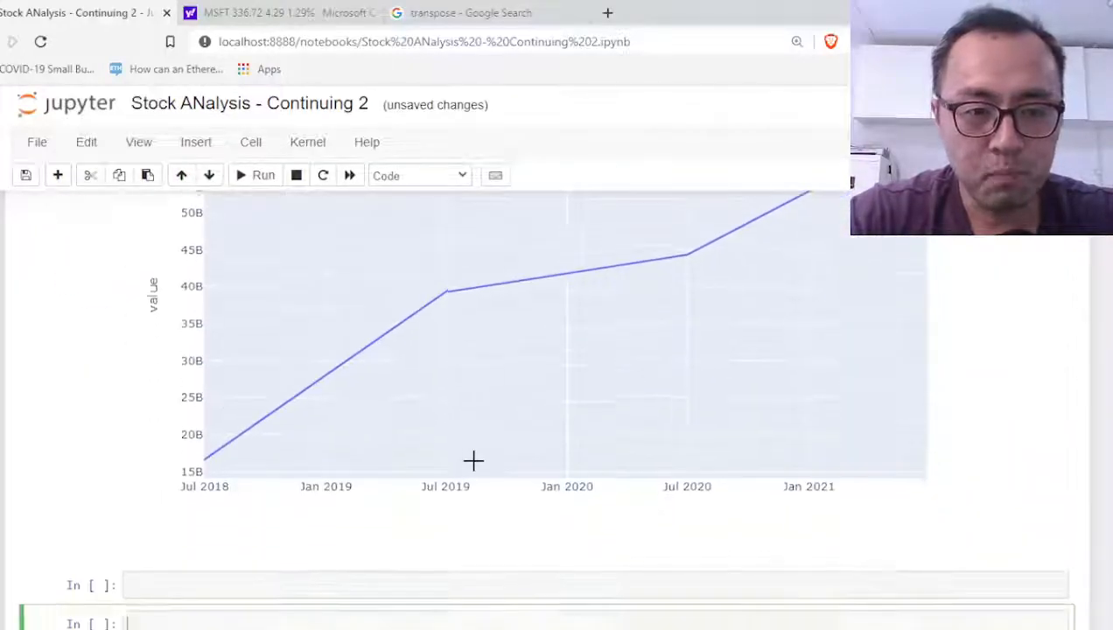
{"action": "scroll", "scroll_direction": "down", "scroll_amount": 3}
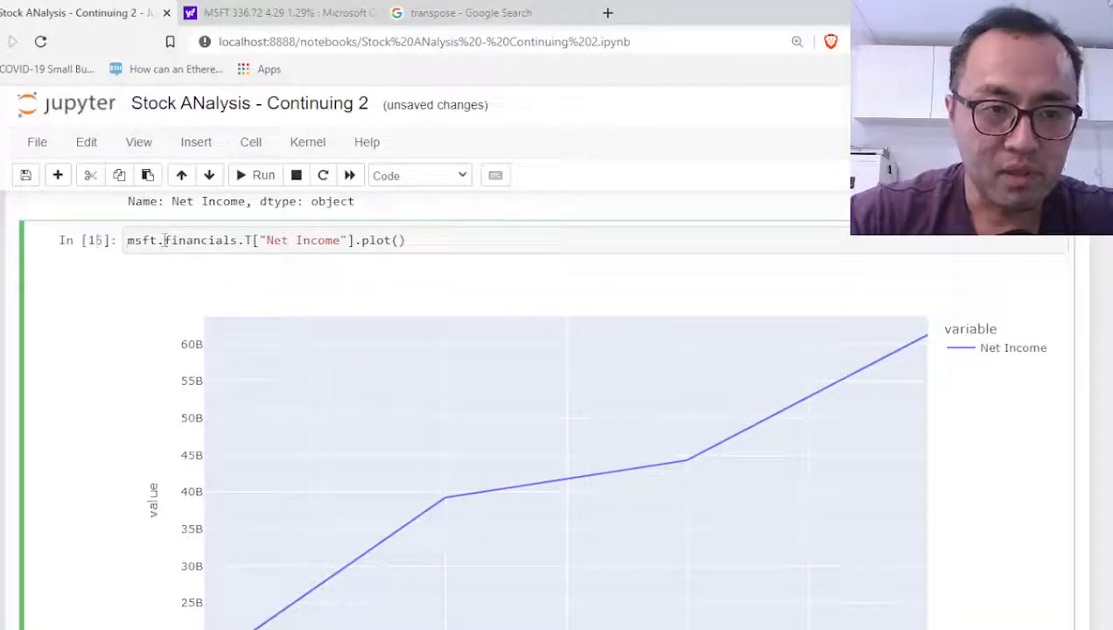
{"action": "scroll", "scroll_direction": "down", "scroll_amount": 3}
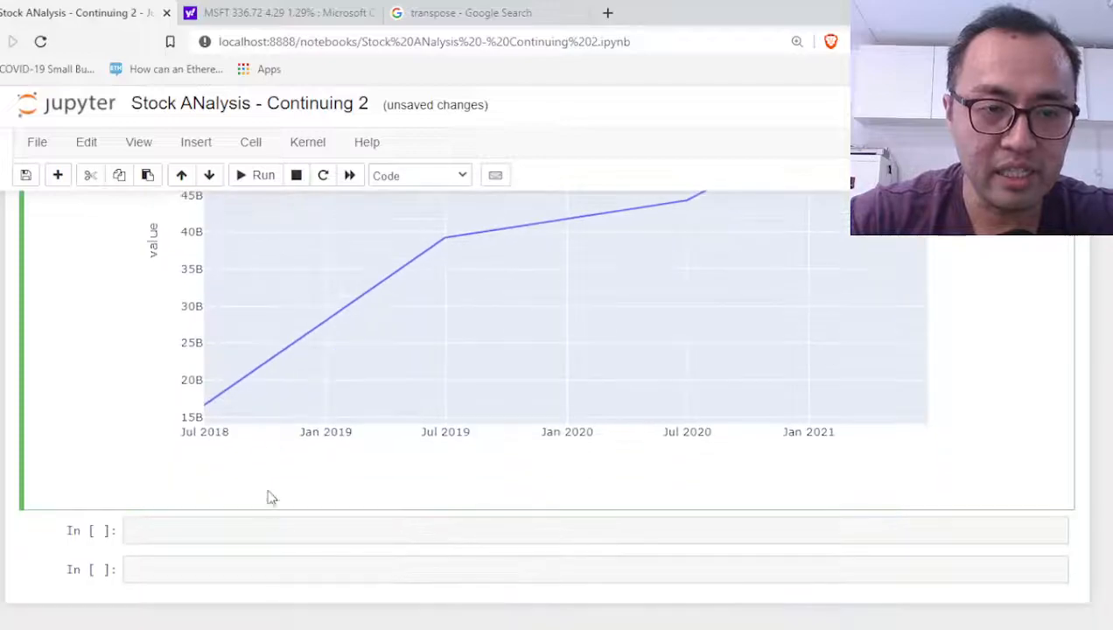
{"action": "type", "text": "msft.financials.T.columns"}
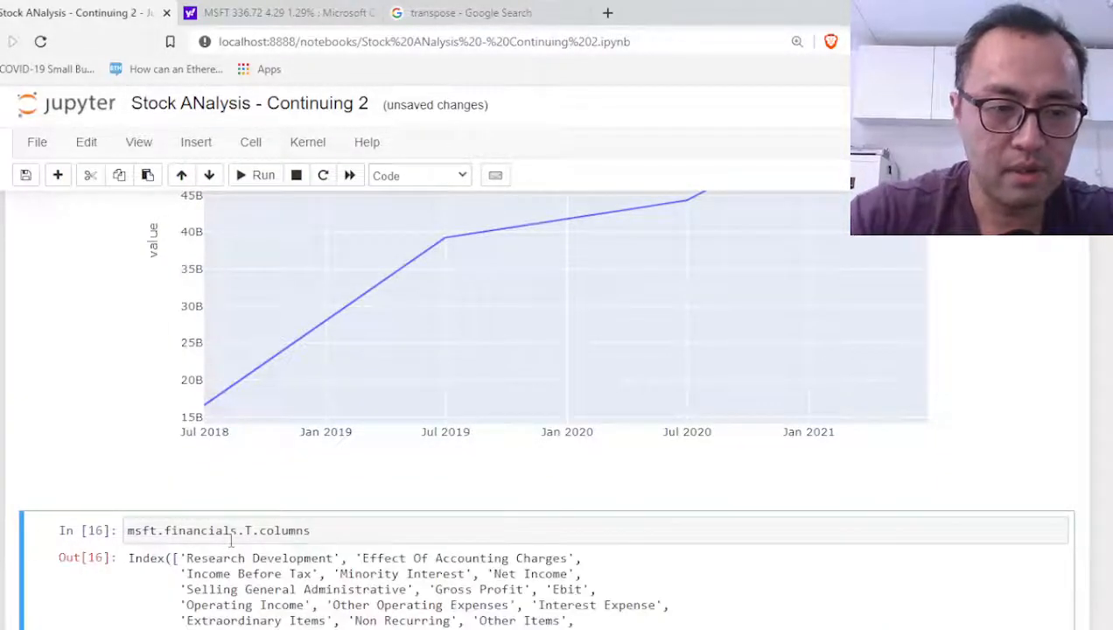
- Check the transposed column names against Microsoft's income statement on Yahoo Finance
{"action": "scroll", "scroll_direction": "down", "scroll_amount": 3}
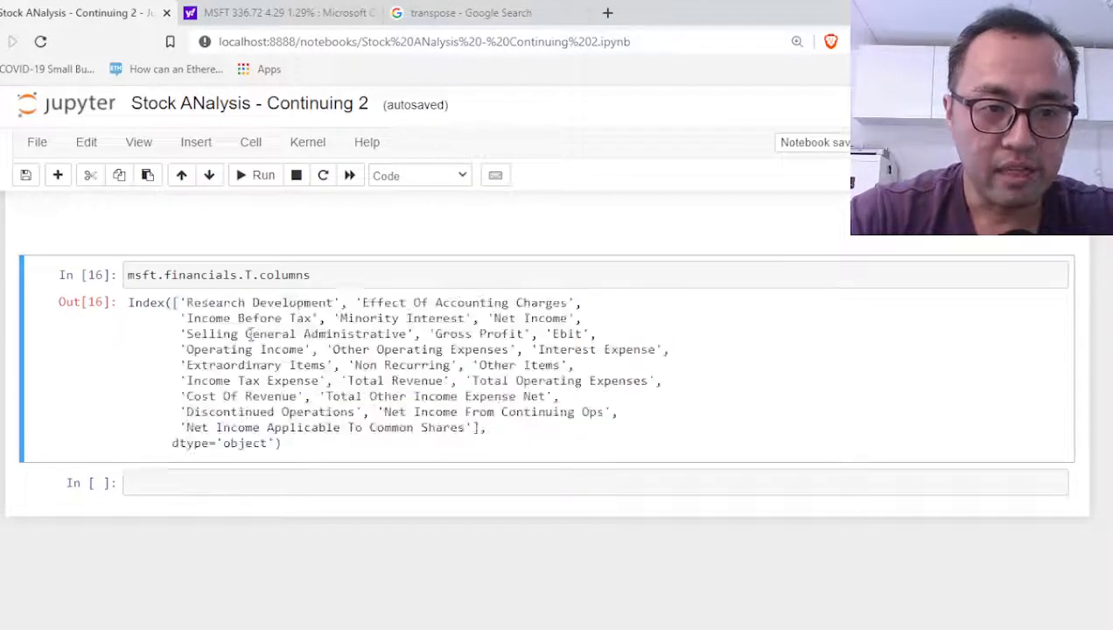
{"action": "left_click", "coordinate": [263, 12]}
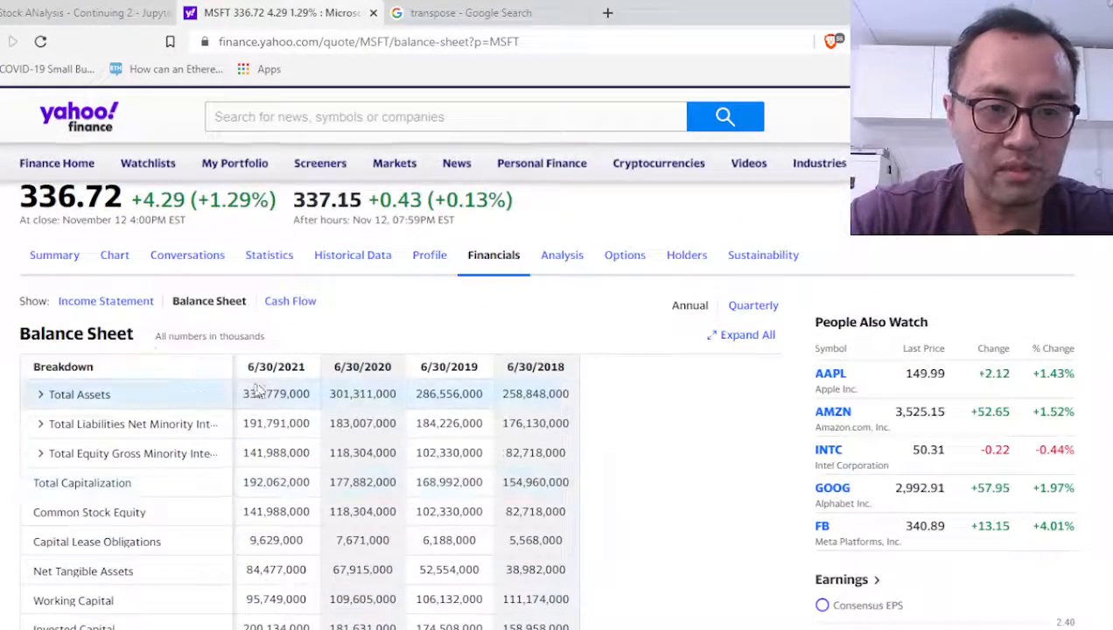
{"action": "left_click", "coordinate": [105, 300]}
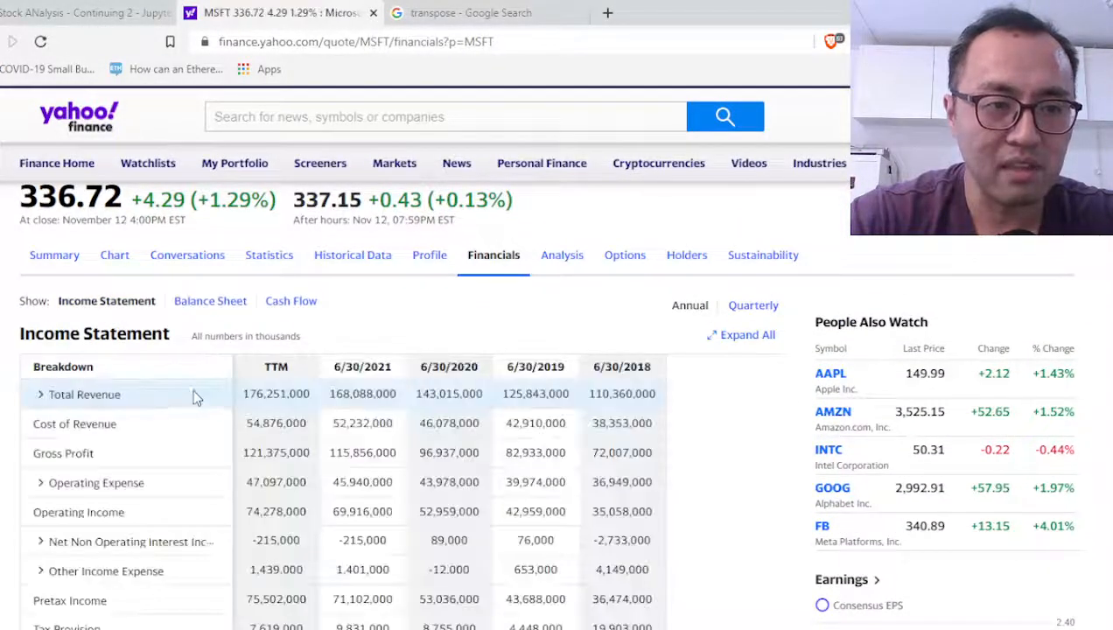
{"action": "left_click", "coordinate": [79, 12]}
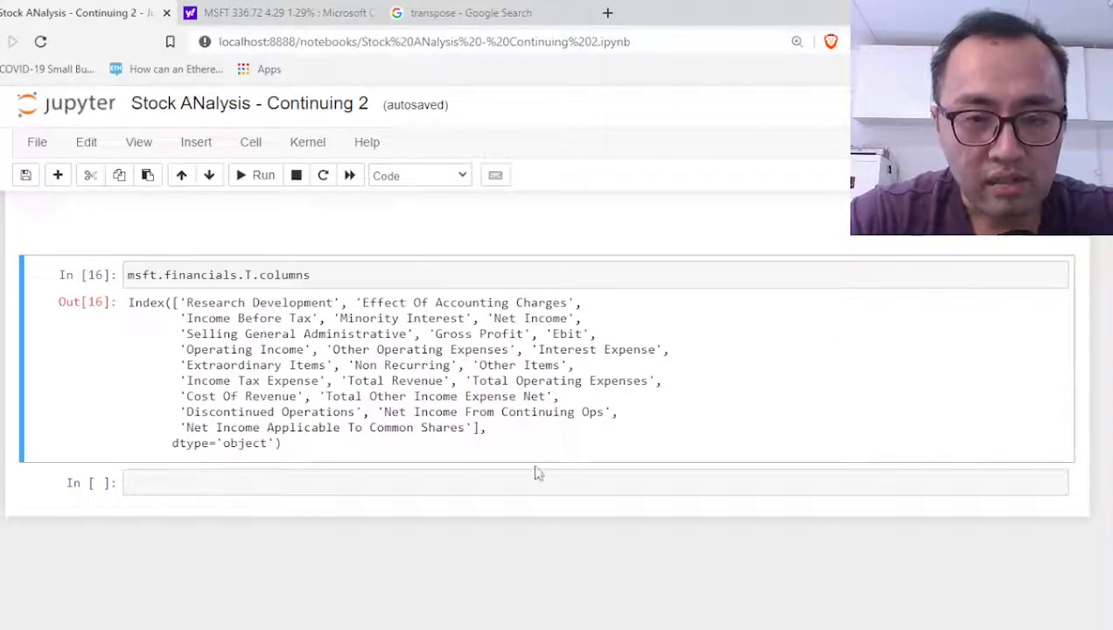
{"action": "mouse_move", "coordinate": [391, 264]}
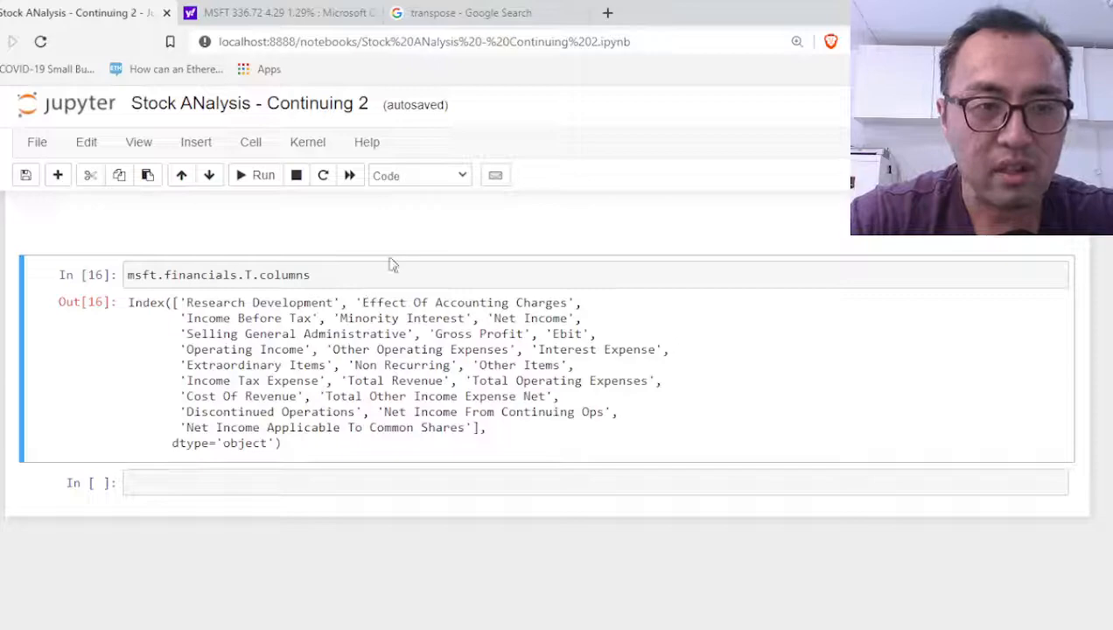
- Recheck the Yahoo Finance income statement, then enter 'REKT' in a new notebook cell
{"action": "left_click", "coordinate": [276, 12]}
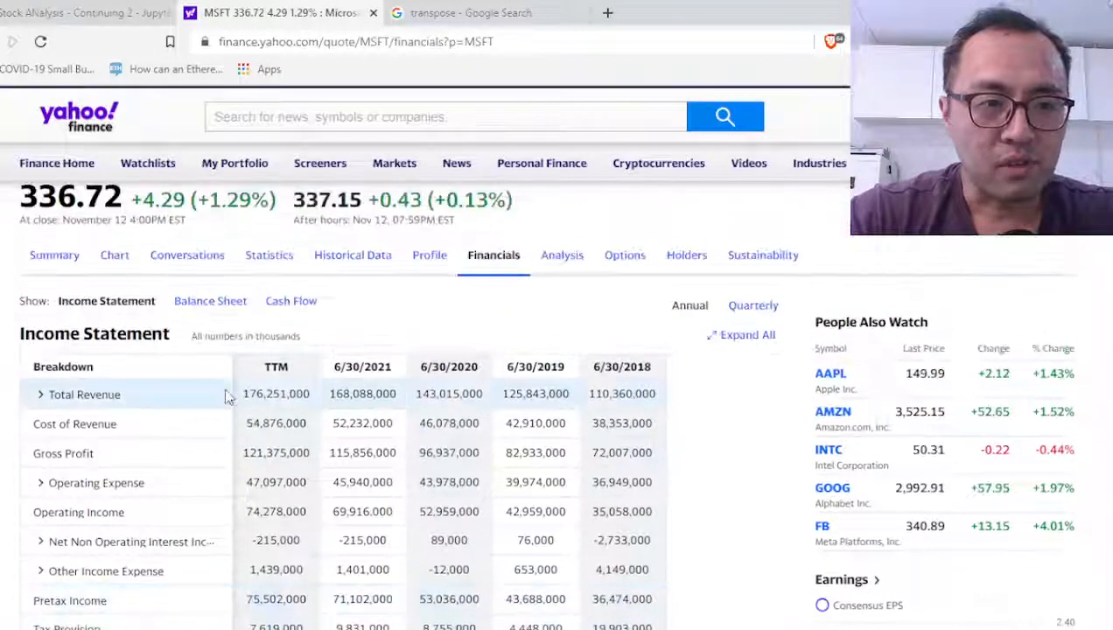
{"action": "left_click", "coordinate": [79, 12]}
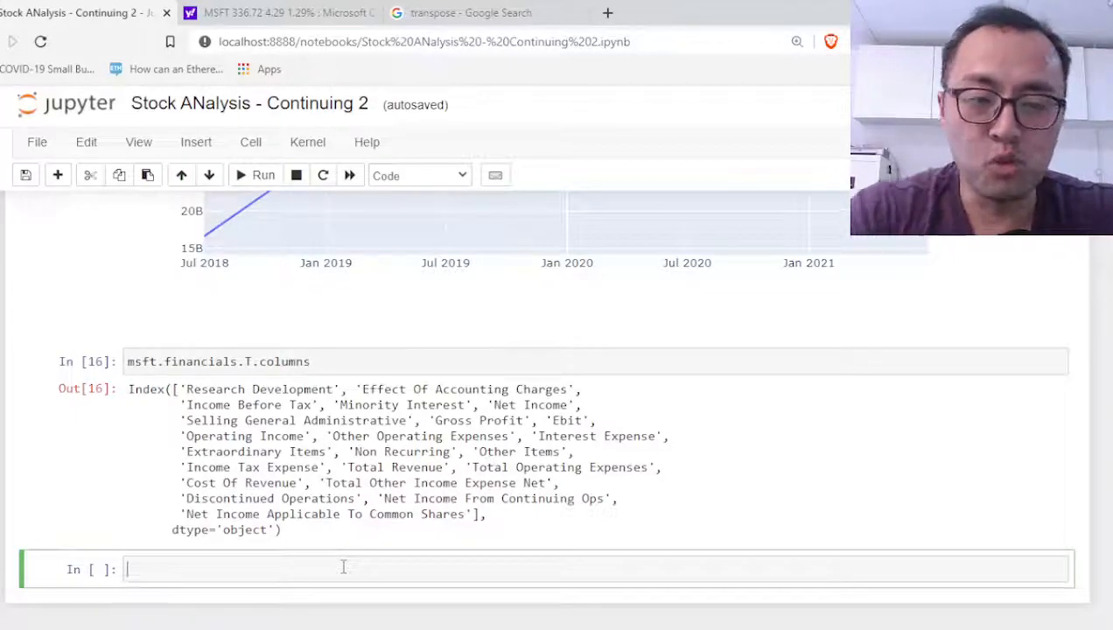
{"action": "type", "text": "REKT"}
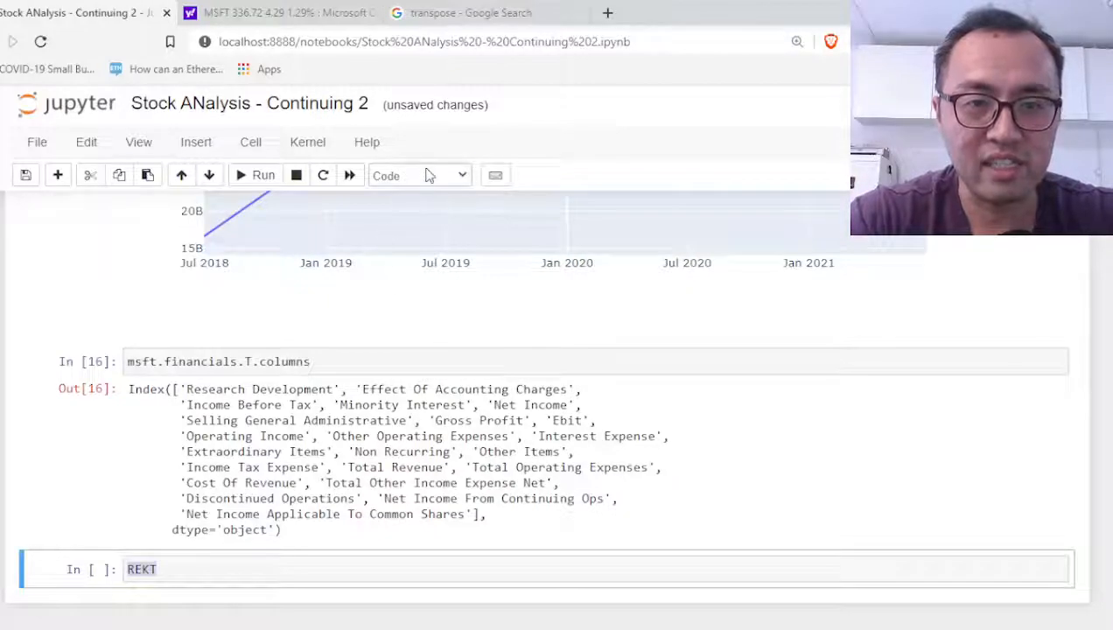
- Convert the REKT cell to a text cell and back to a code cell
{"action": "left_click", "coordinate": [420, 175]}
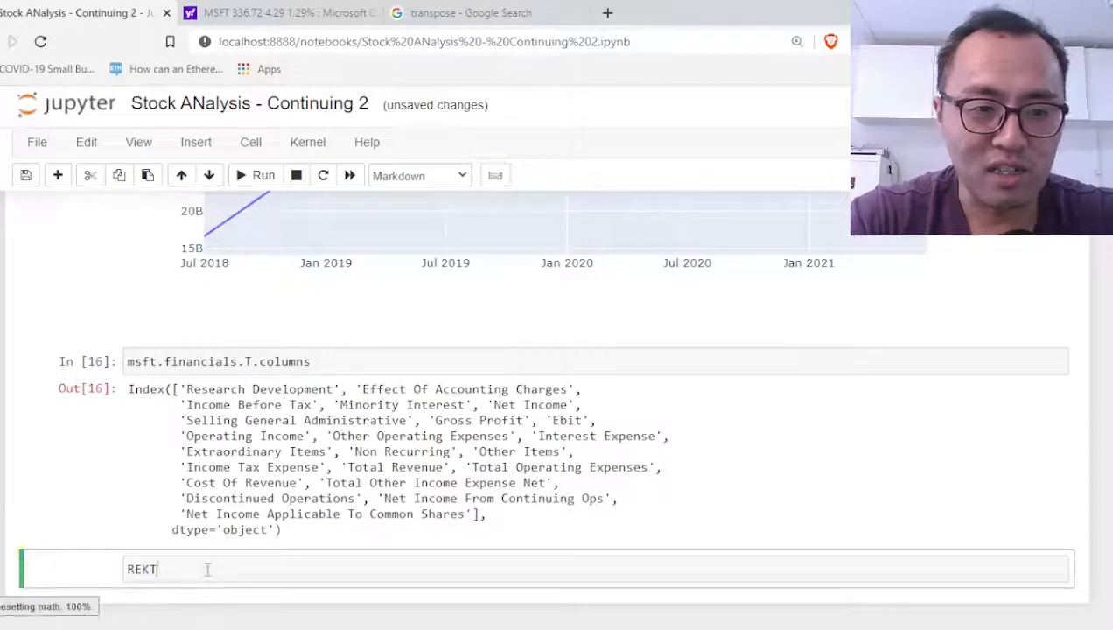
{"action": "scroll", "scroll_direction": "down", "scroll_amount": 3}
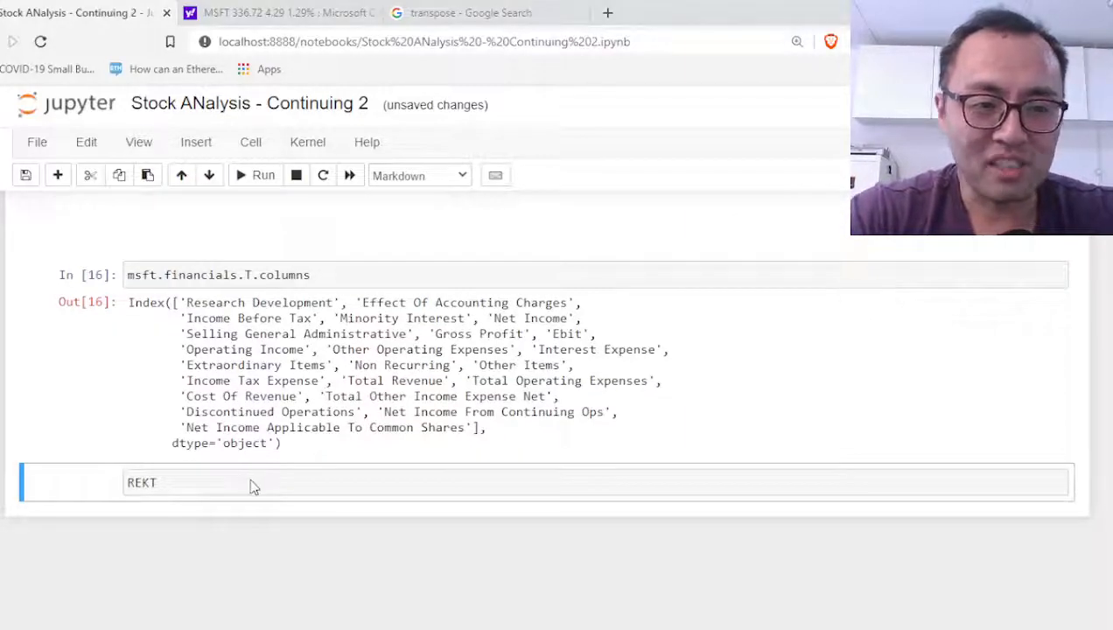
{"action": "left_click", "coordinate": [228, 482]}
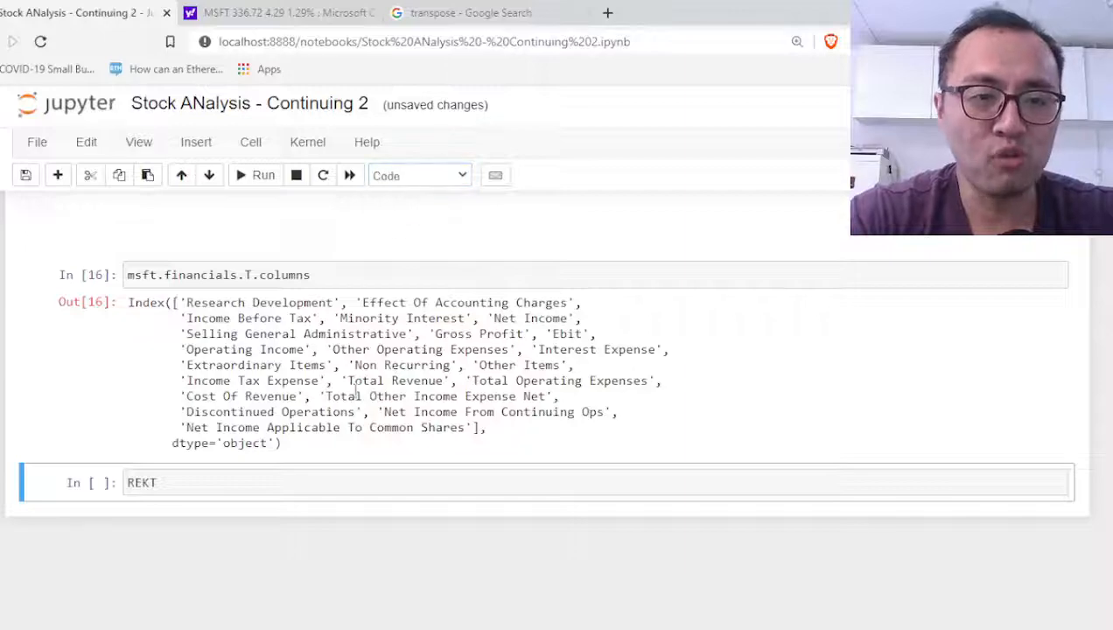
- Run msft.history(period="max") to output 8993 daily price rows from 1986 to 2021
{"action": "type", "text": "msf"}
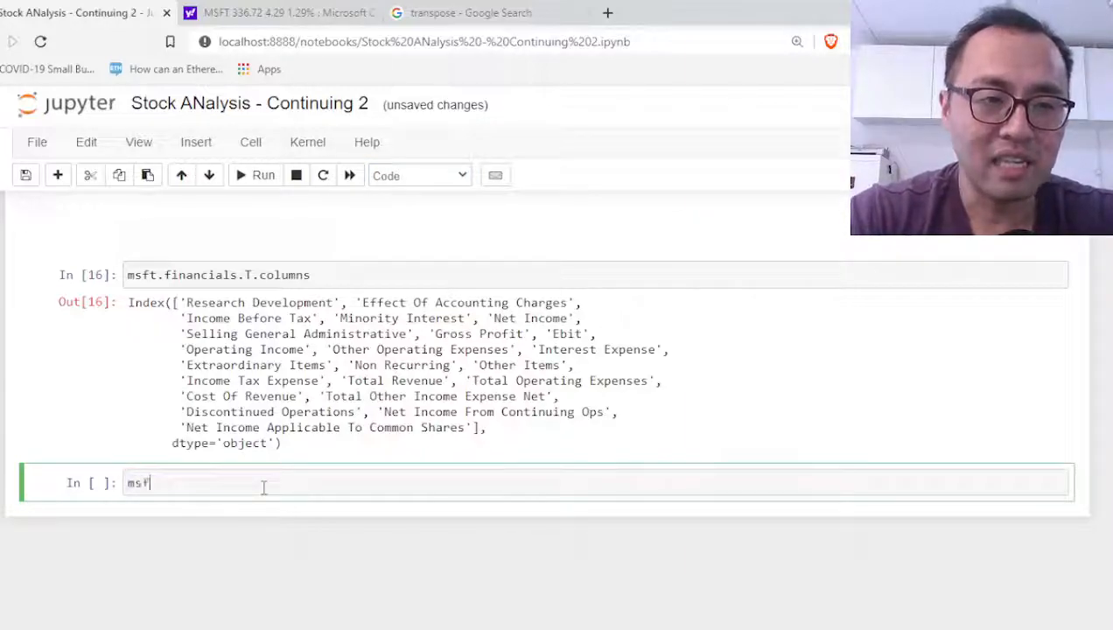
{"action": "type", "text": ".history"}
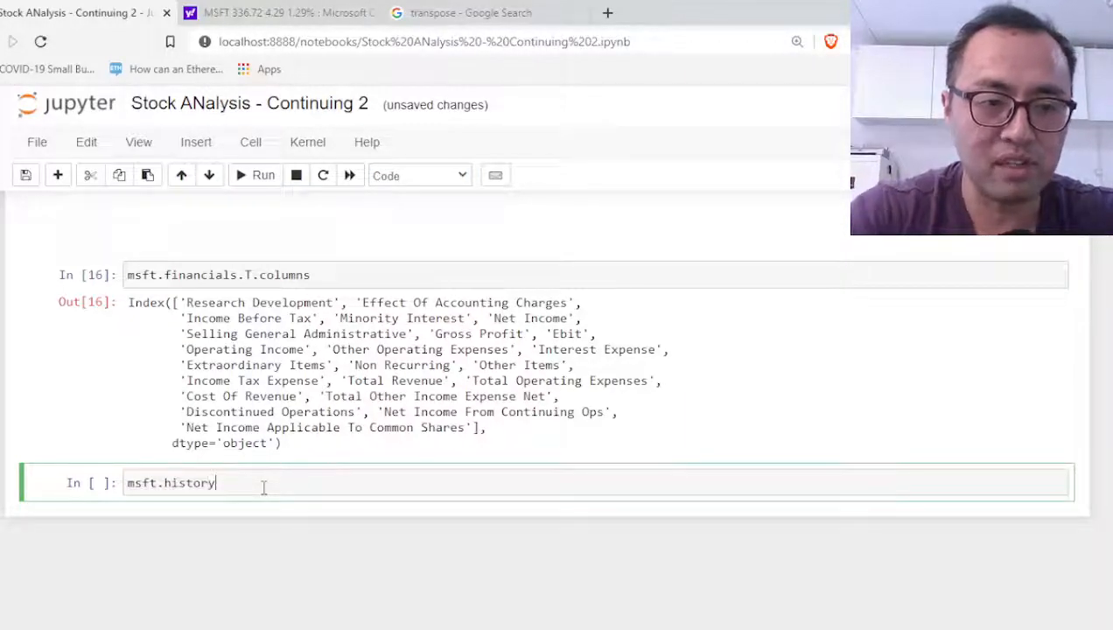
{"action": "type", "text": "()"}
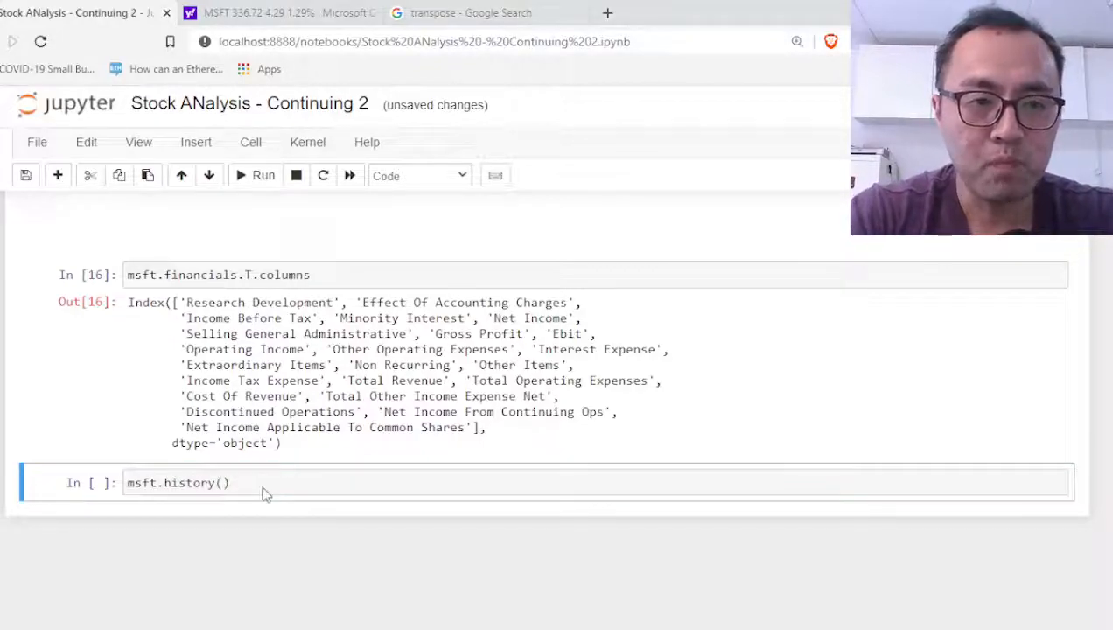
{"action": "type", "text": "period=\"max"}
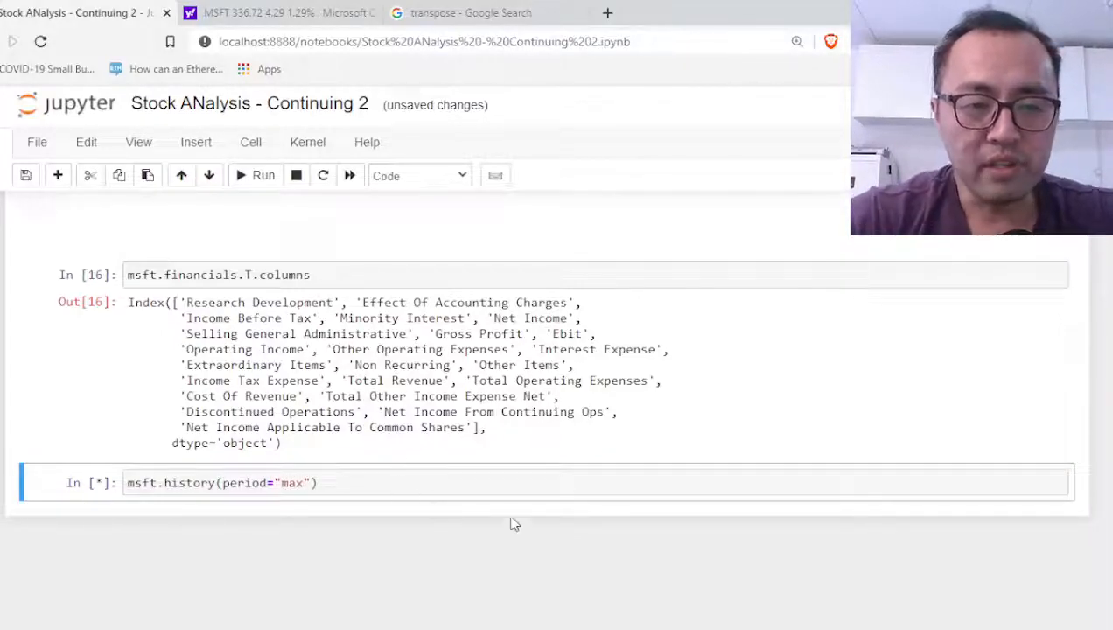
{"action": "left_click", "coordinate": [264, 175]}
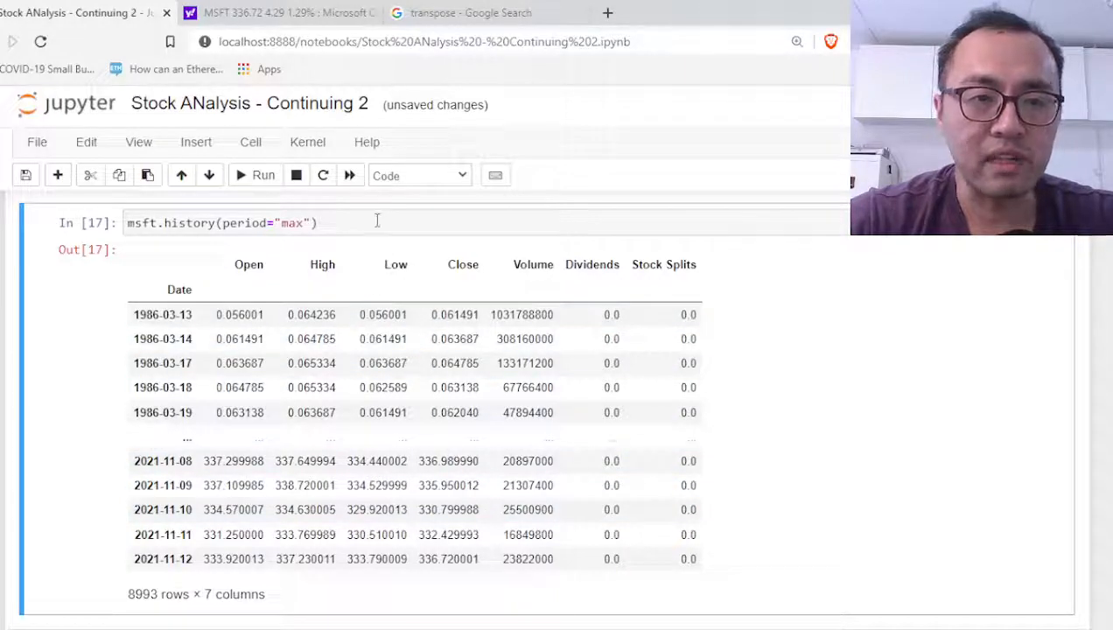
{"action": "left_click", "coordinate": [470, 12]}
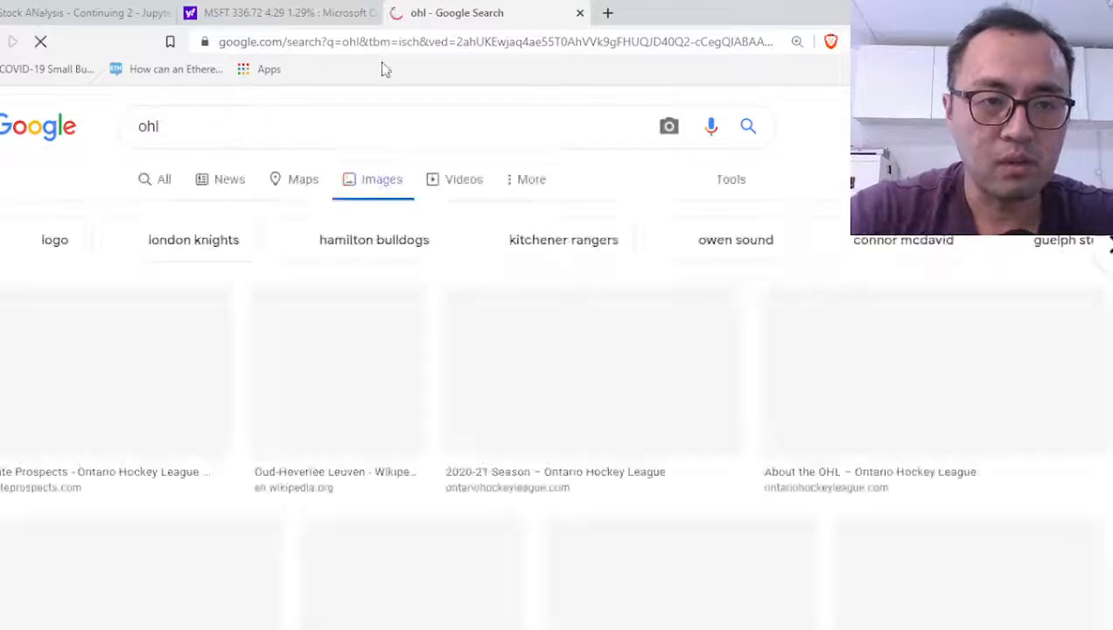
- Search Google Images for 'ohlc', view the candlestick diagram, and return to the notebook
{"action": "type", "text": "c"}
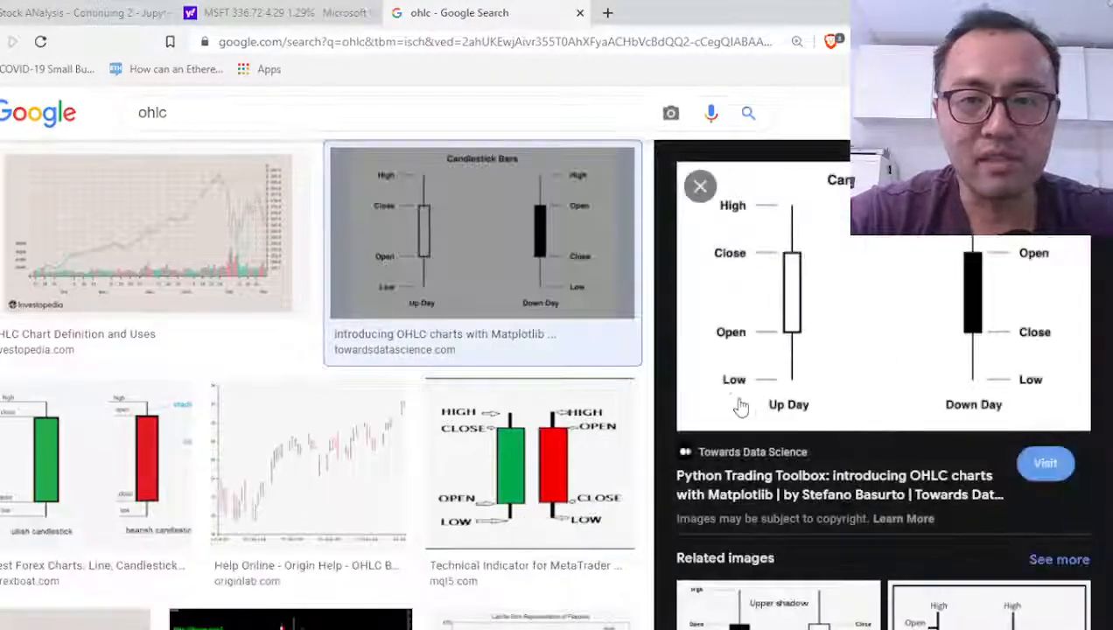
{"action": "left_click", "coordinate": [1045, 463]}
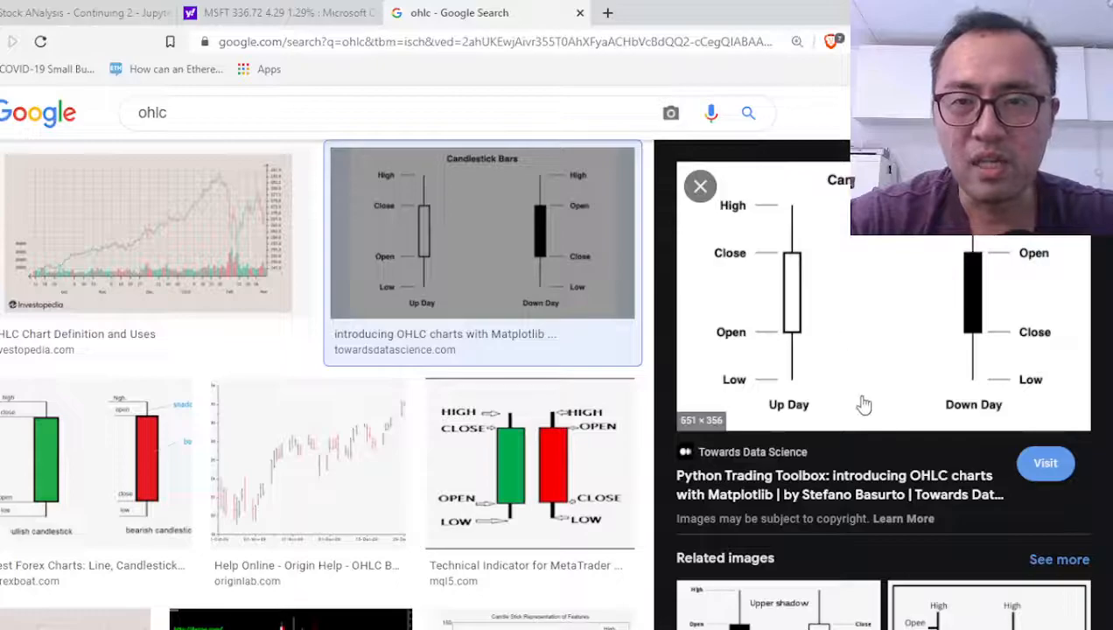
{"action": "mouse_move", "coordinate": [843, 368]}
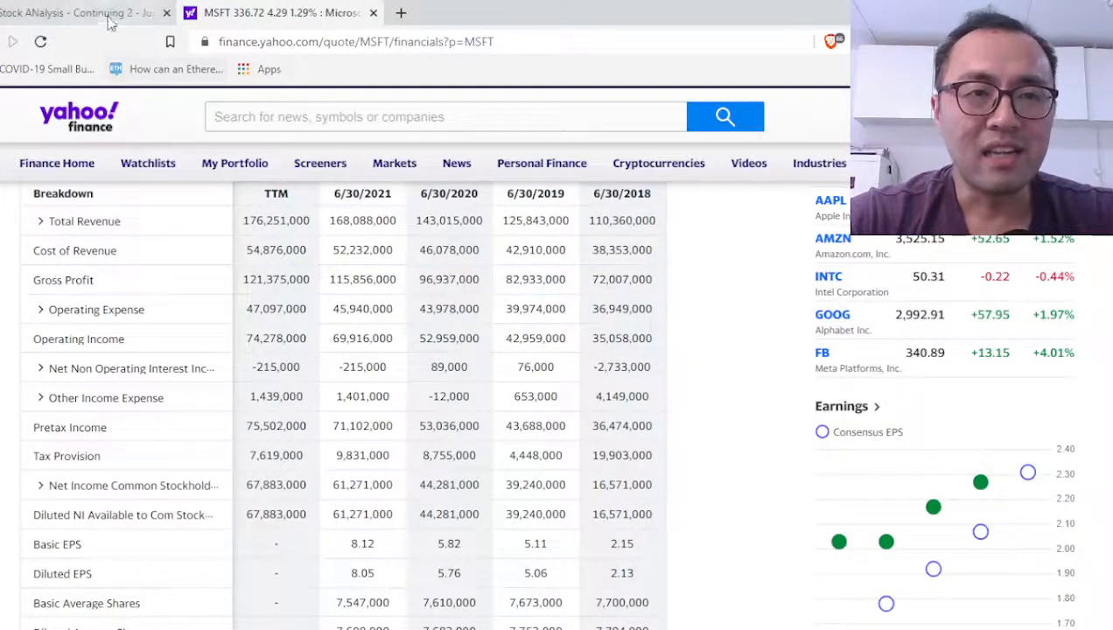
{"action": "left_click", "coordinate": [79, 12]}
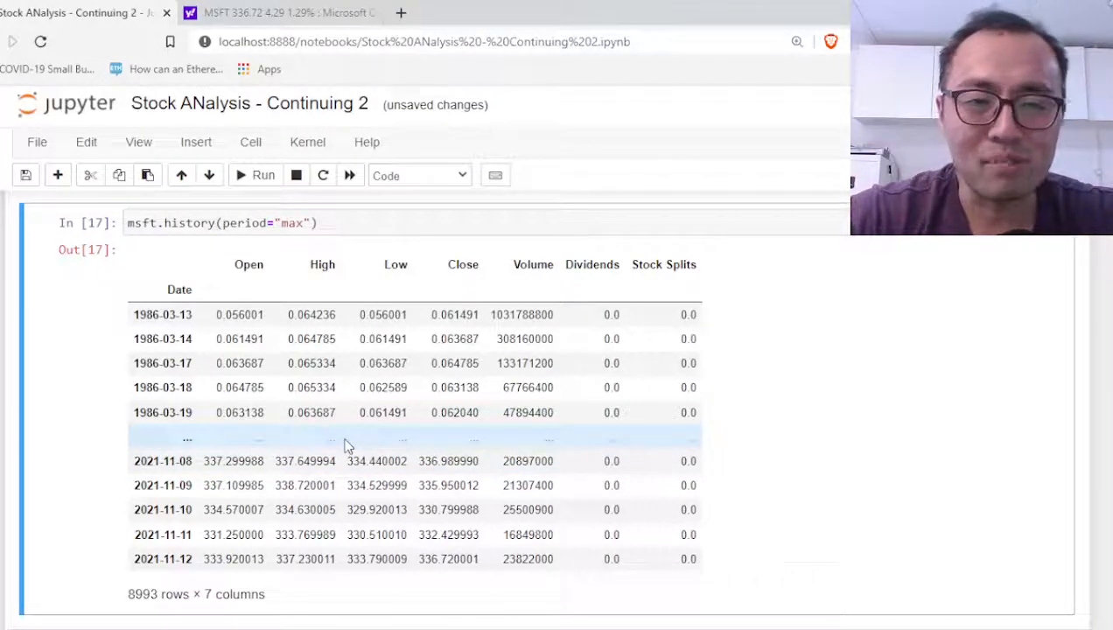
{"action": "scroll", "scroll_direction": "down", "scroll_amount": 3}
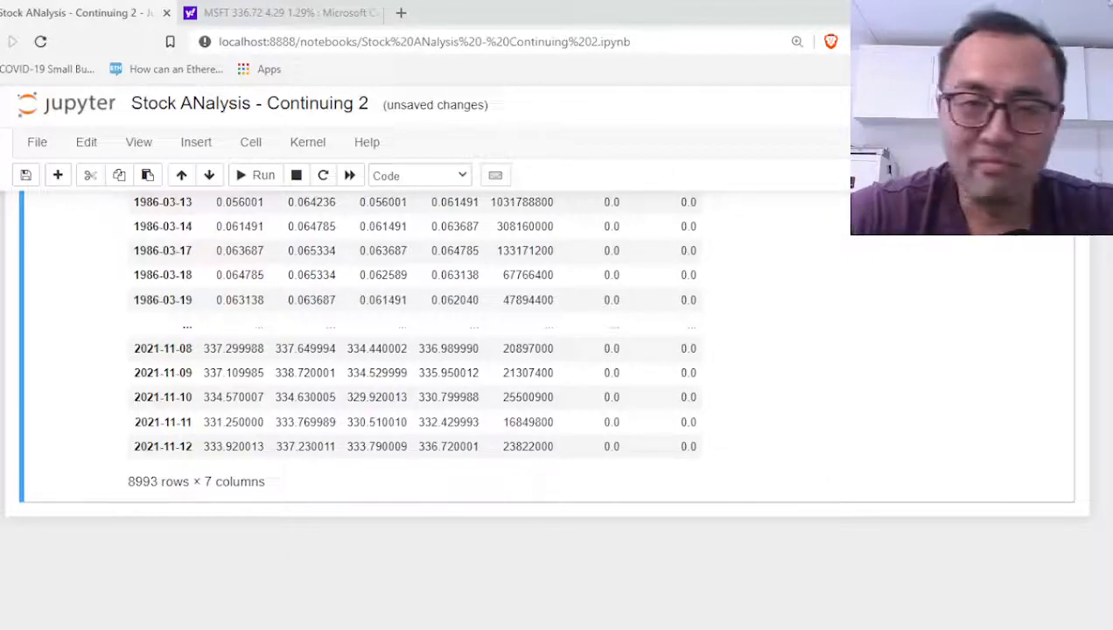
{"action": "mouse_move", "coordinate": [620, 461]}
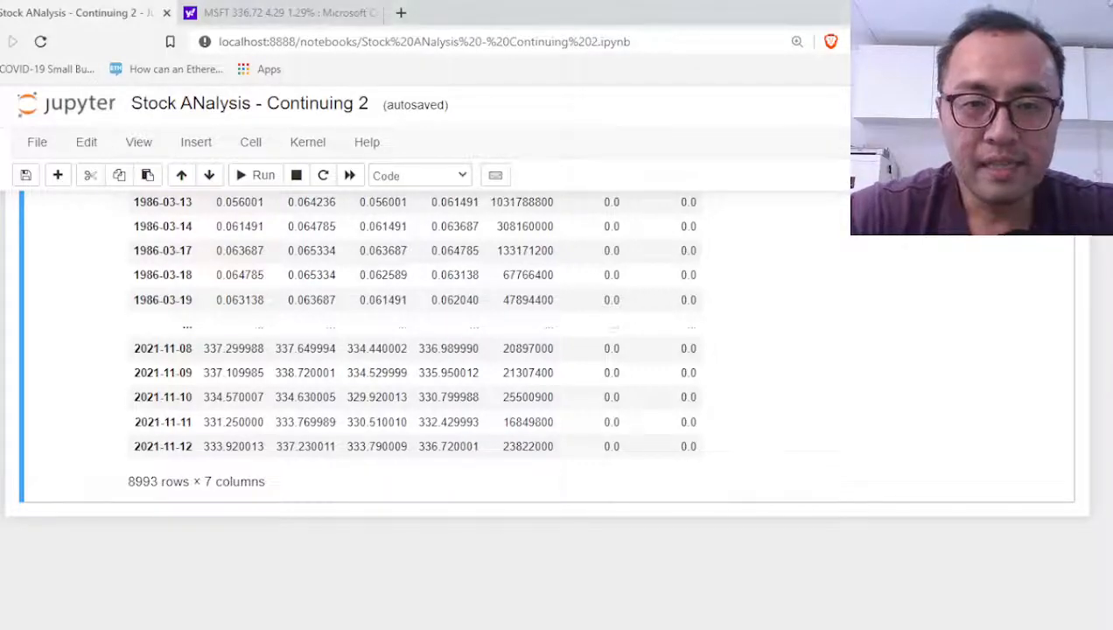
{"action": "mouse_move", "coordinate": [503, 473]}
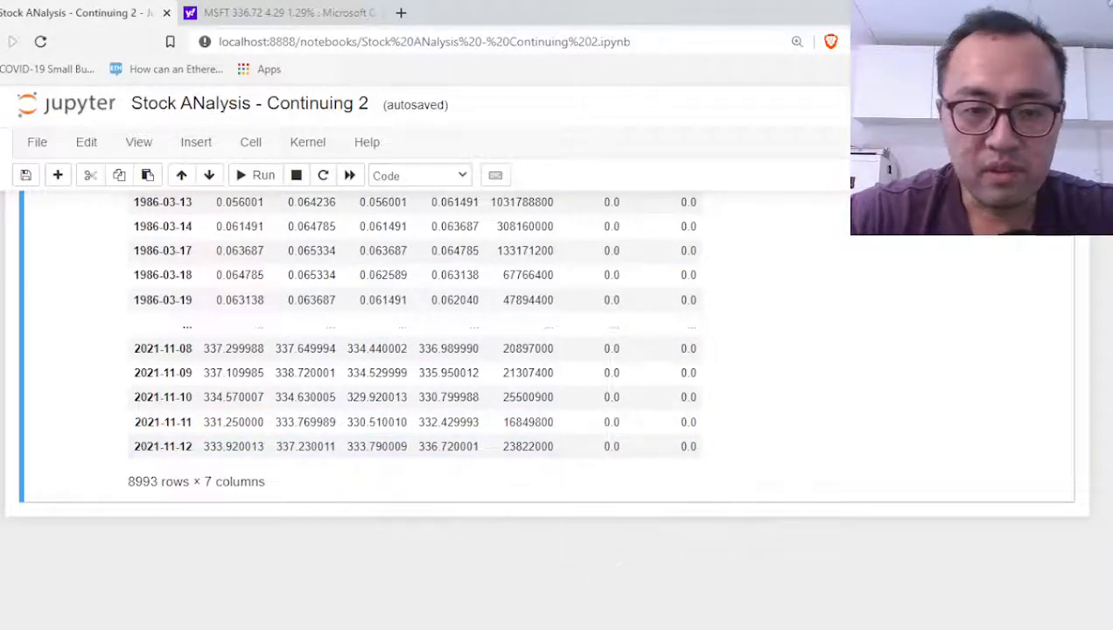
{"action": "scroll", "scroll_direction": "down", "scroll_amount": 3}
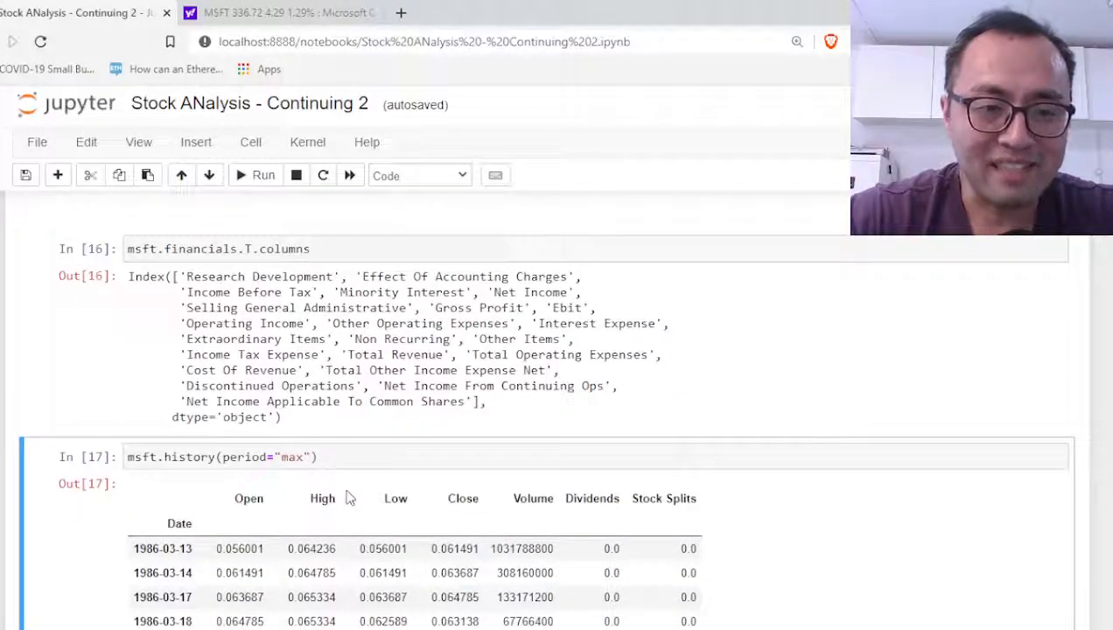
- Open Microsoft's Yahoo Finance summary and mark the Forward Dividend & Yield figure
{"action": "left_click", "coordinate": [272, 12]}
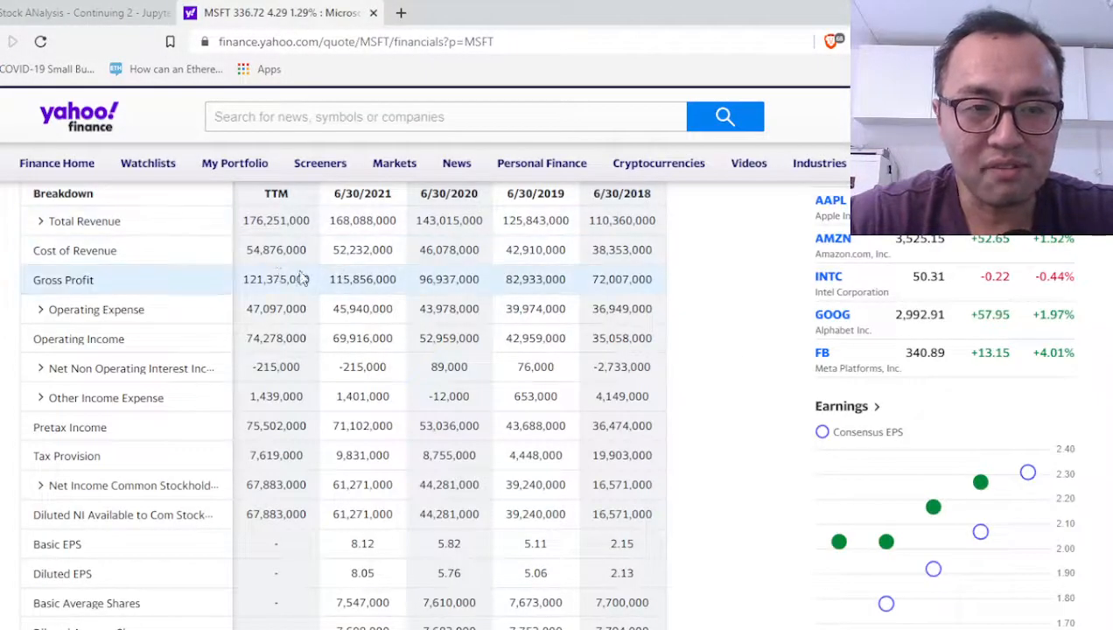
{"action": "scroll", "scroll_direction": "up", "scroll_amount": 3}
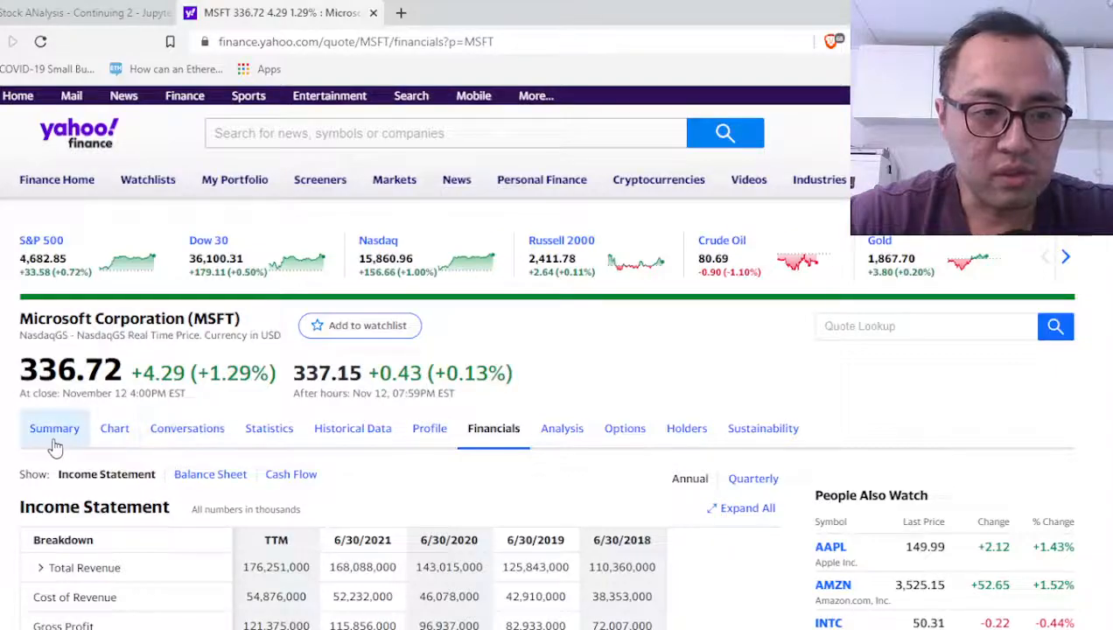
{"action": "left_click", "coordinate": [54, 428]}
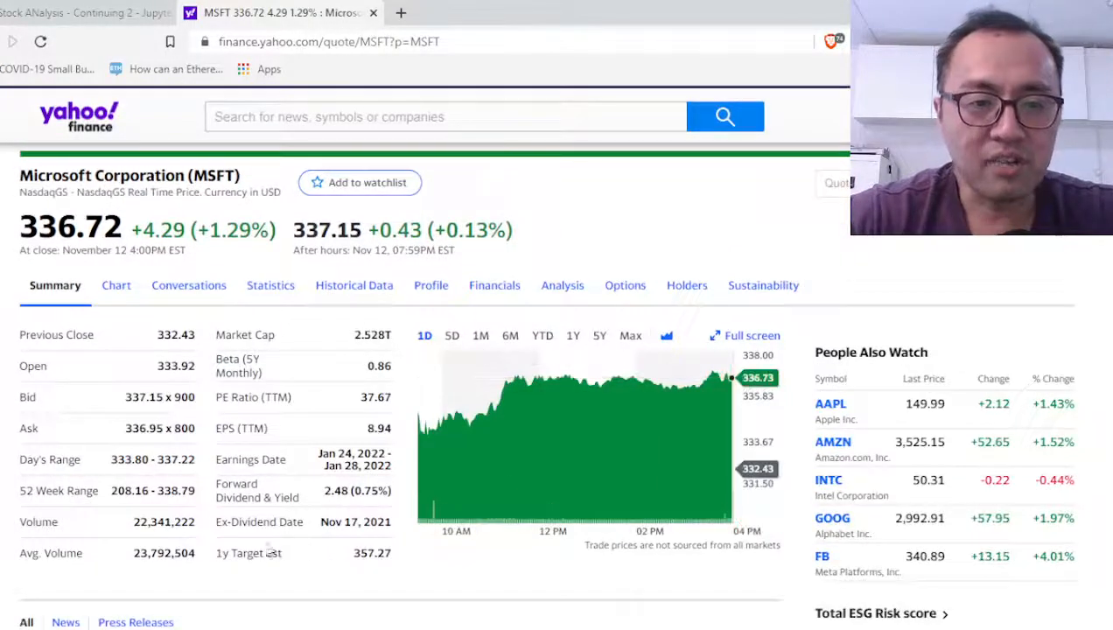
{"action": "scroll", "scroll_direction": "down", "scroll_amount": 3}
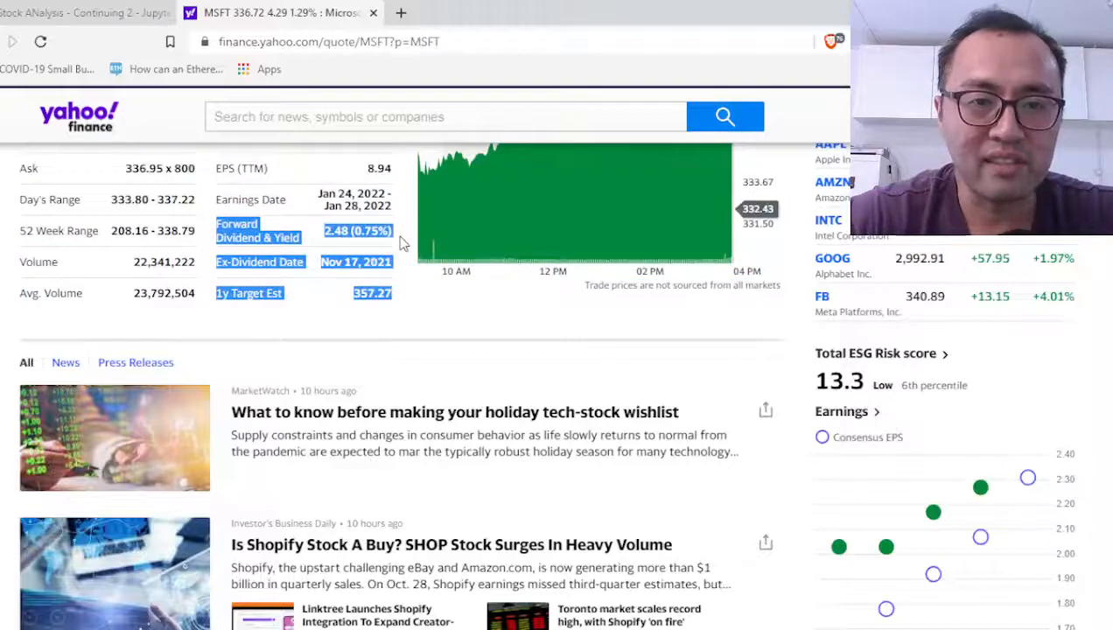
{"action": "scroll", "scroll_direction": "up", "scroll_amount": 3}
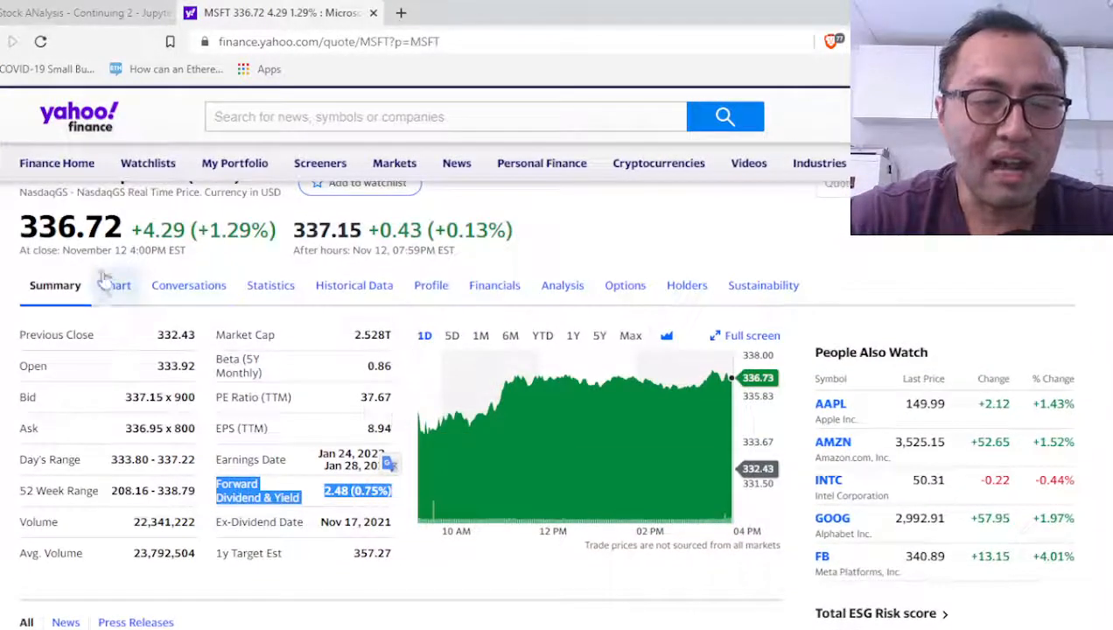
{"action": "double_click", "coordinate": [70, 229]}
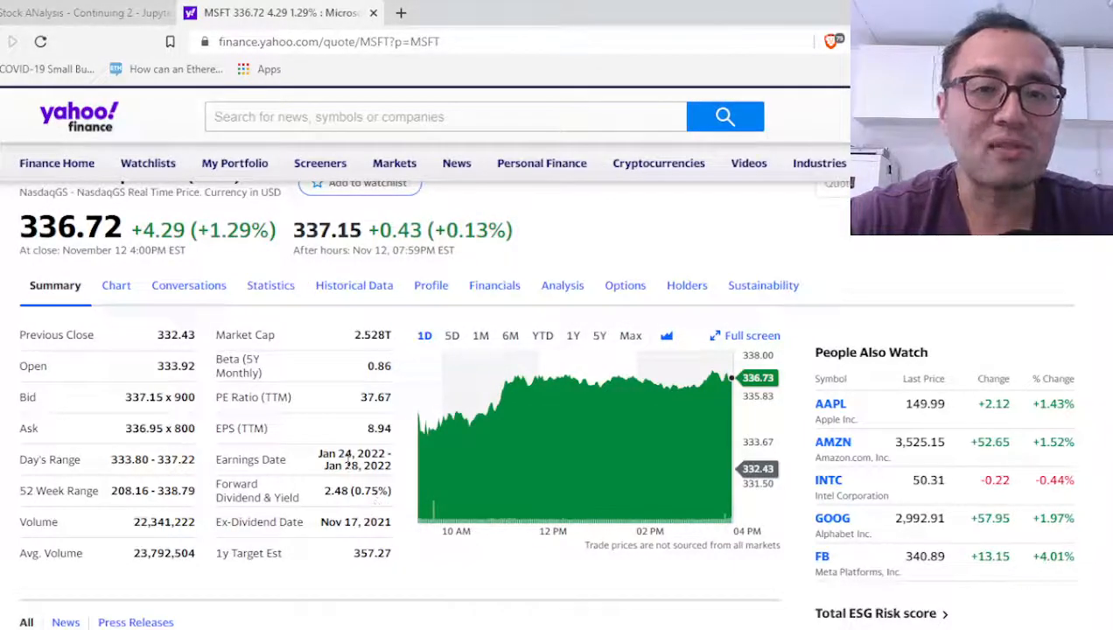
- Compare the dividend figure with the notebook's price history, then open a new browser tab
{"action": "left_click", "coordinate": [83, 12]}
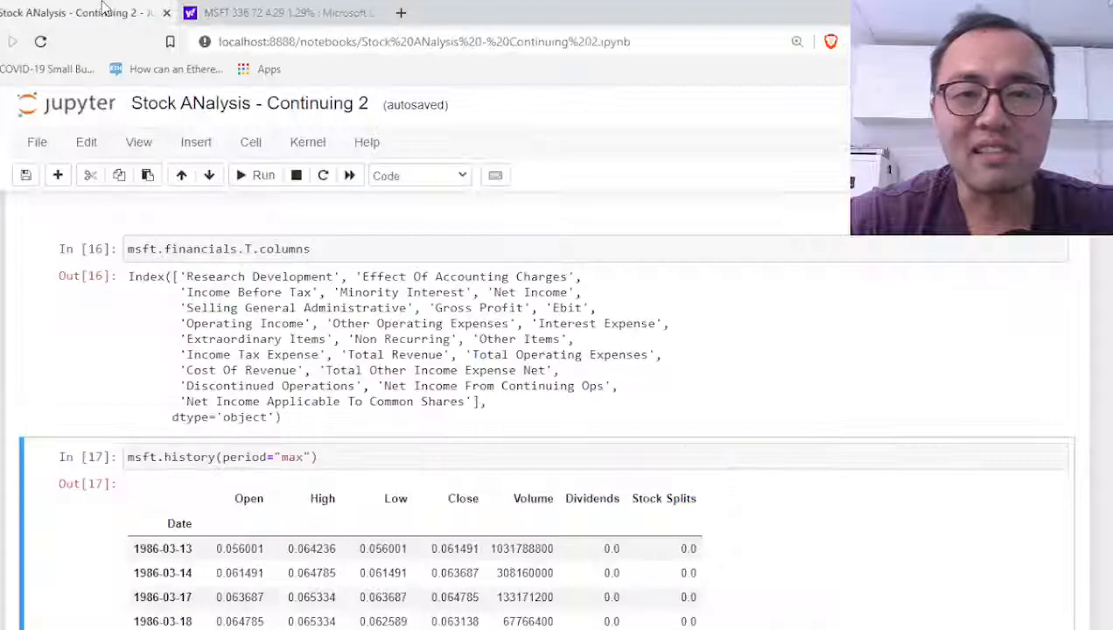
{"action": "left_click", "coordinate": [272, 12]}
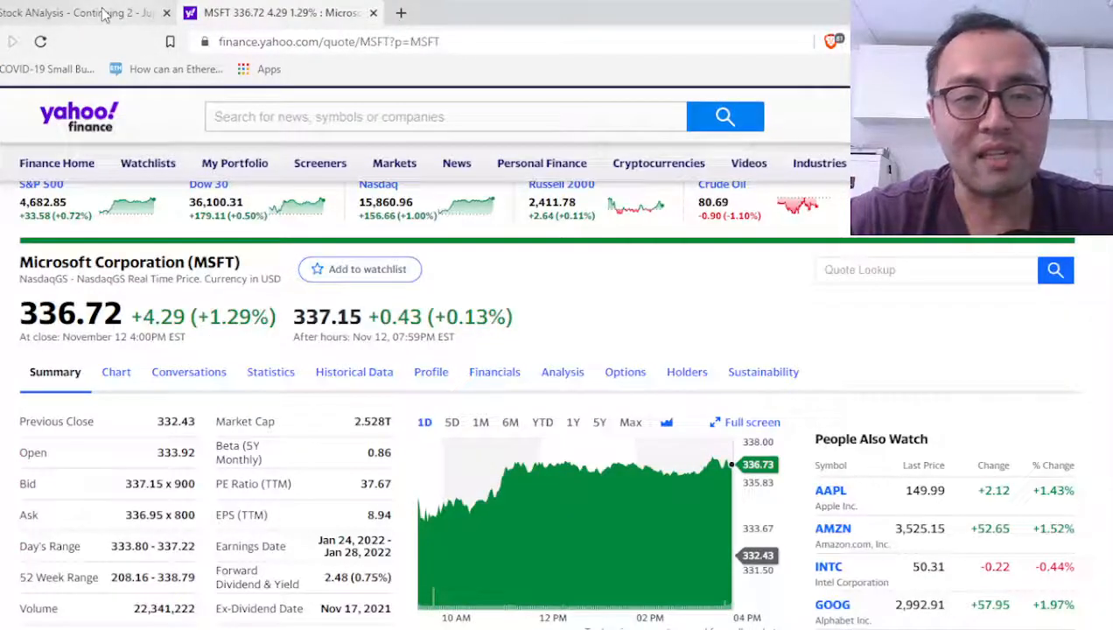
{"action": "left_click", "coordinate": [79, 12]}
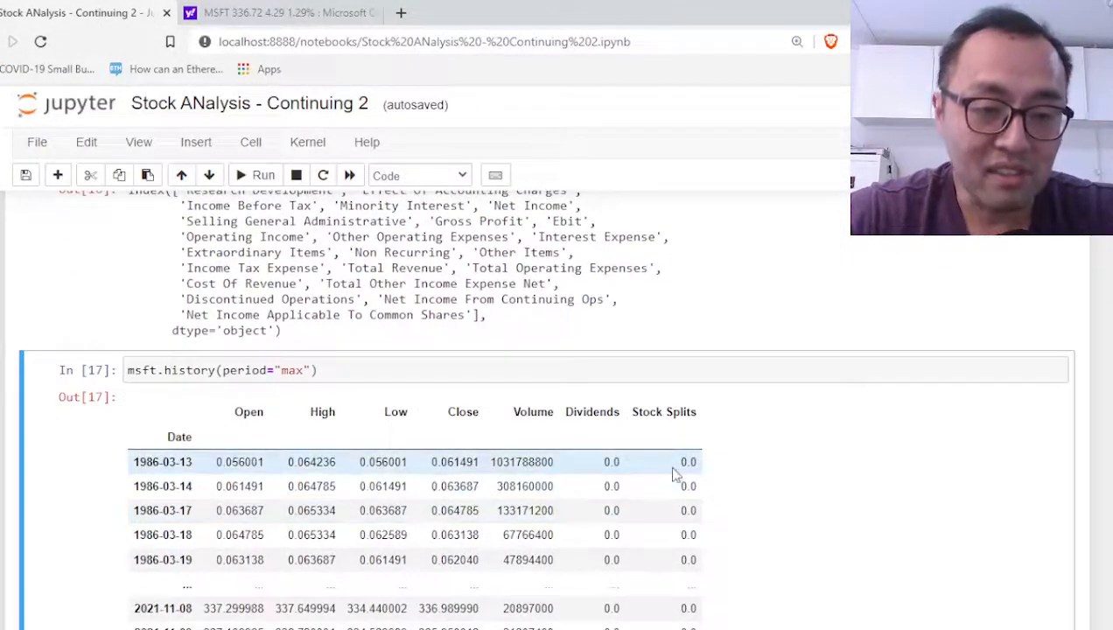
{"action": "scroll", "scroll_direction": "down", "scroll_amount": 3}
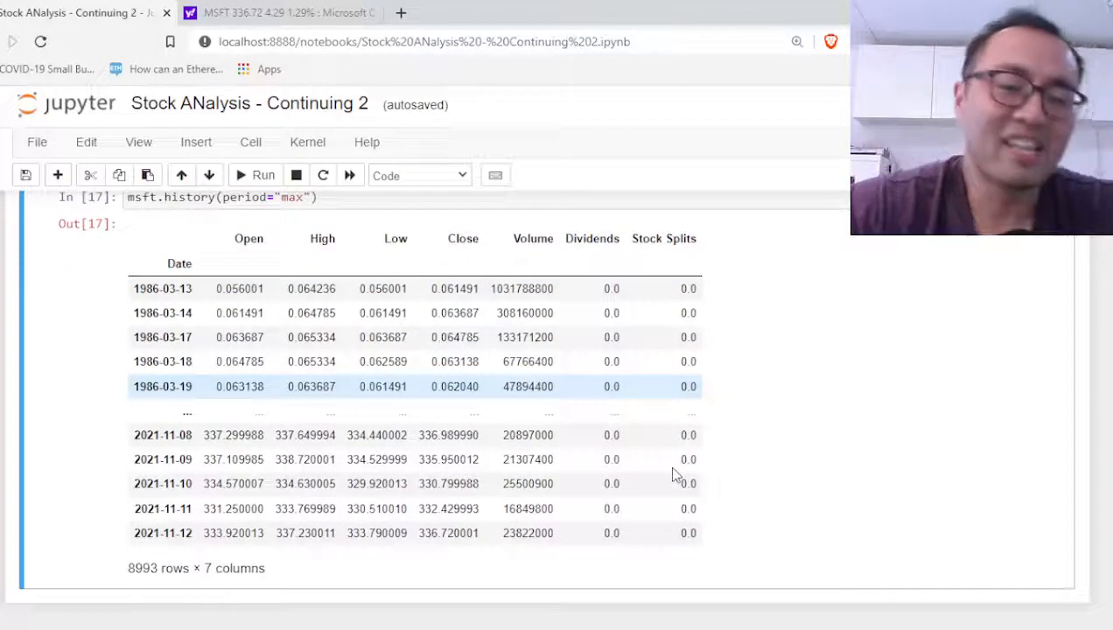
{"action": "left_click", "coordinate": [280, 12]}
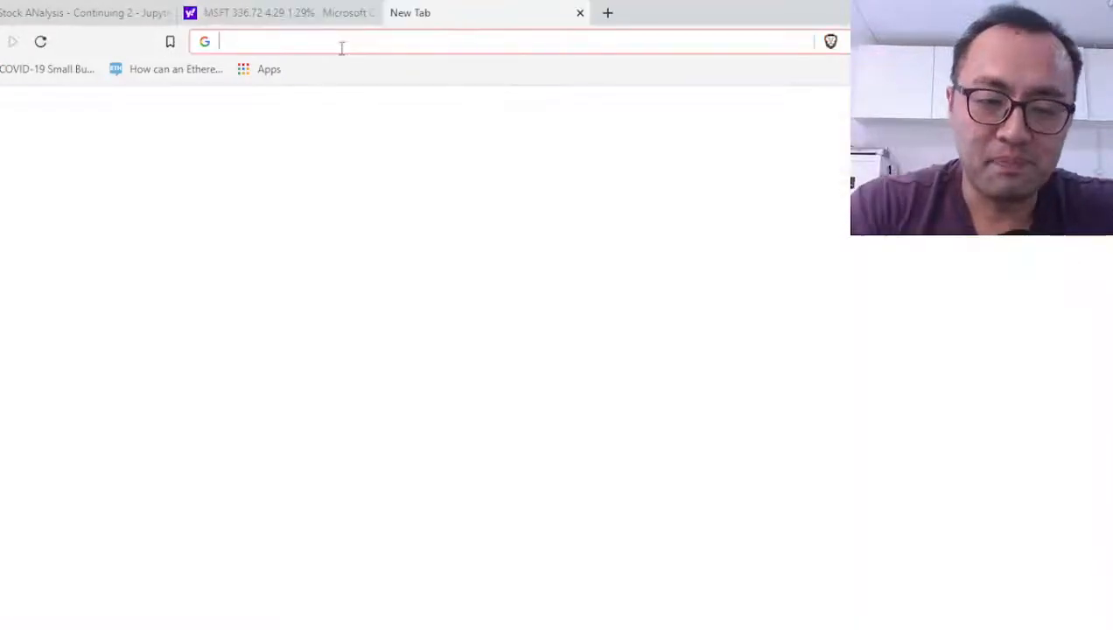
- Search Google for 'dividend stocks', browse the image results, then close the tab
{"action": "key", "text": "Return"}
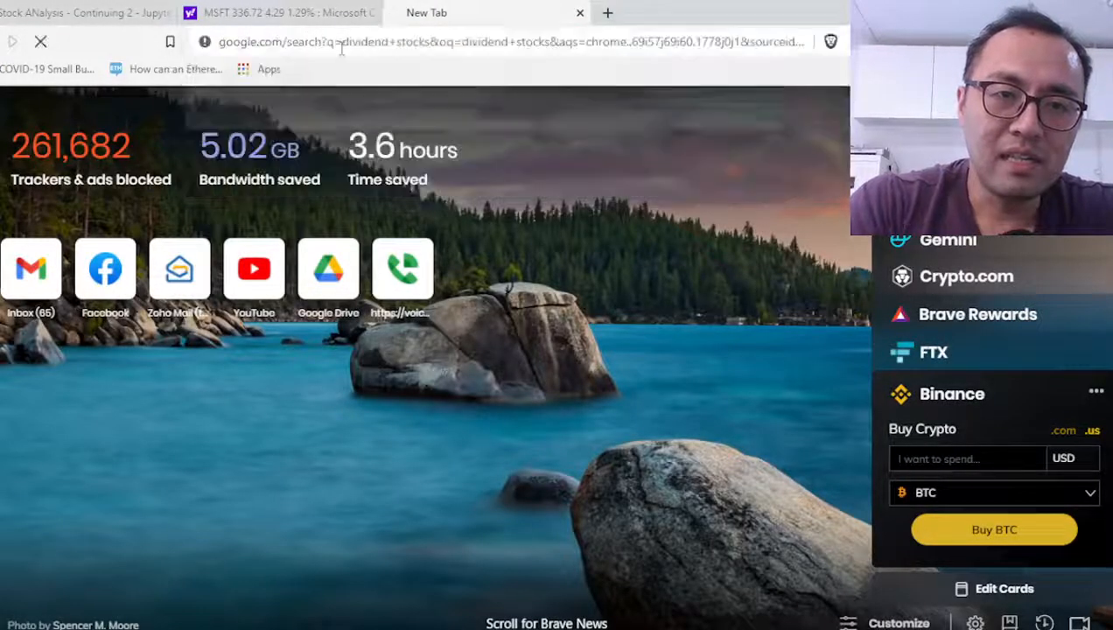
{"action": "key", "text": "Return"}
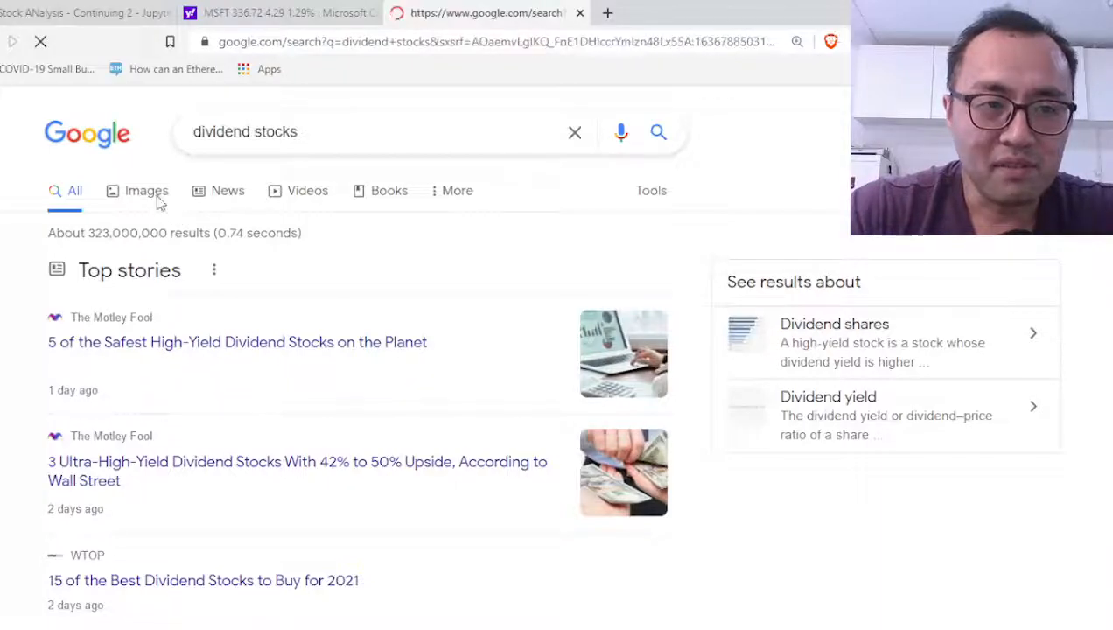
{"action": "left_click", "coordinate": [146, 190]}
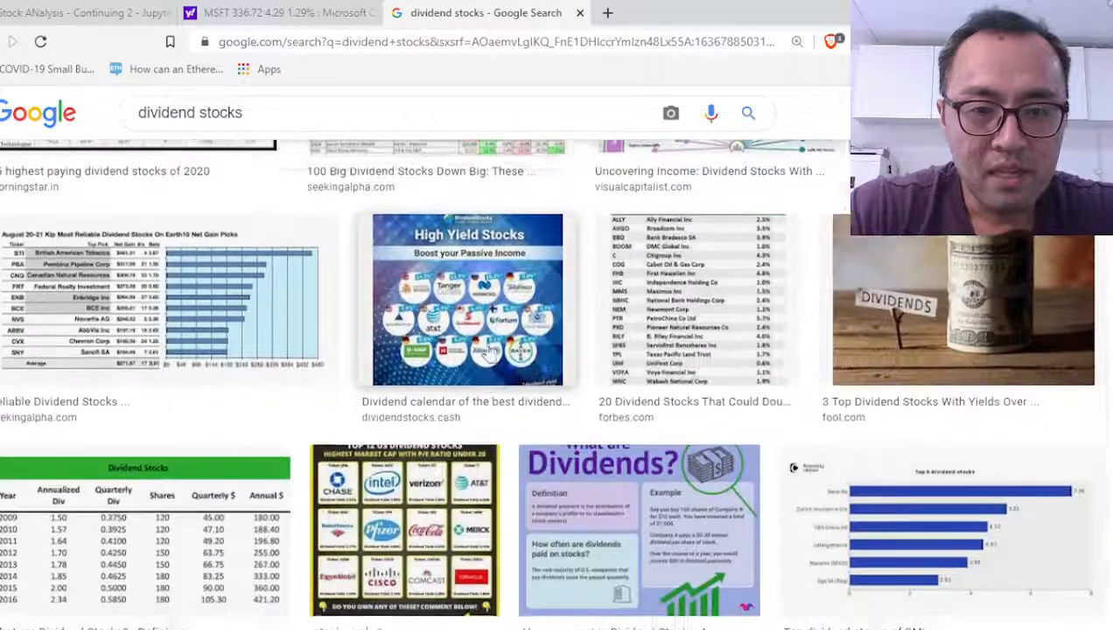
{"action": "scroll", "scroll_direction": "down", "scroll_amount": 3}
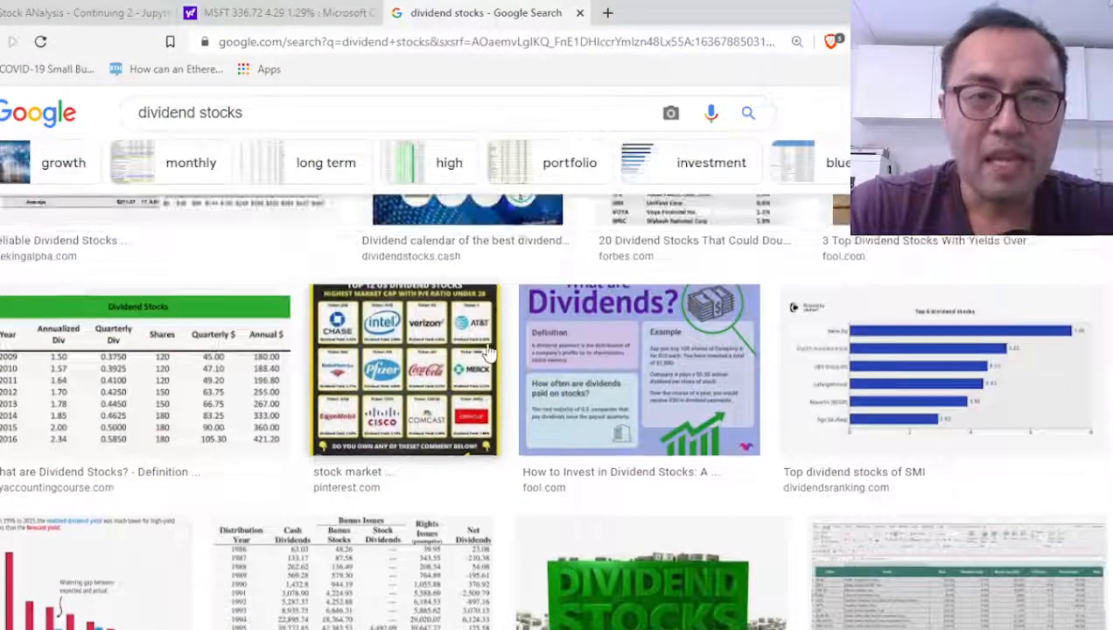
{"action": "left_click", "coordinate": [83, 12]}
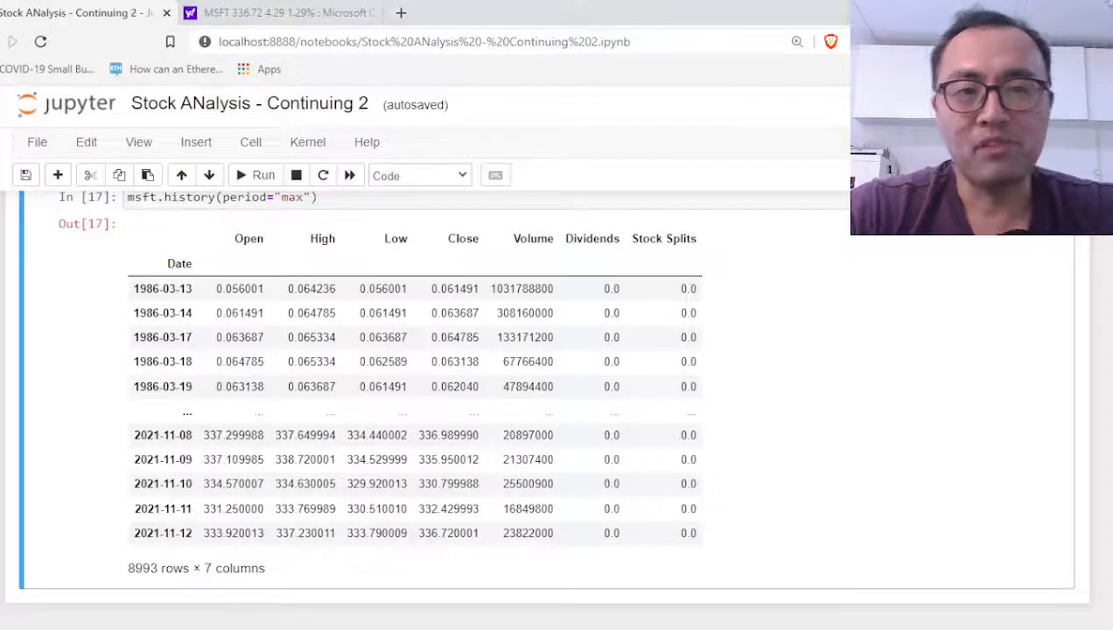